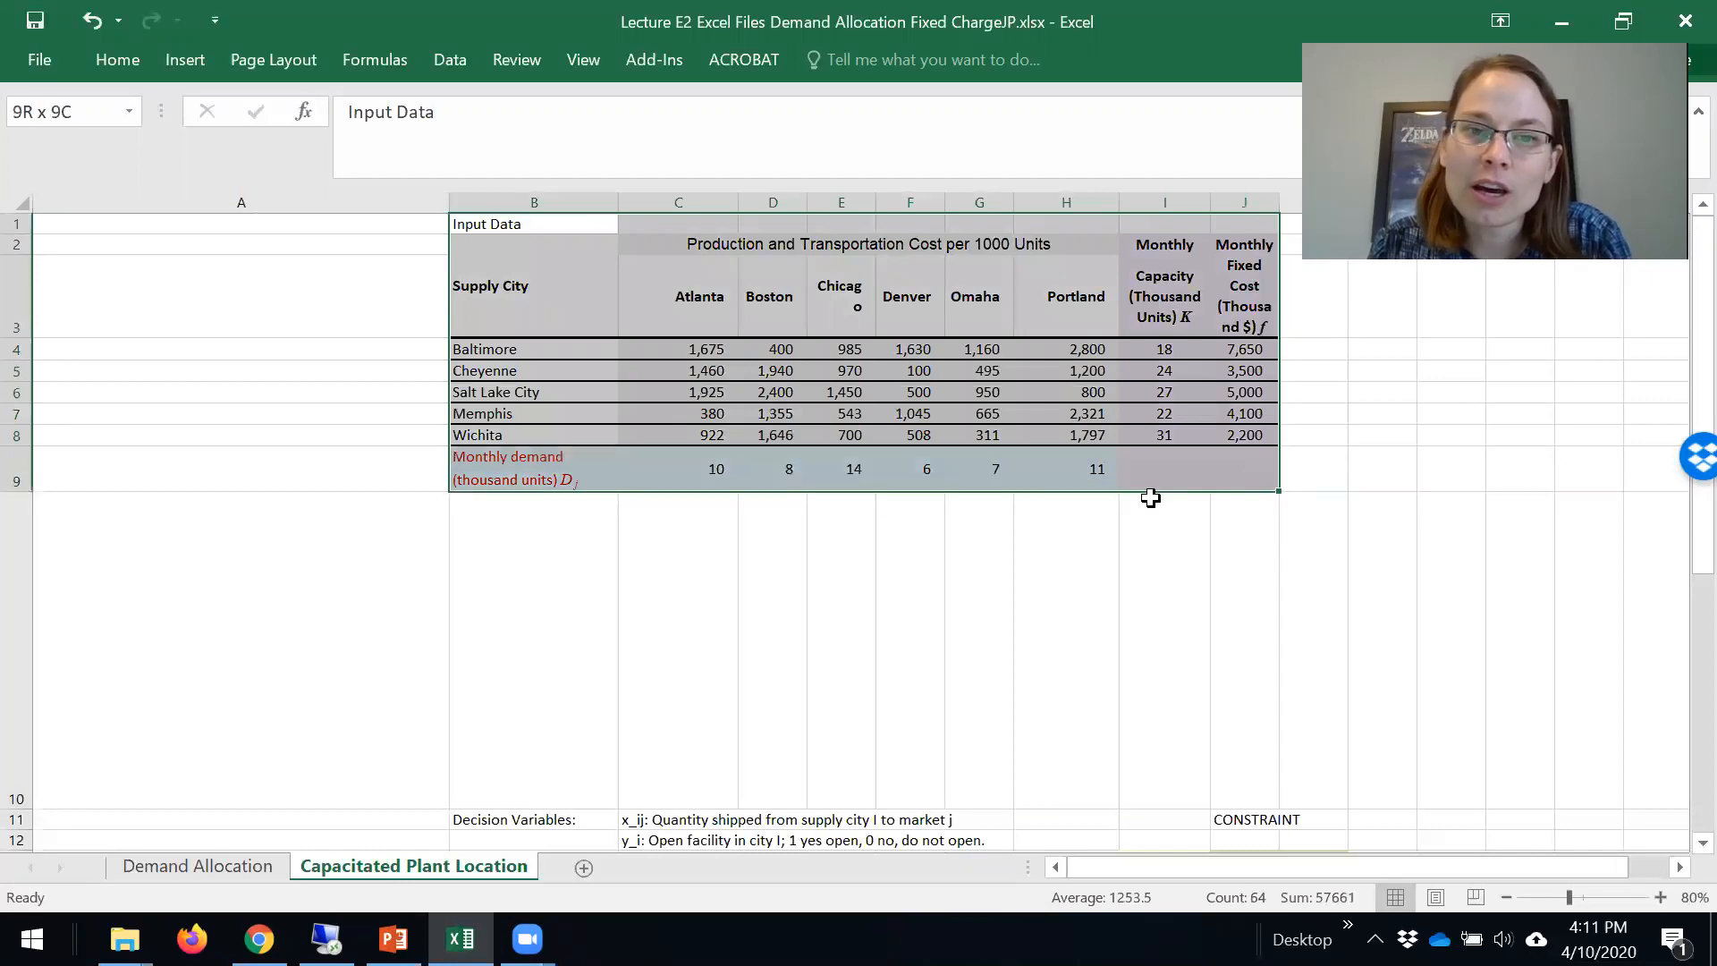
Review the production-and-transportation cost table C4:H8 and the Atlanta monthly demand of 10.
click(533, 284)
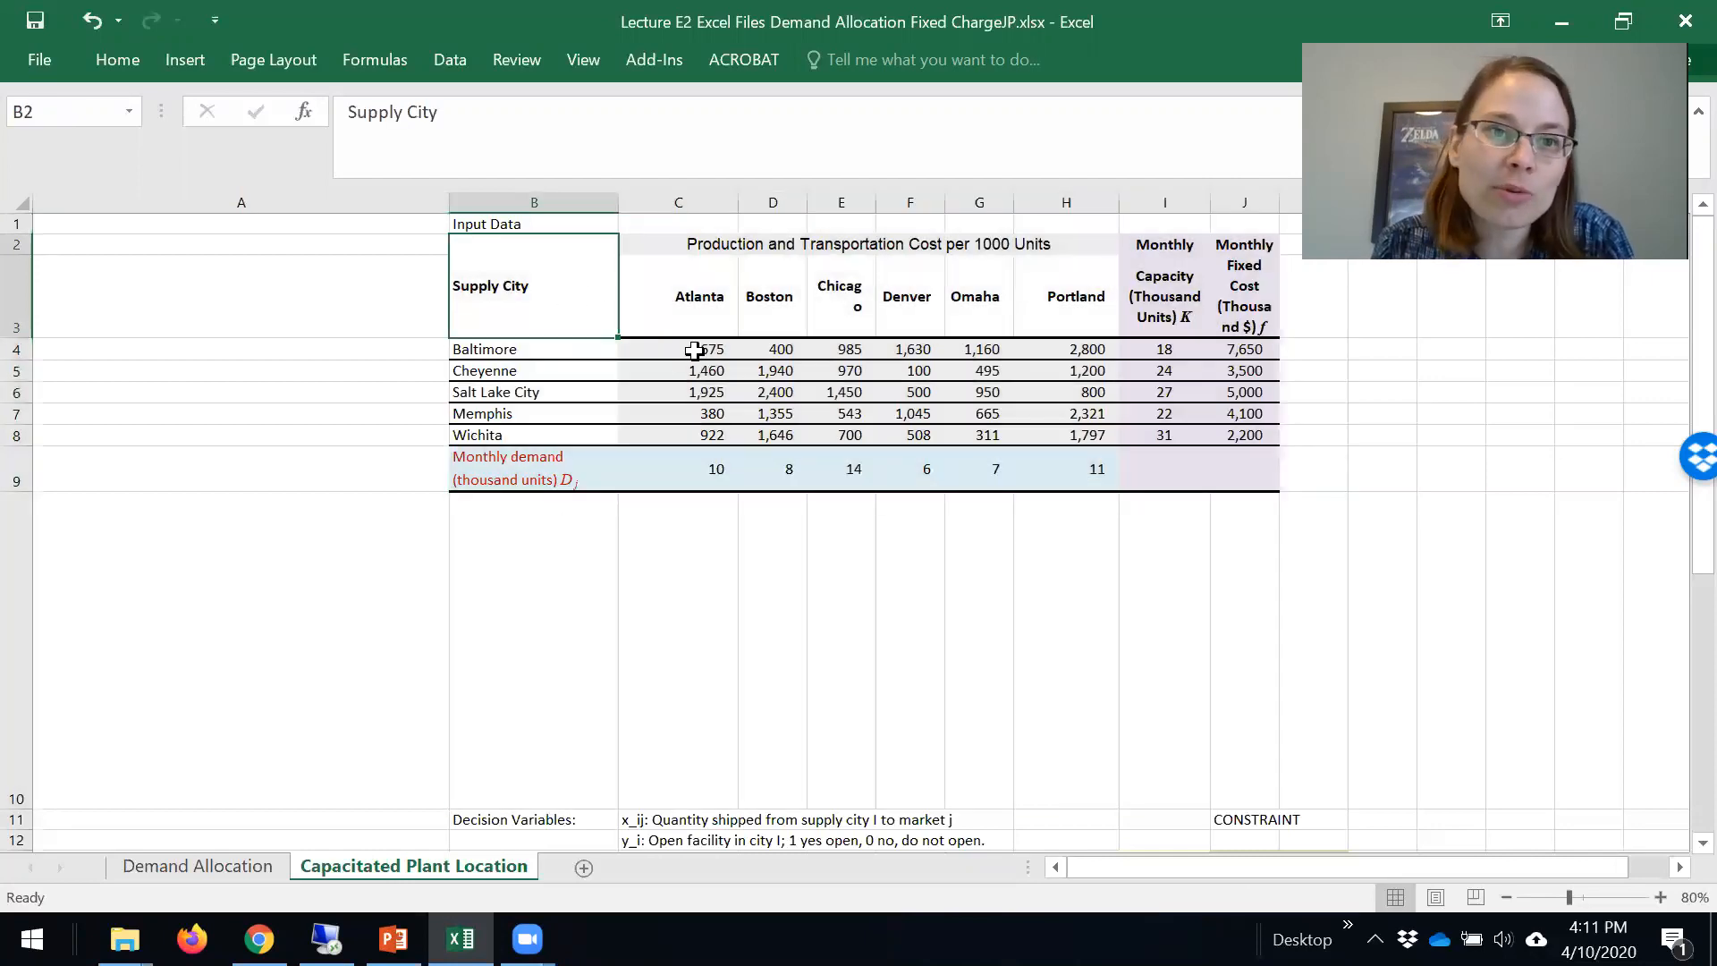
click(680, 349)
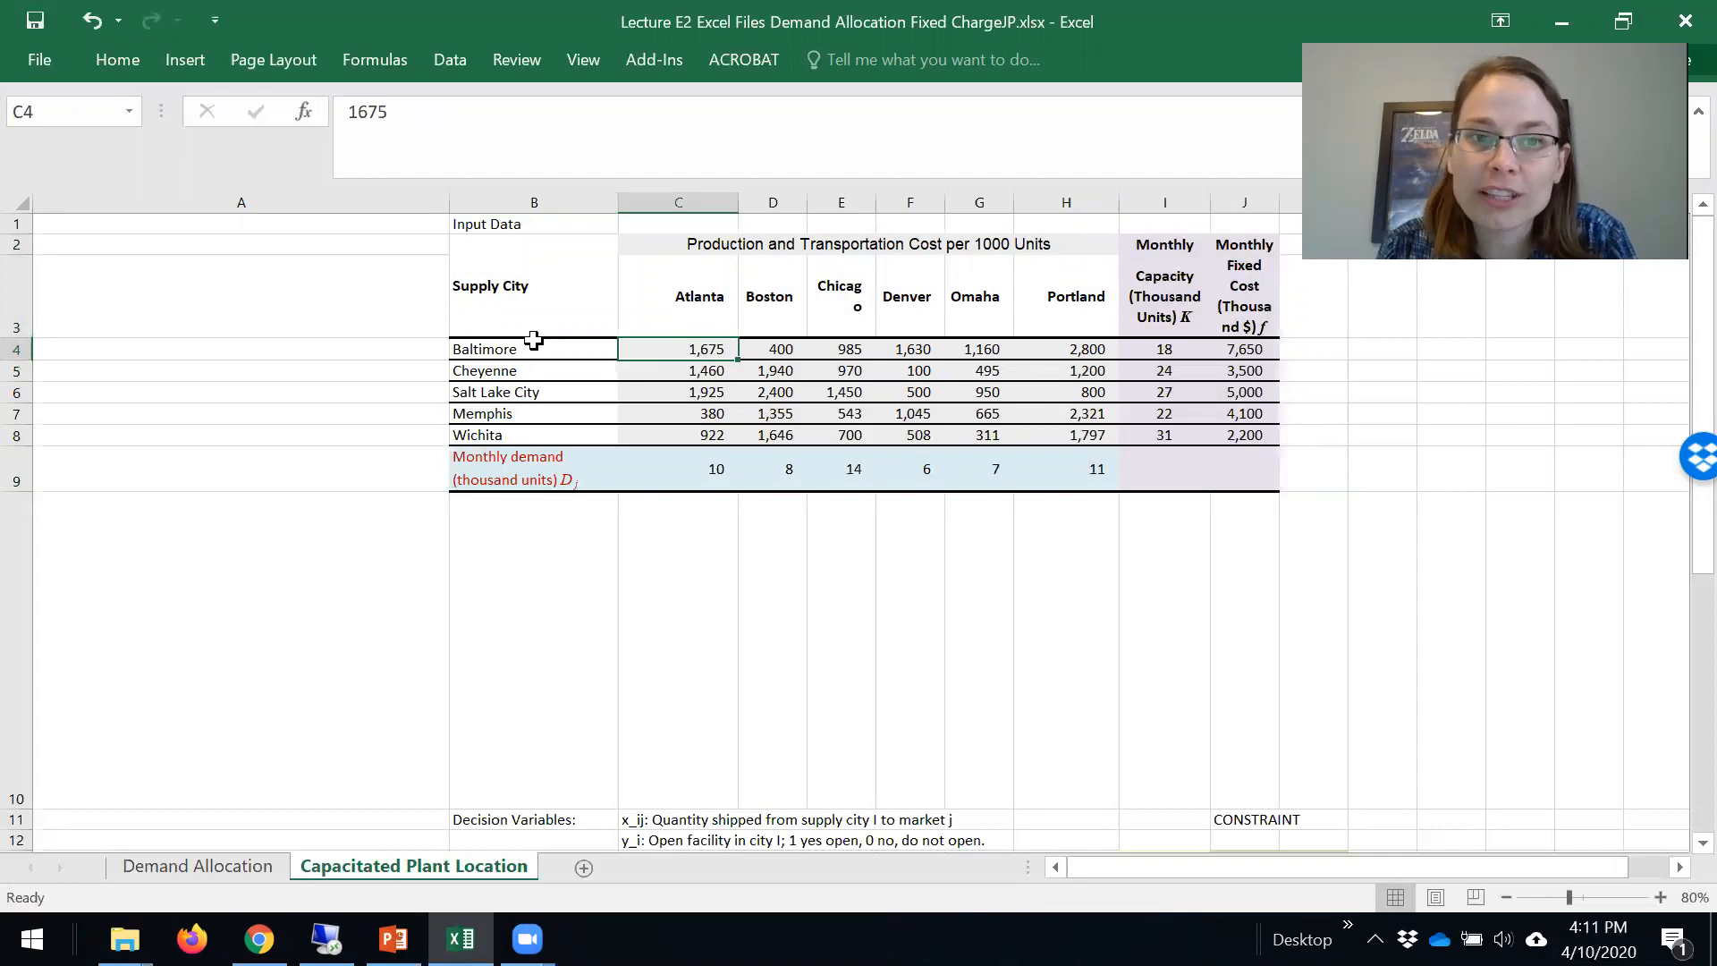
mouse_move(967, 202)
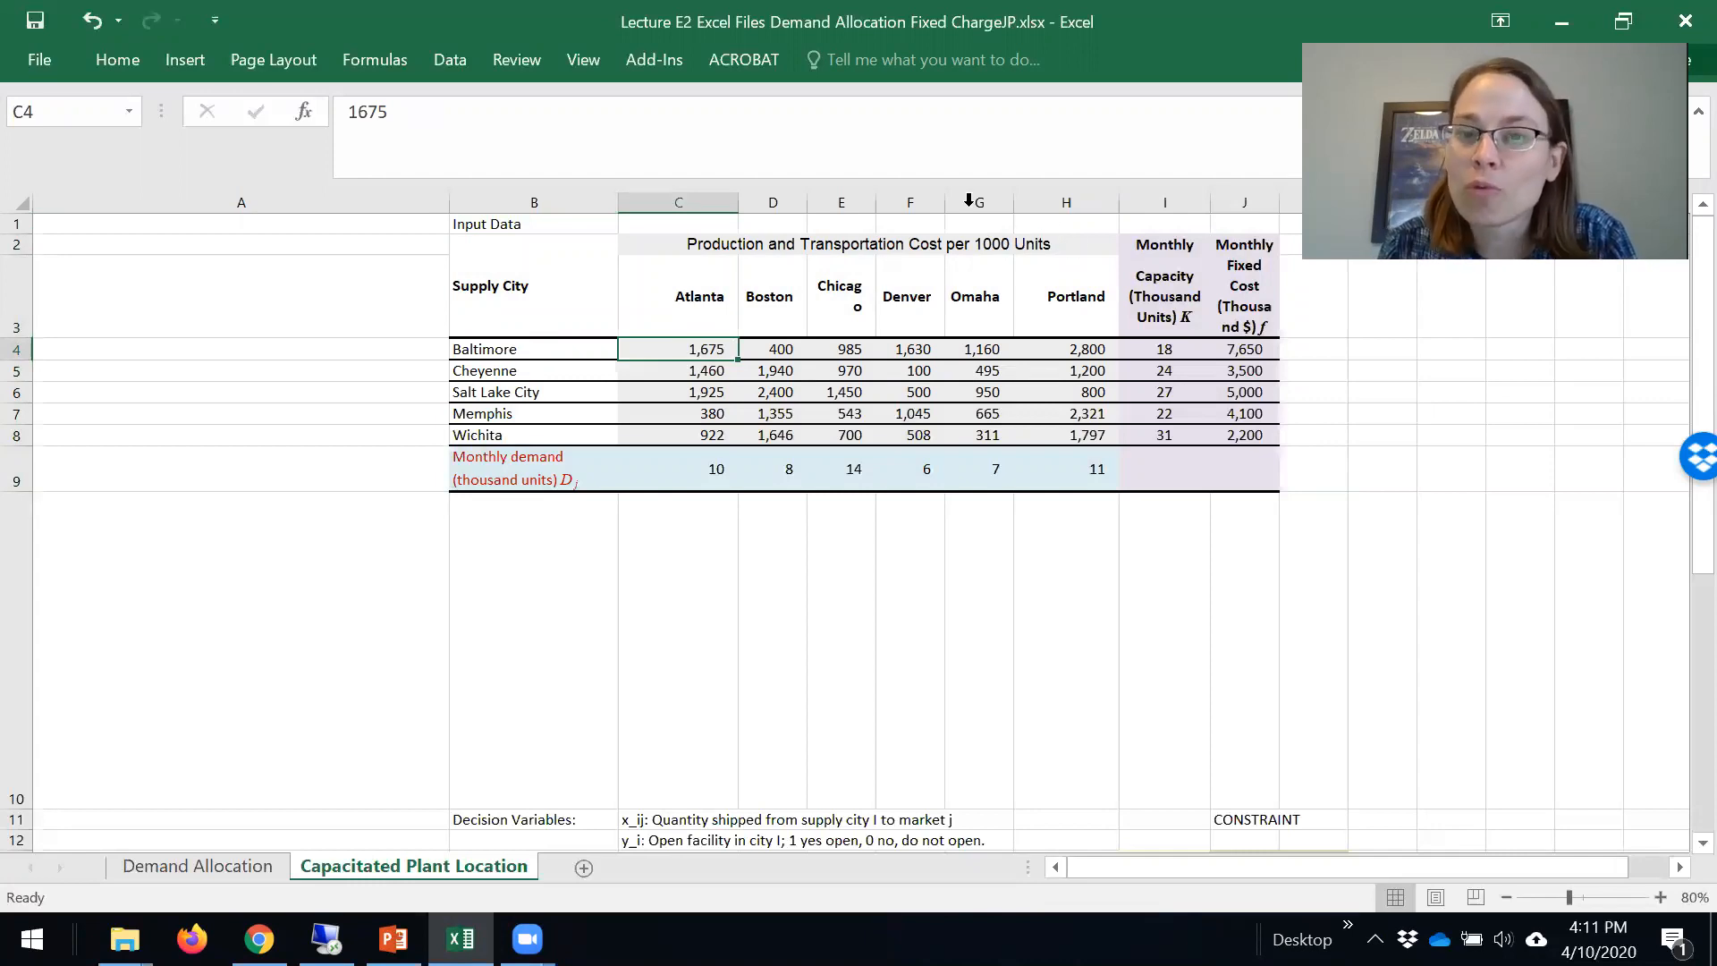
click(532, 349)
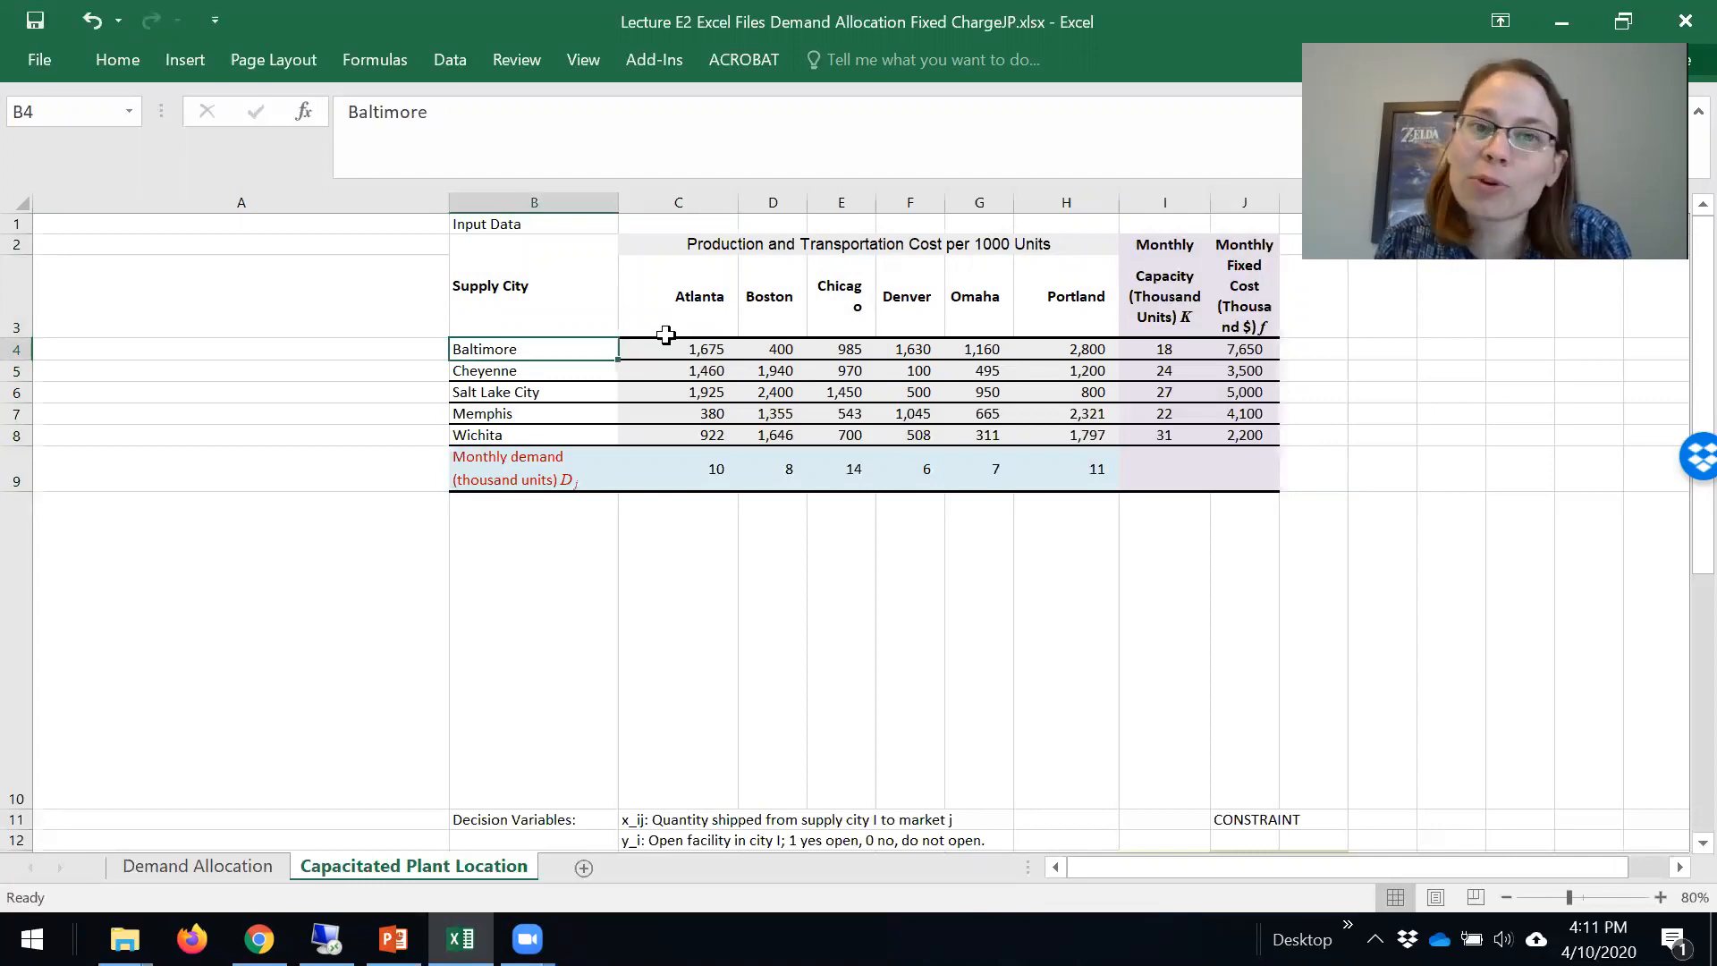
click(679, 348)
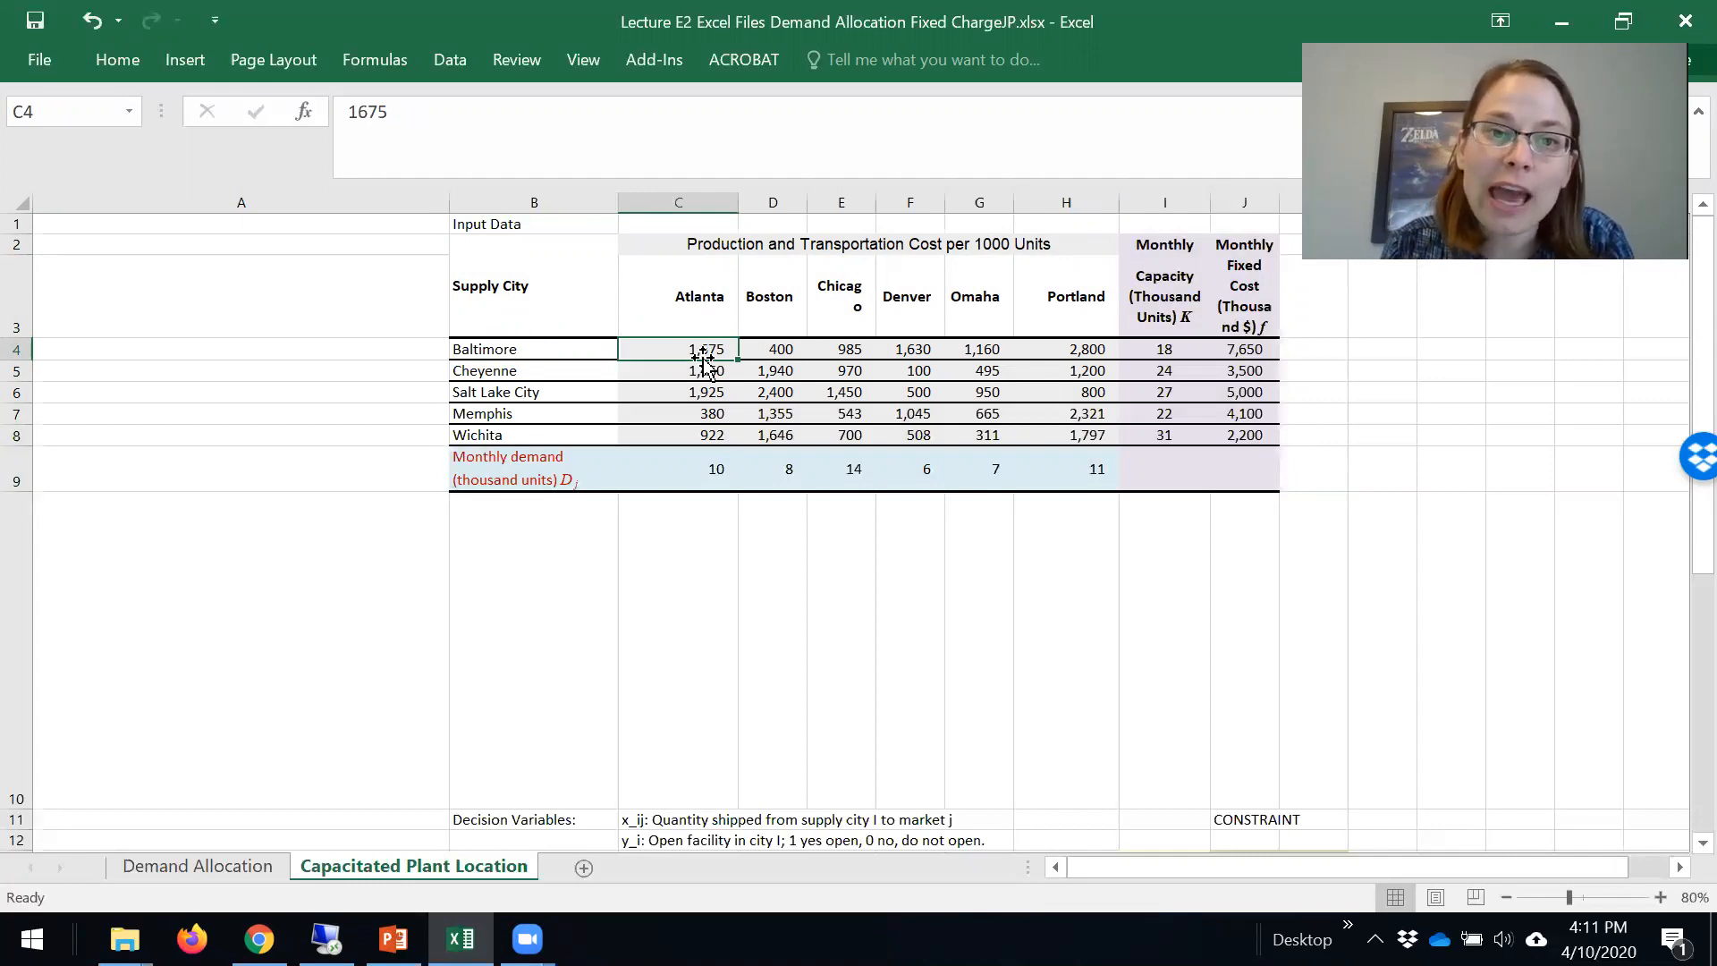
drag(699, 348, 1091, 435)
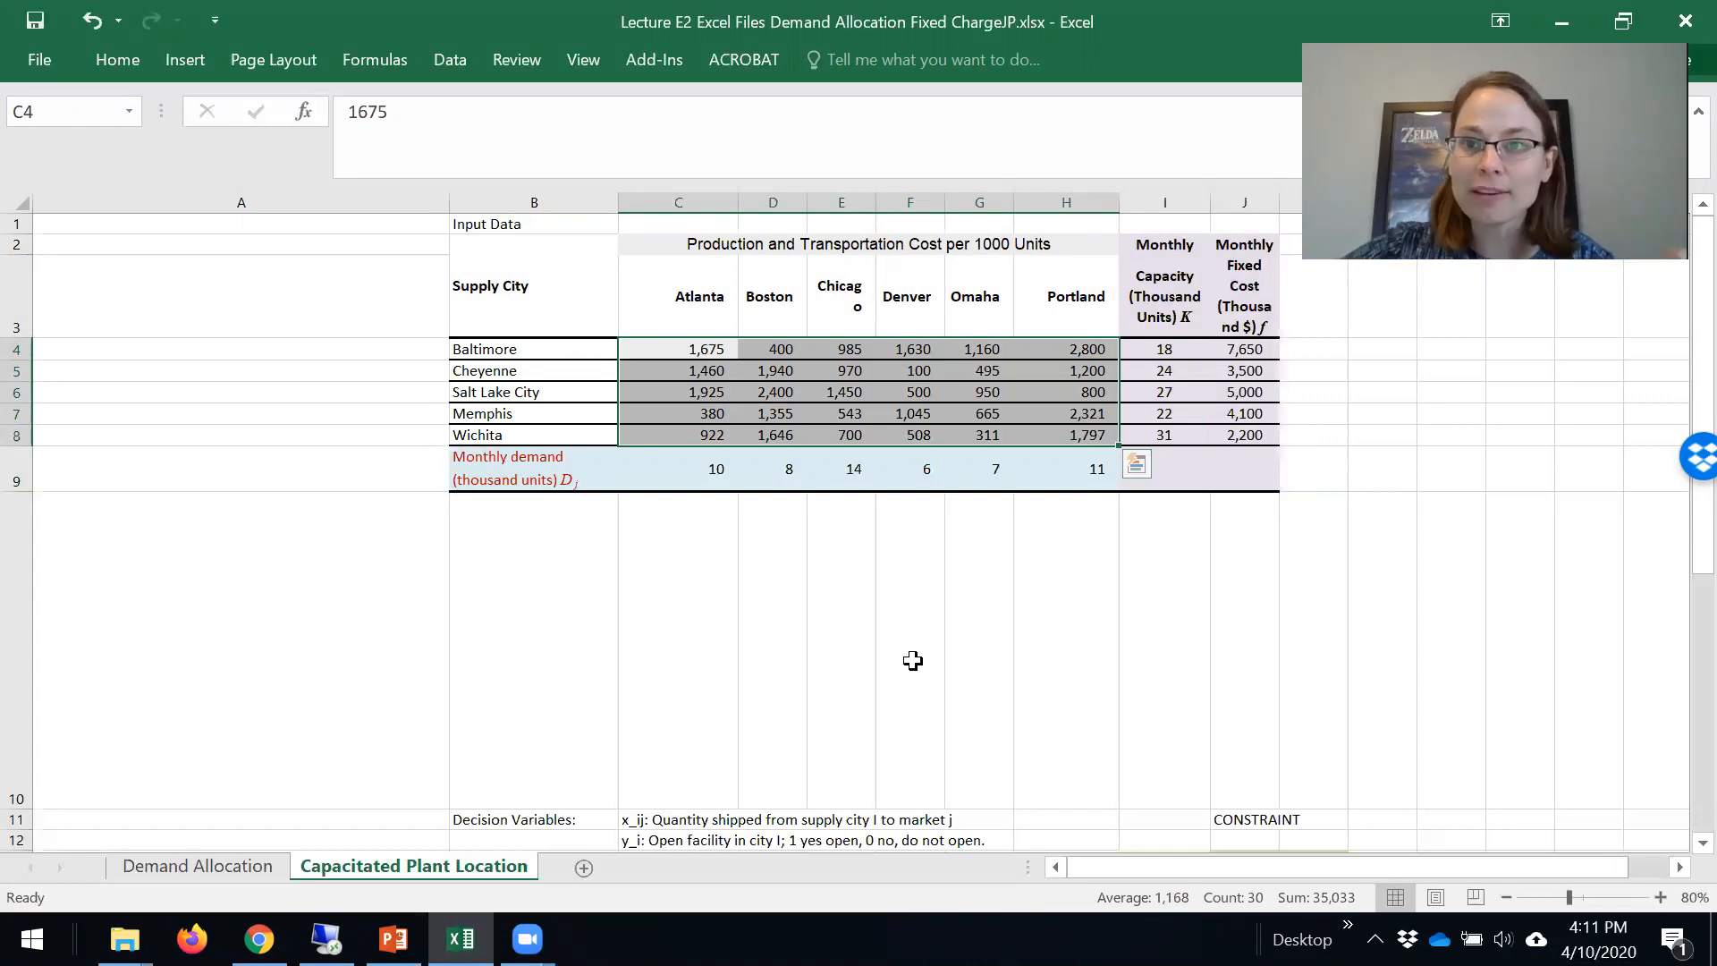
click(676, 470)
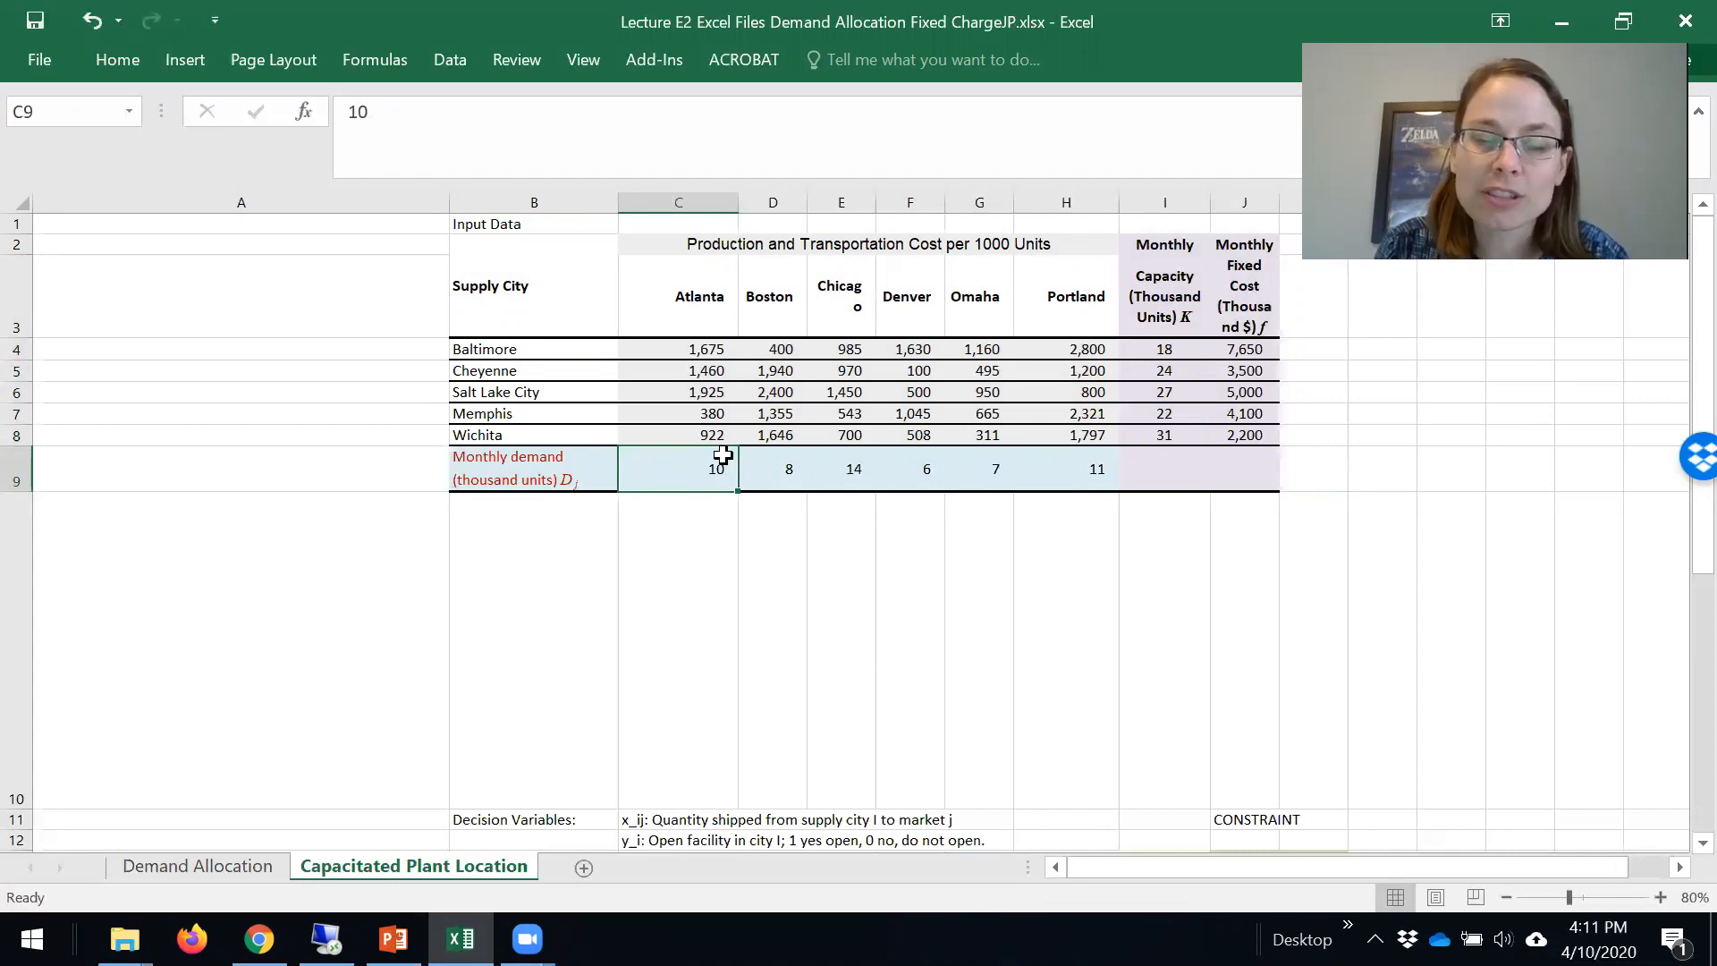
click(676, 295)
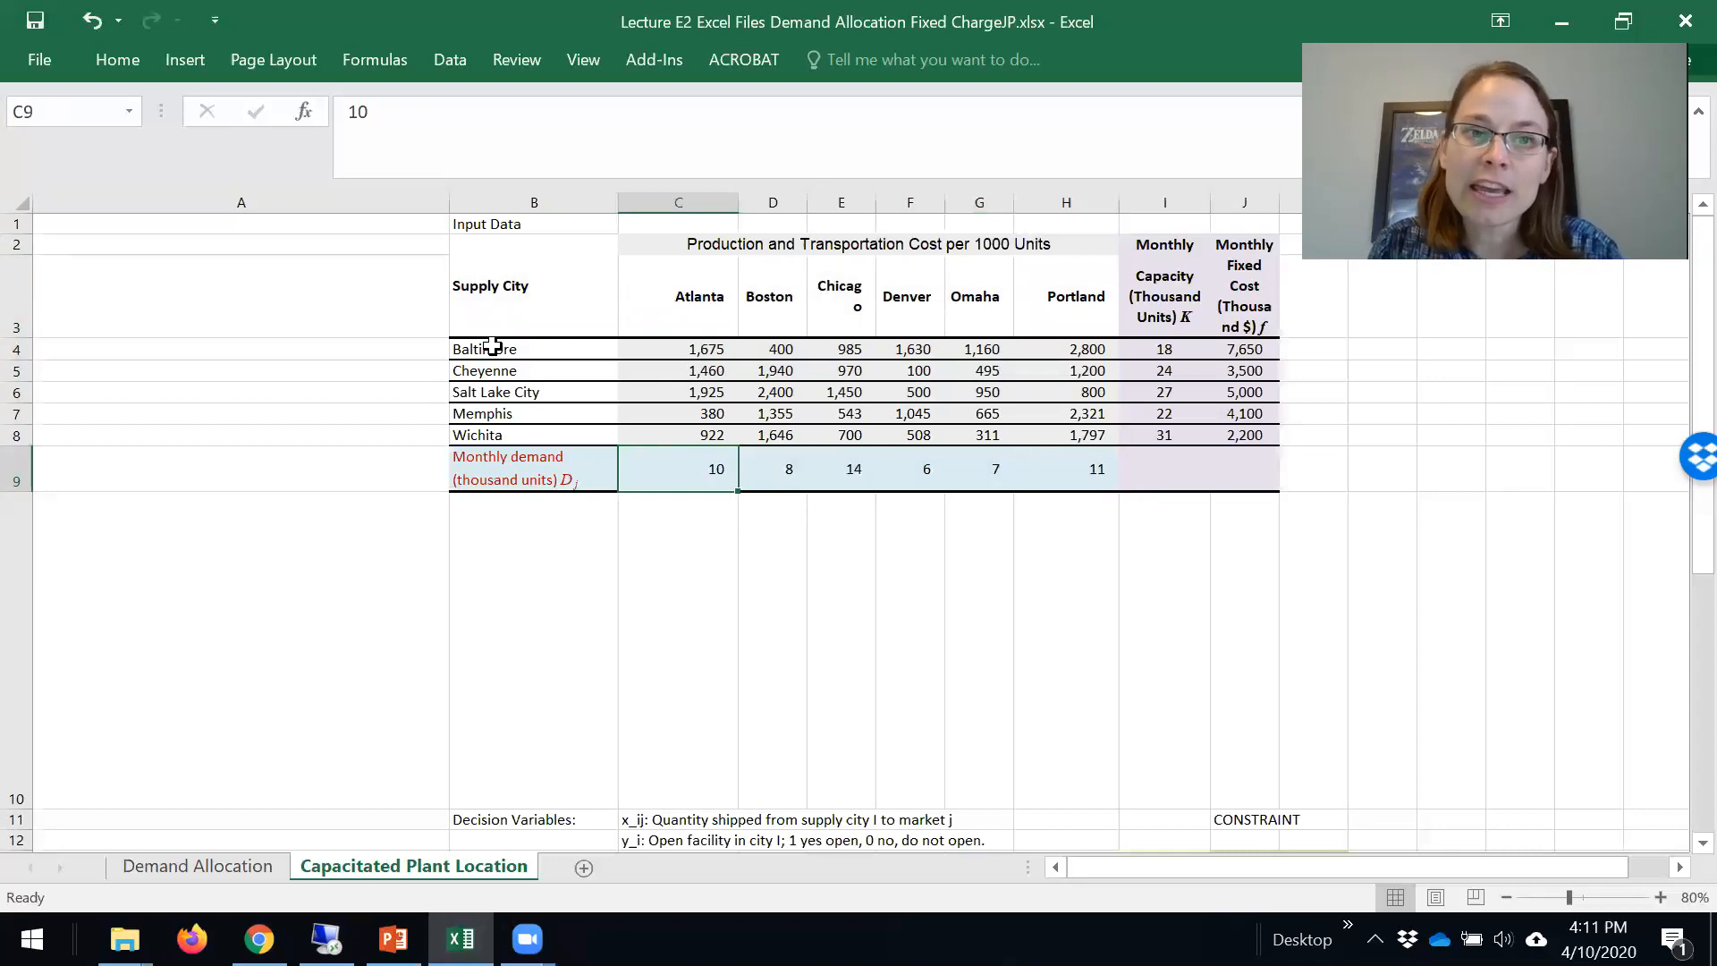
Review each city's monthly fixed cost and capacity, e.g. Baltimore $7,650 and Wichita's capacity 31.
click(506, 349)
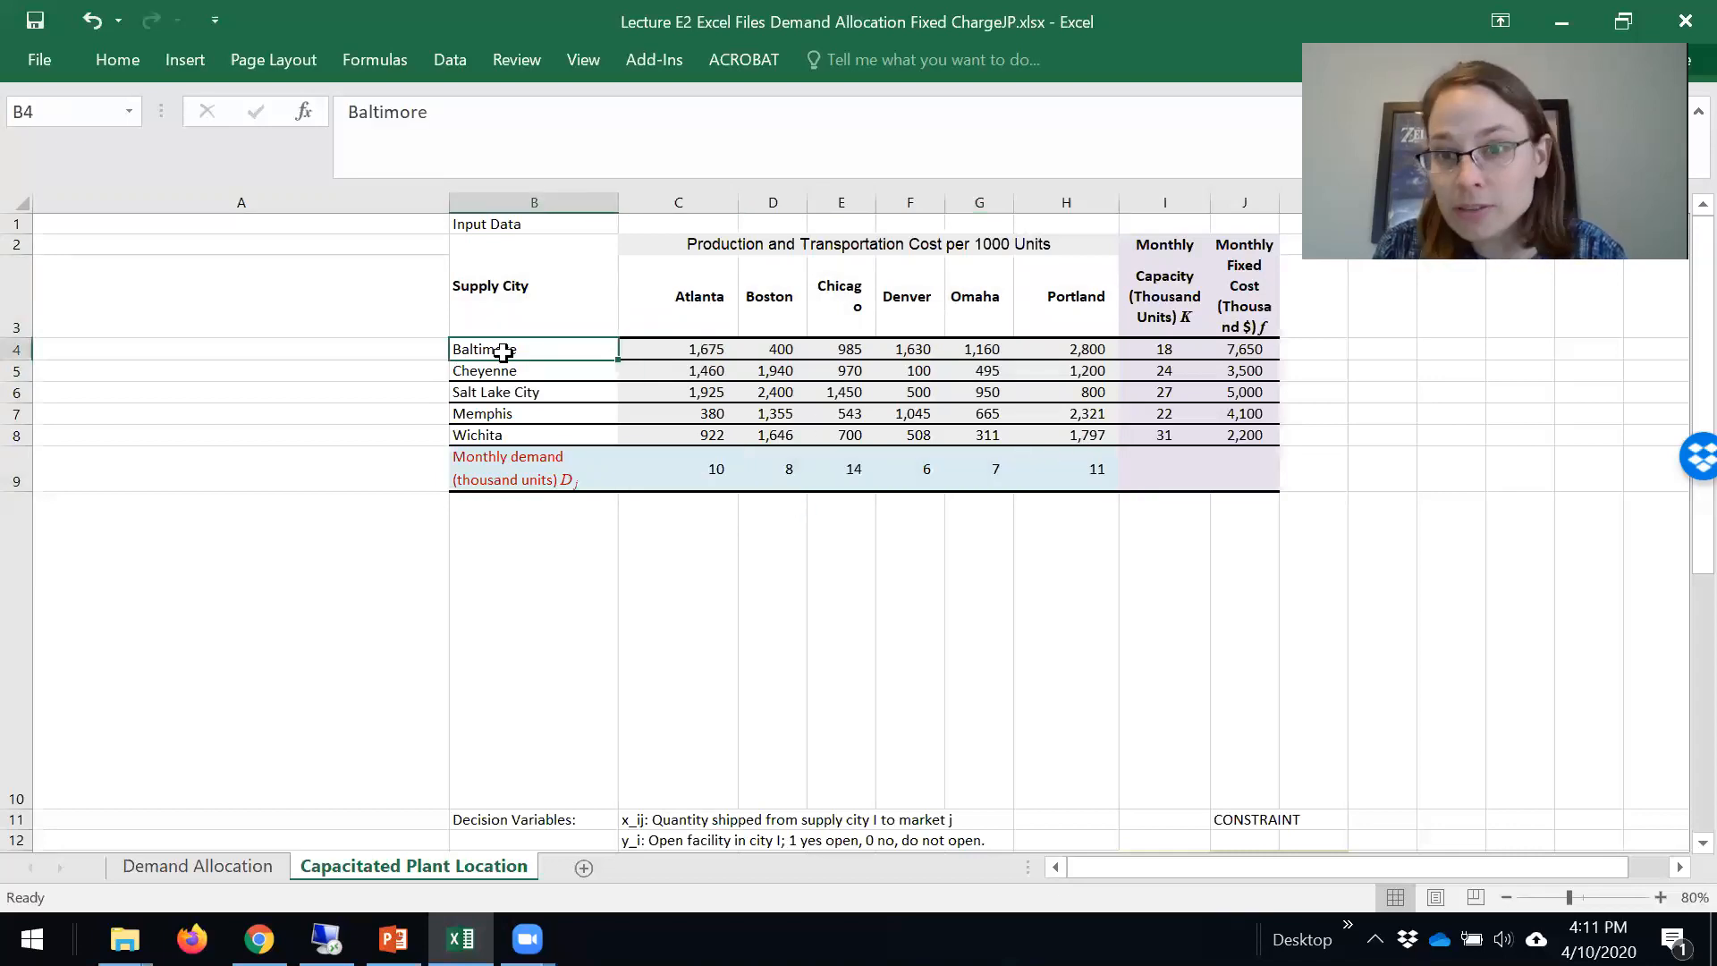
click(1244, 349)
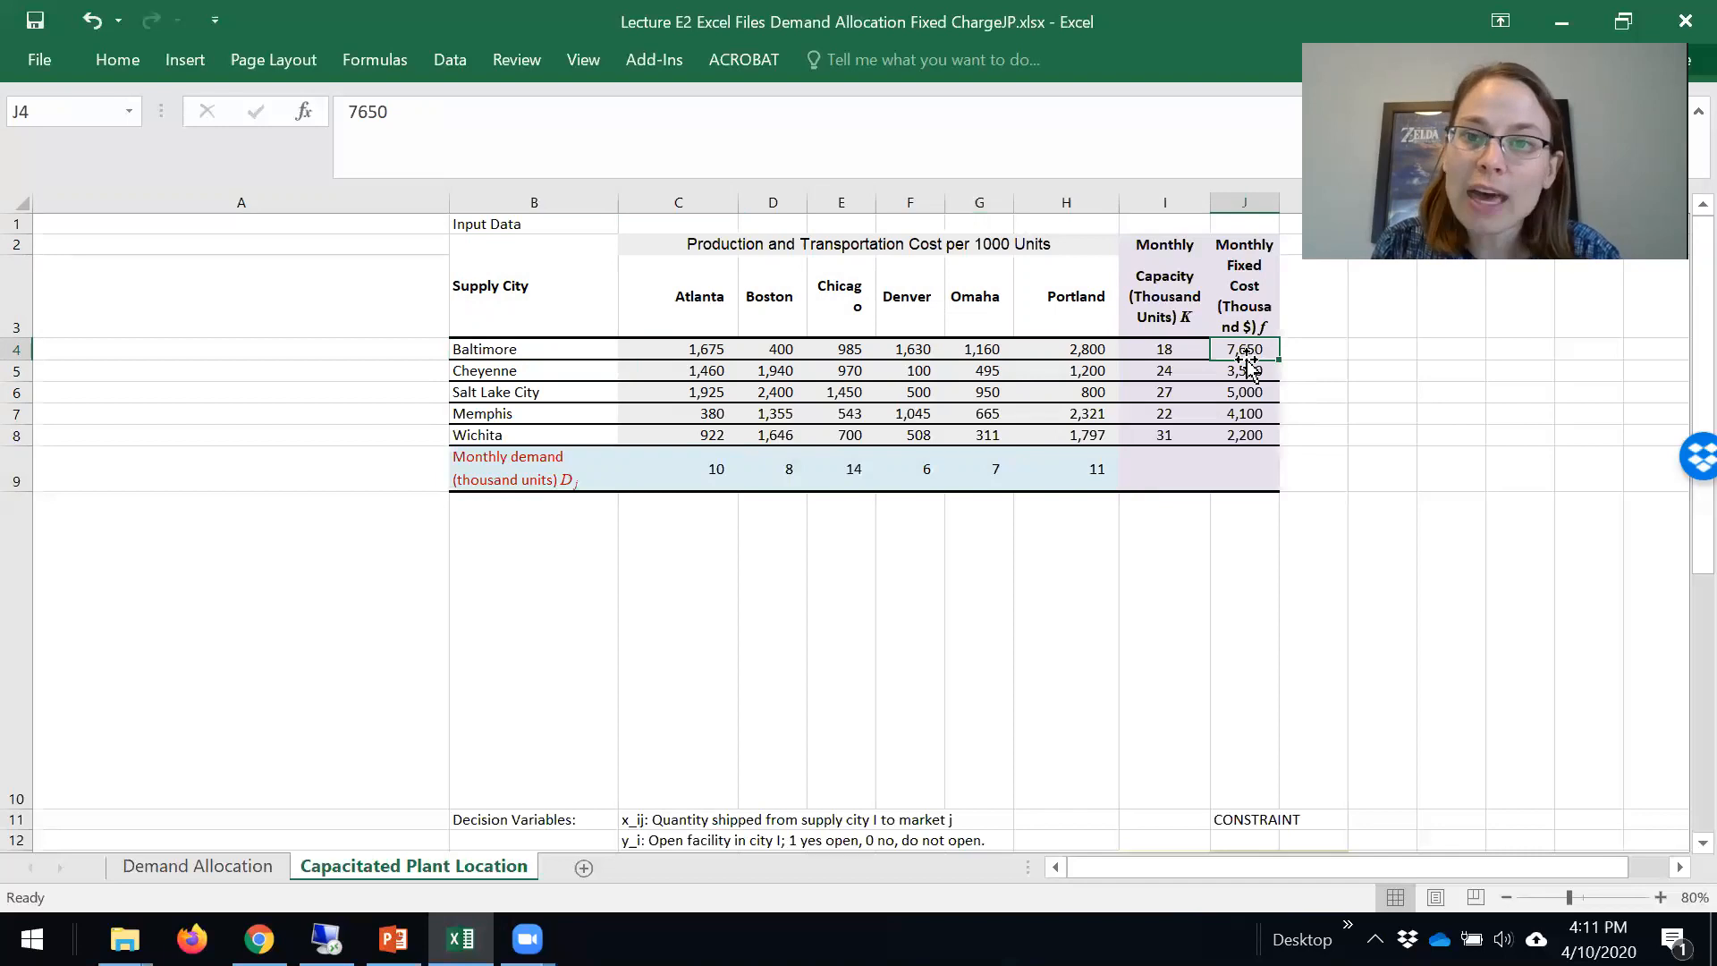
drag(1243, 348, 1243, 435)
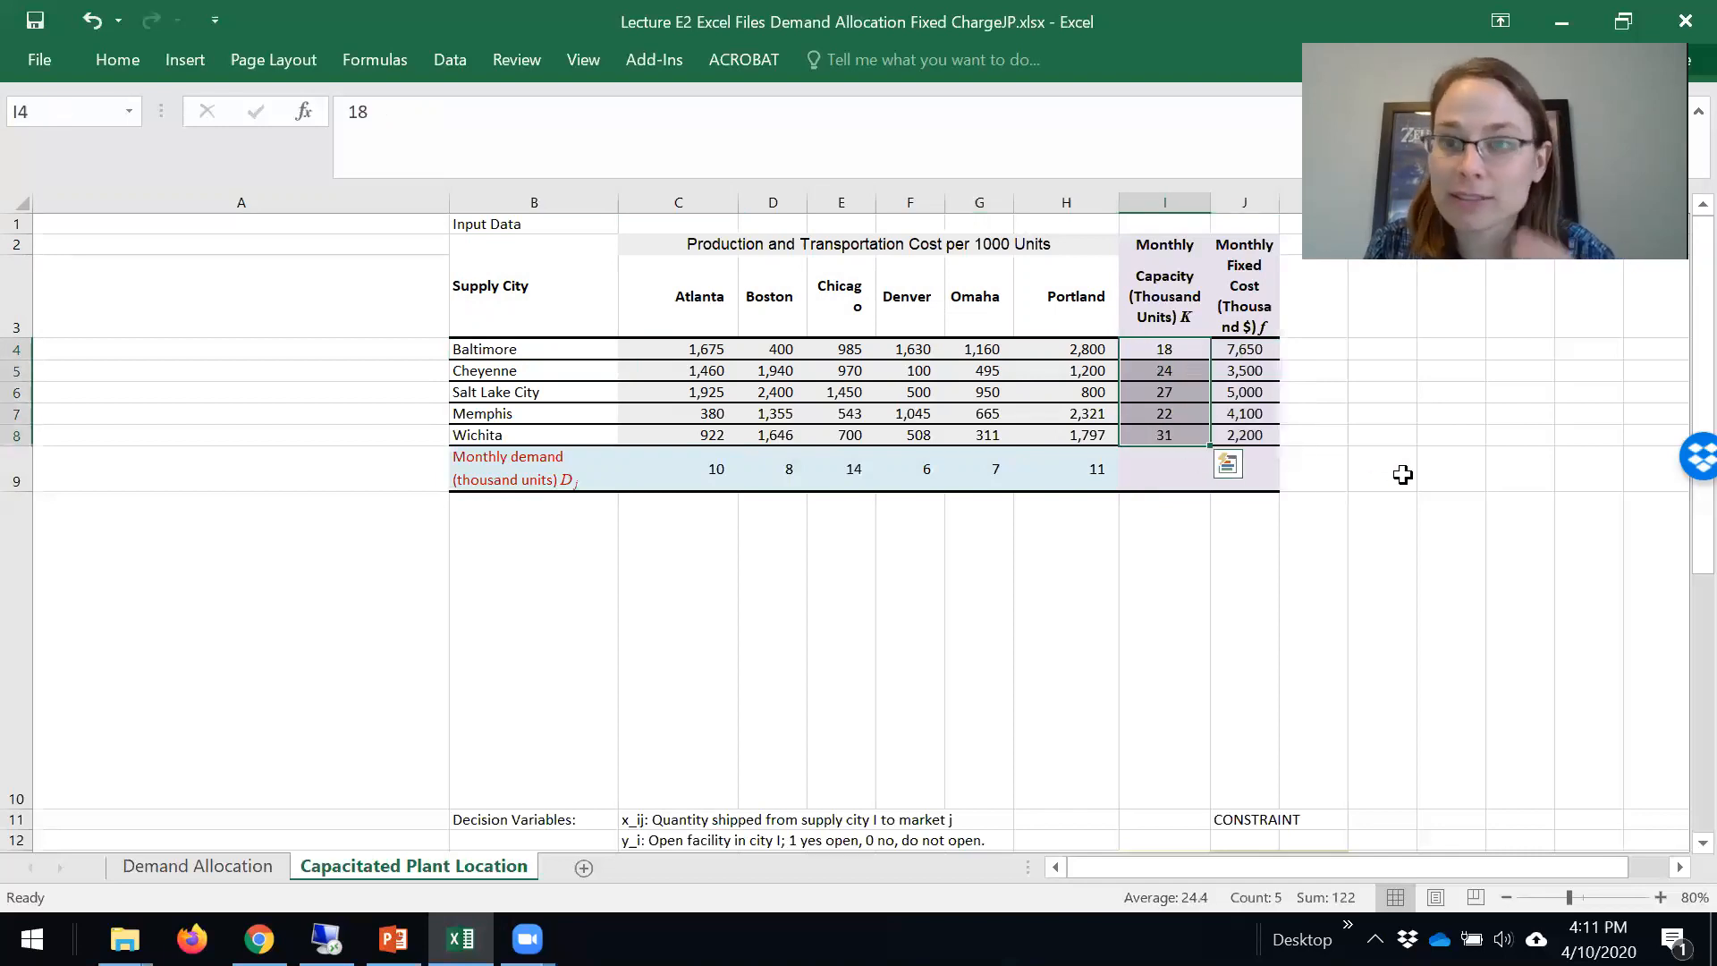
click(1245, 435)
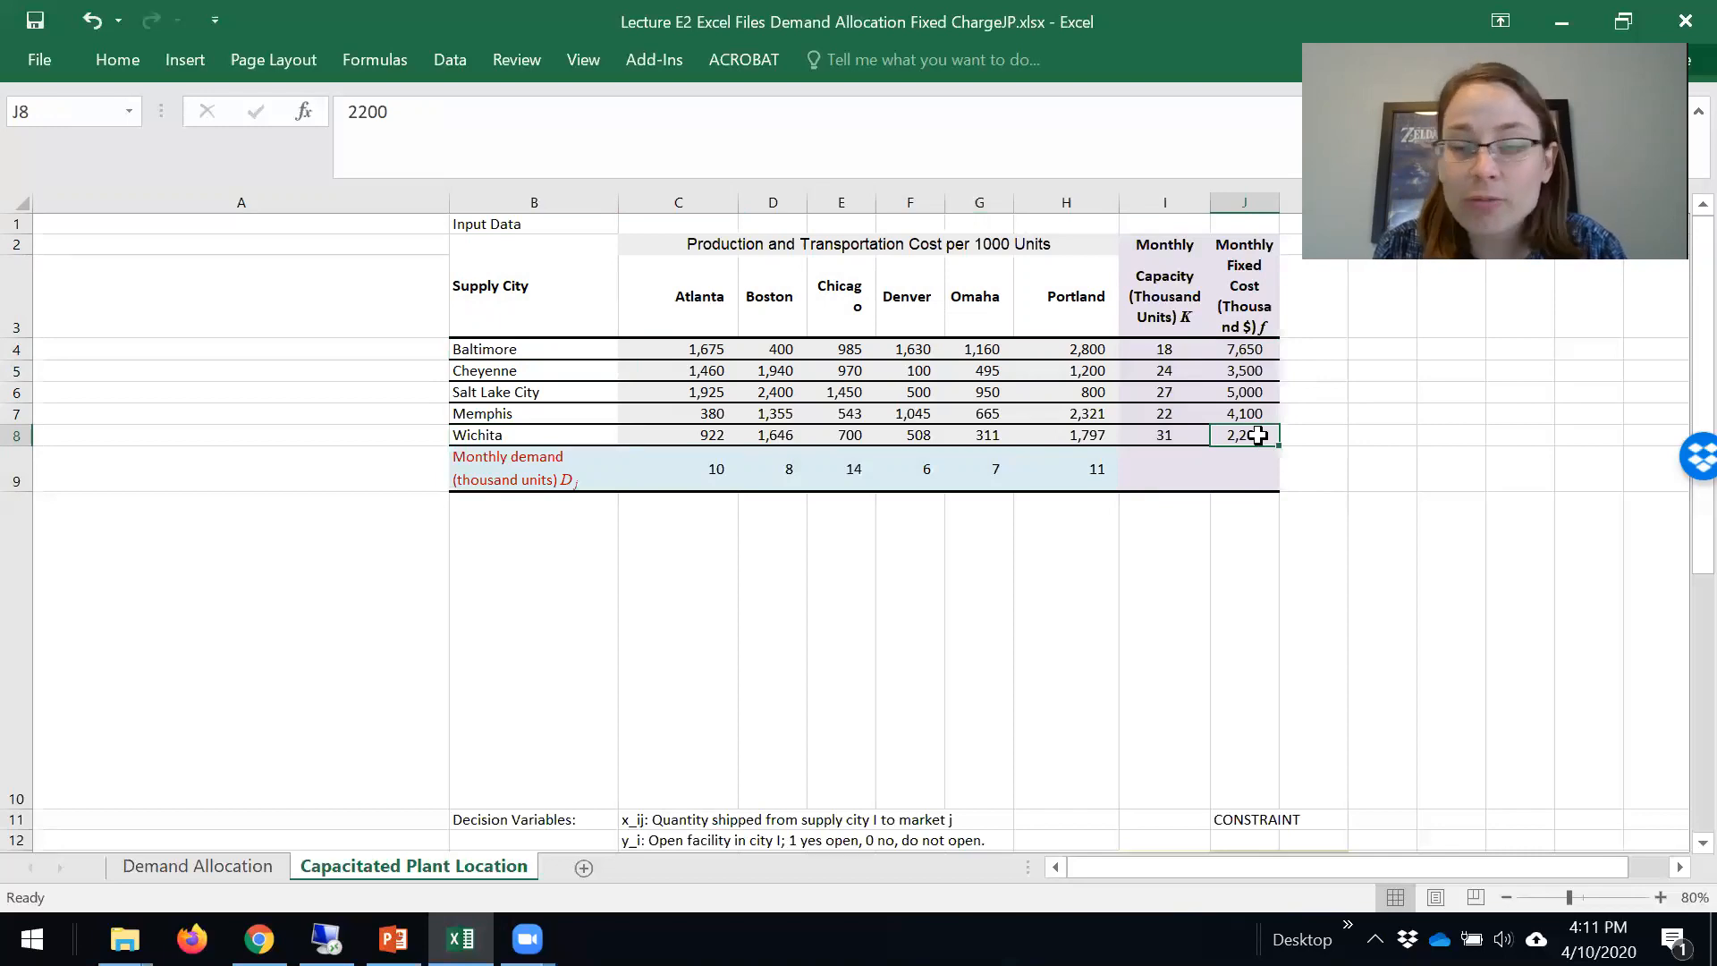
click(1164, 434)
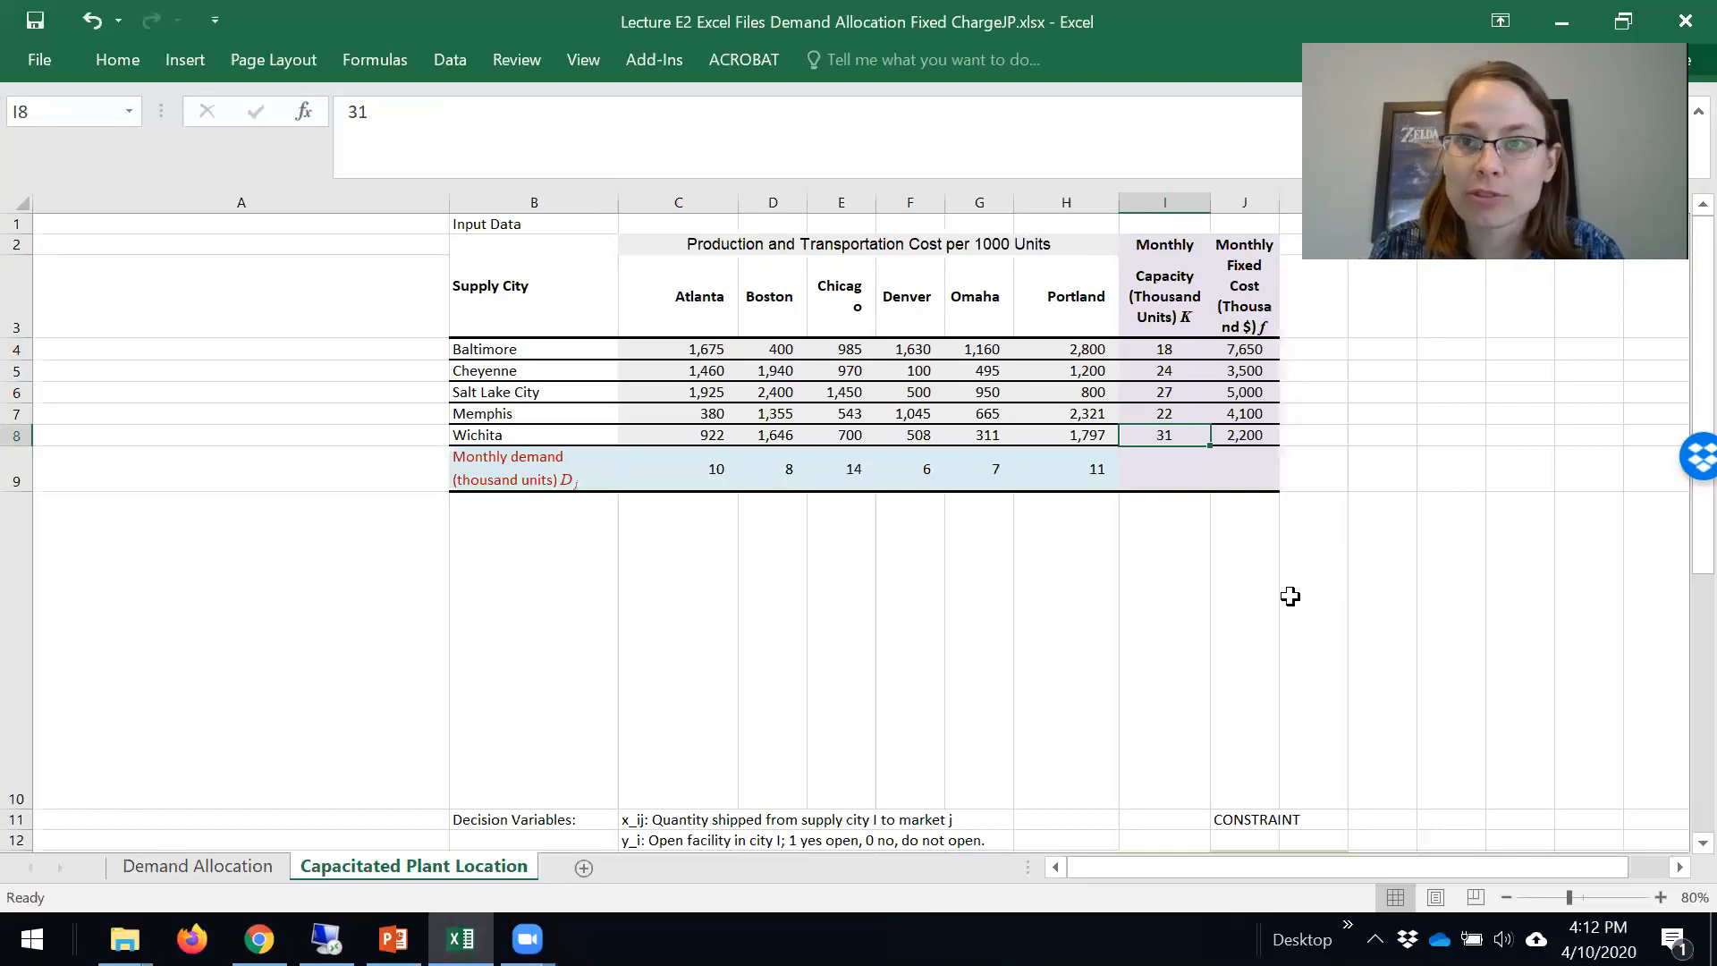
mouse_move(1306, 458)
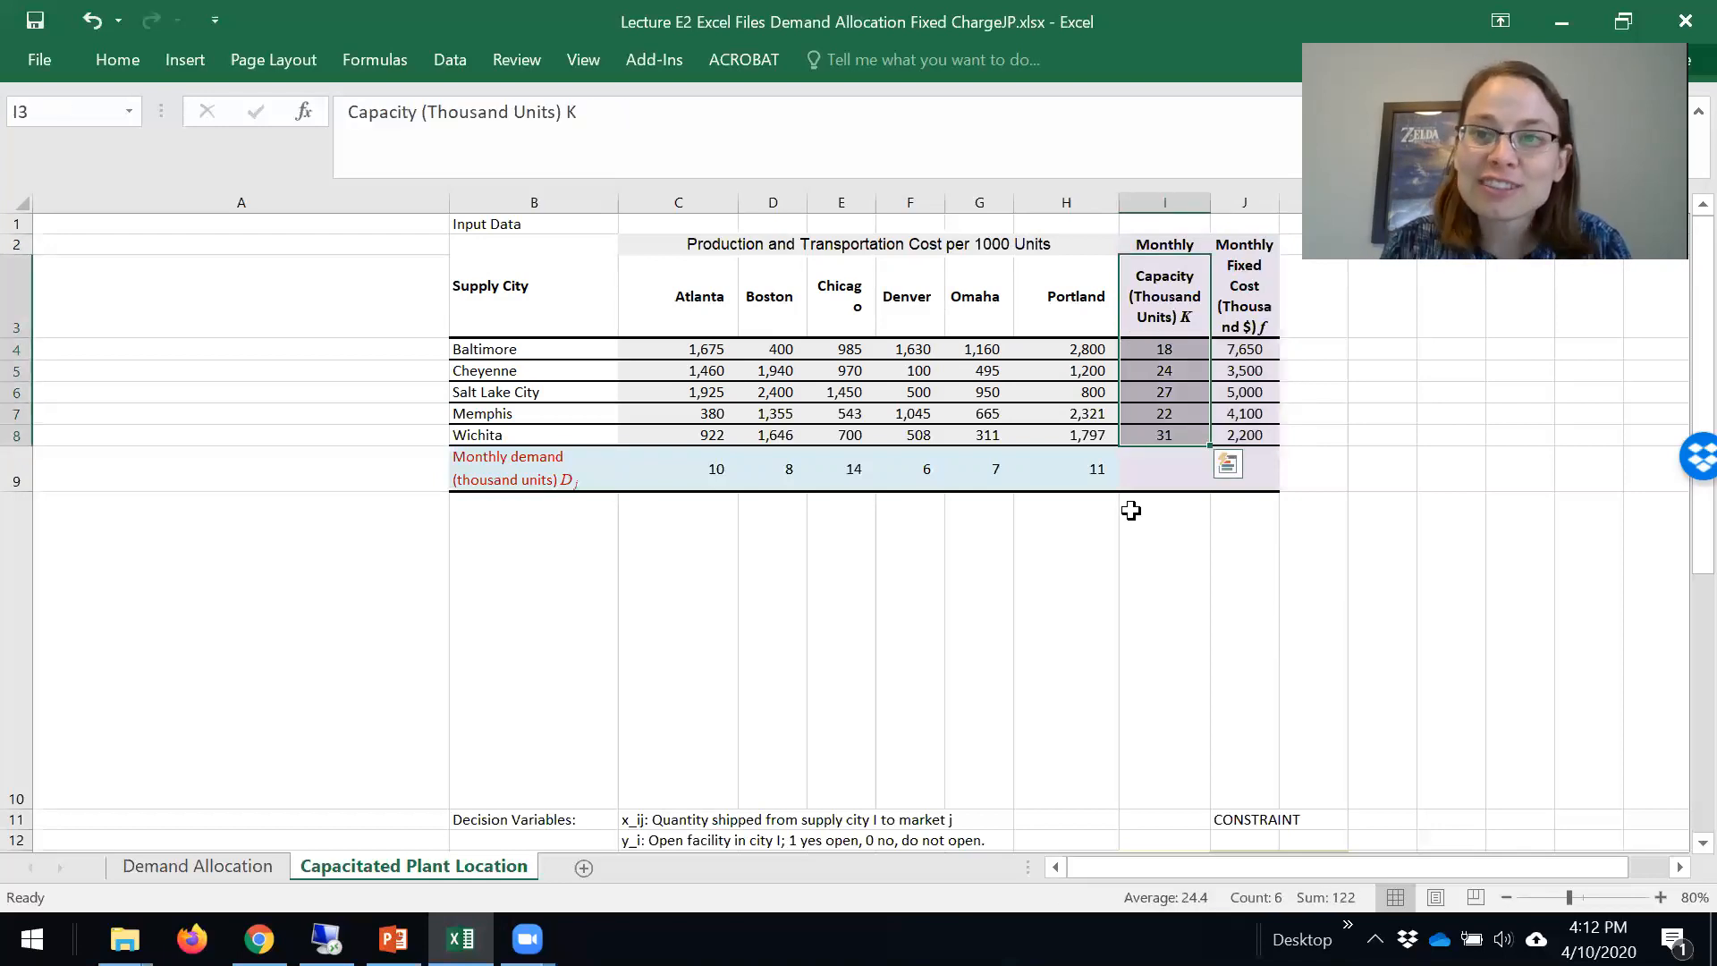
mouse_move(1276, 368)
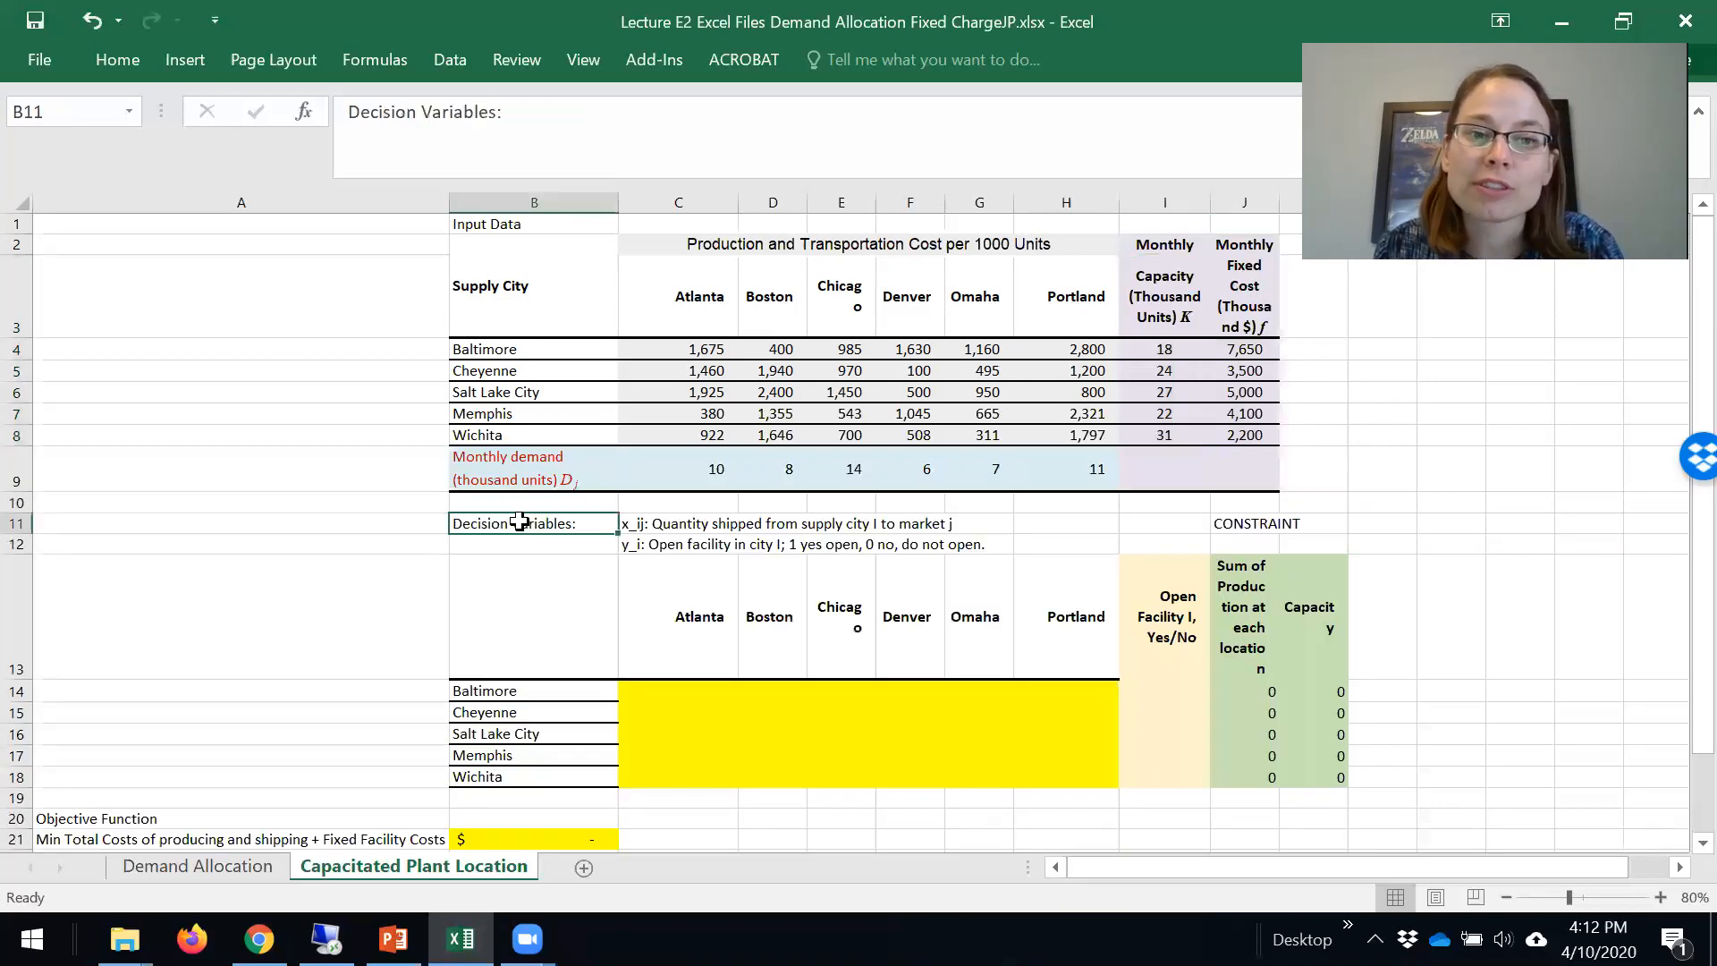
Inspect the shipment-quantity grid, then bring up the total-cost SUMPRODUCT formula in B21 for review.
click(676, 522)
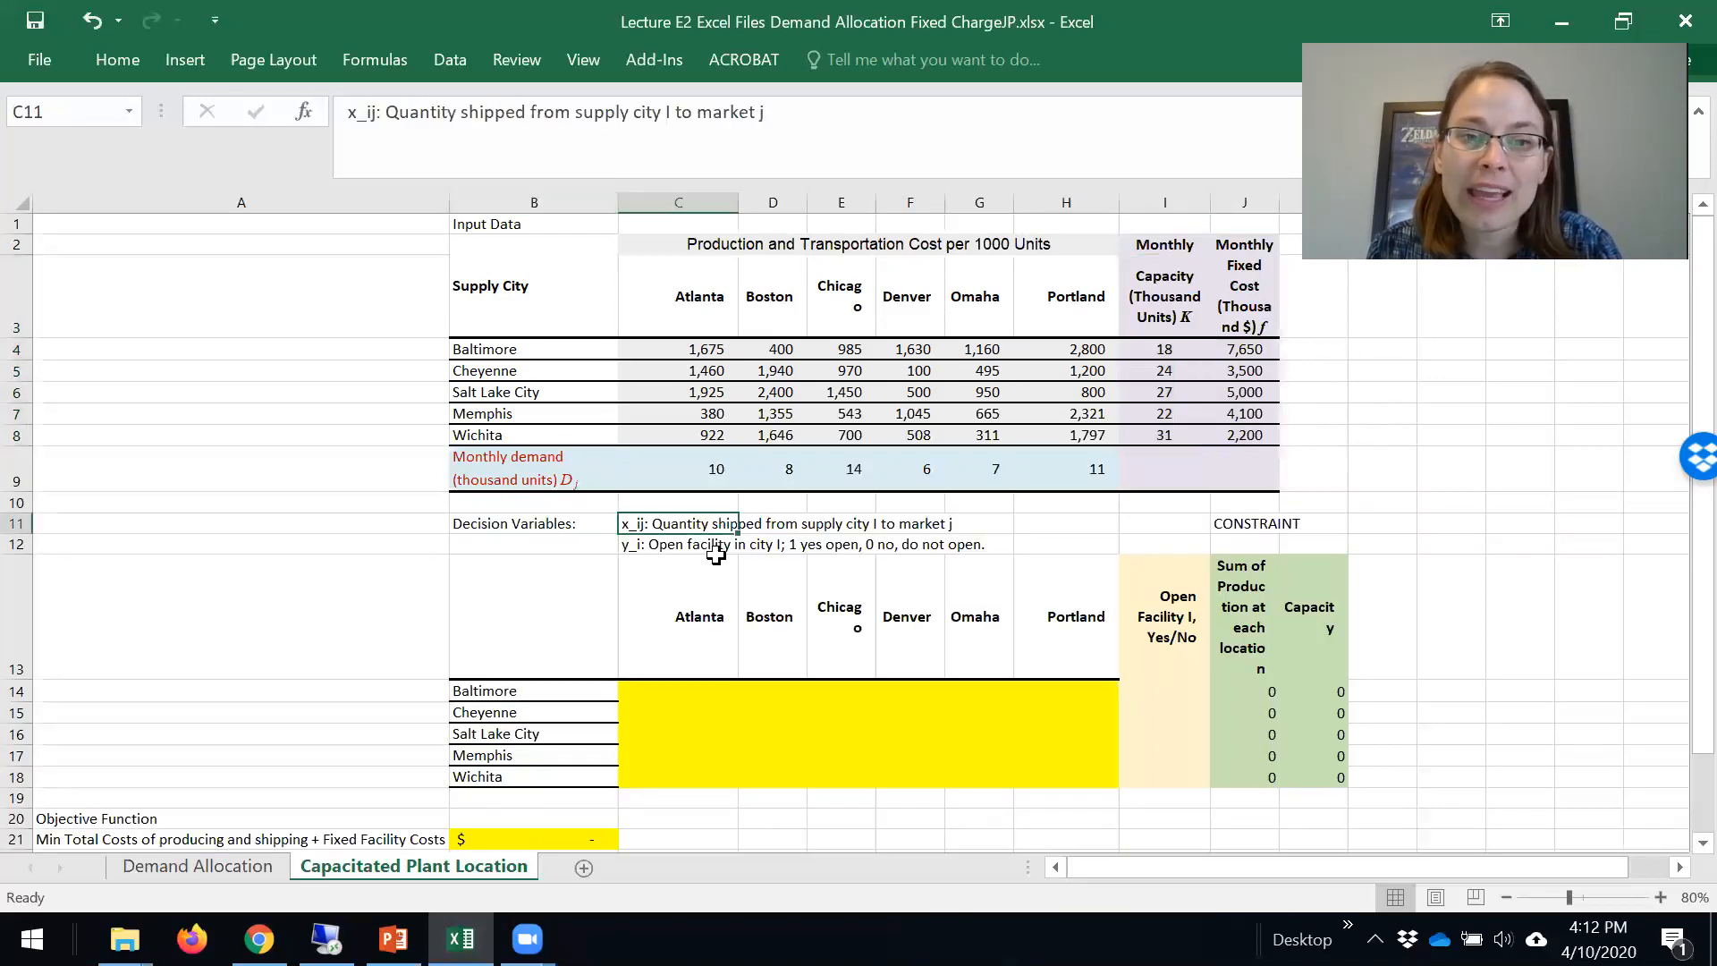
mouse_move(776, 515)
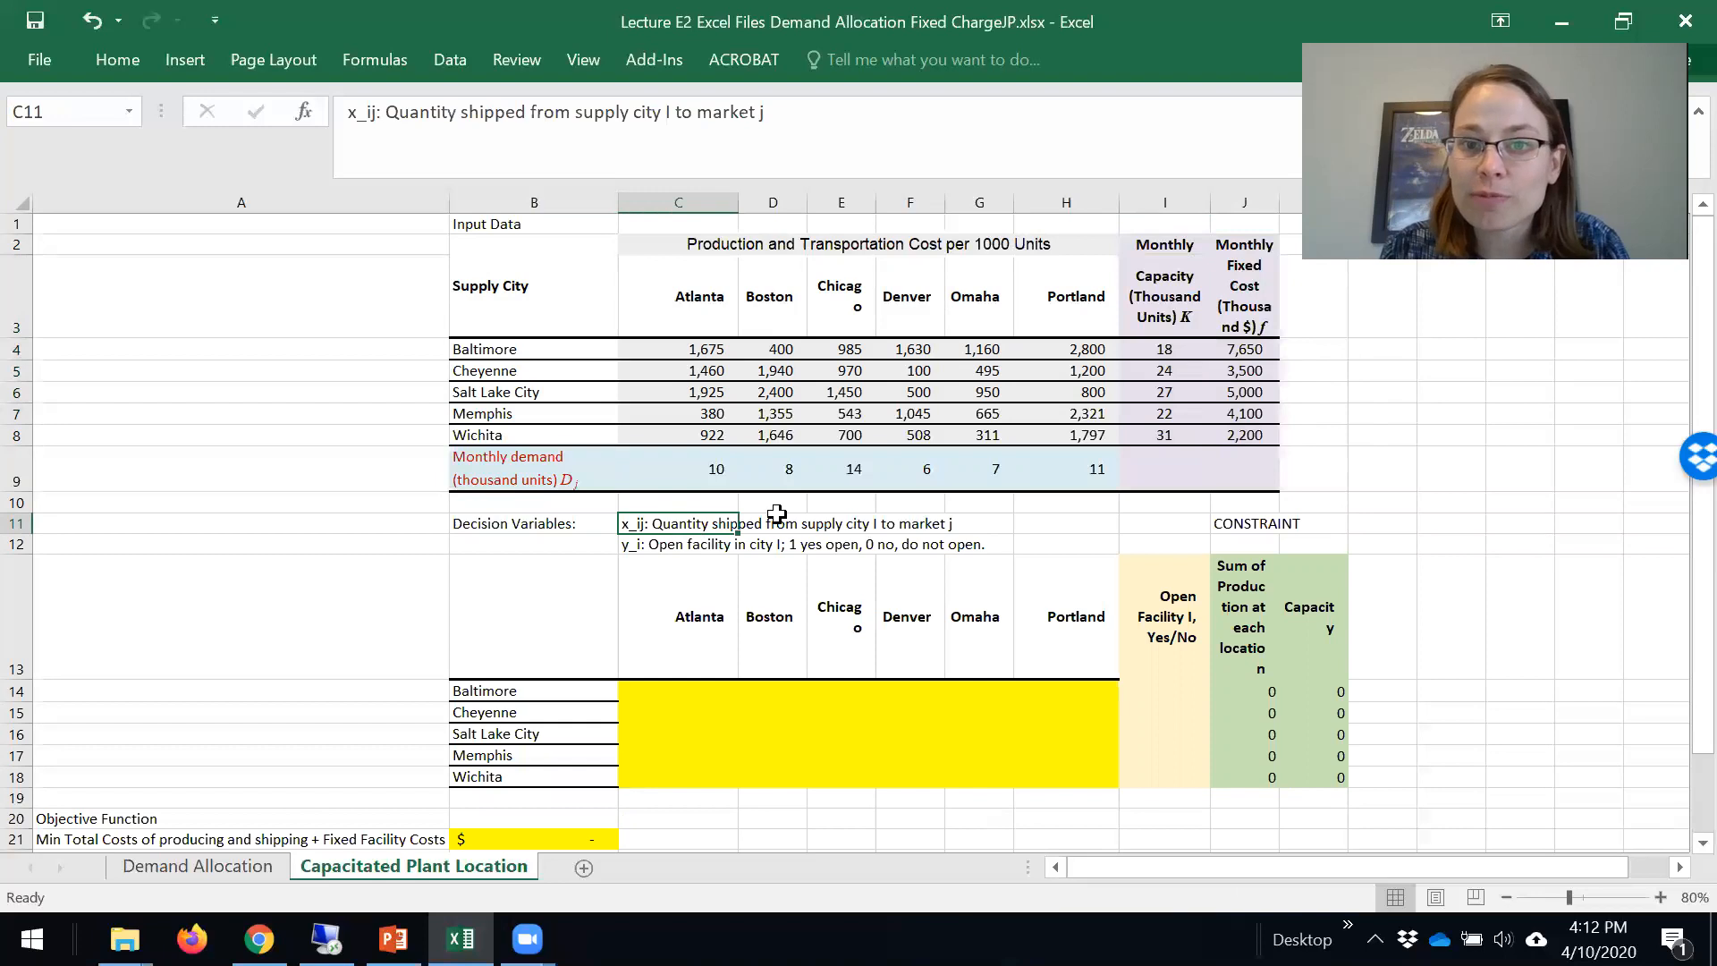
mouse_move(658, 563)
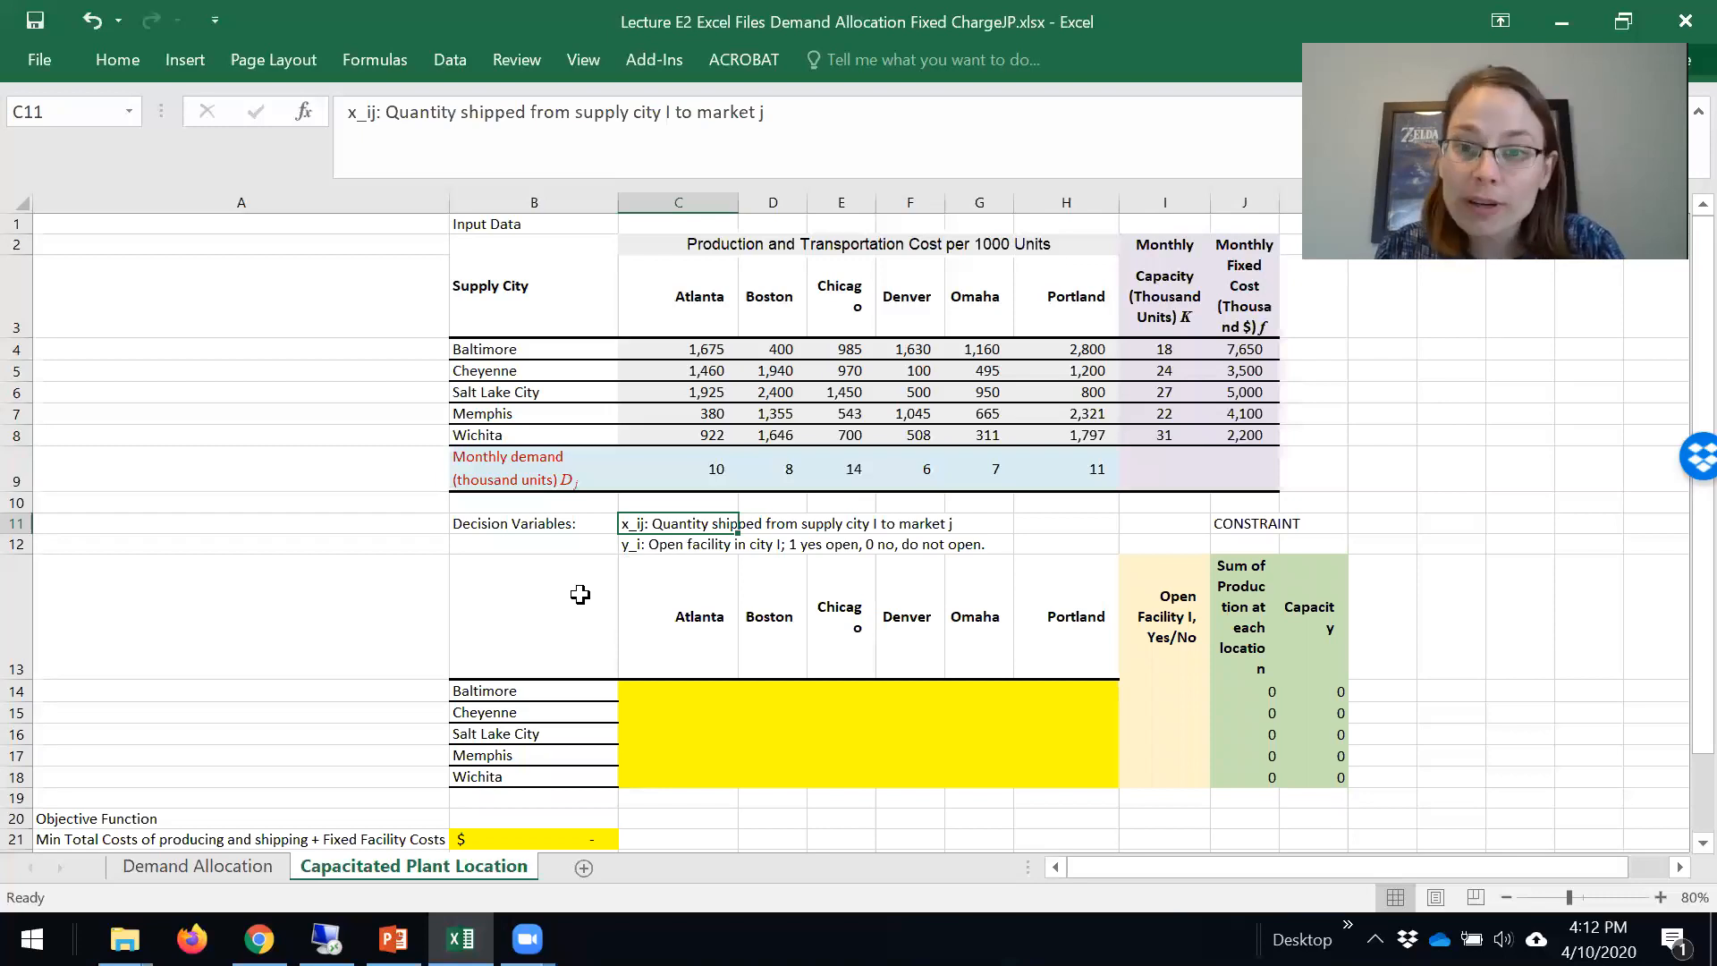
drag(678, 690, 1066, 755)
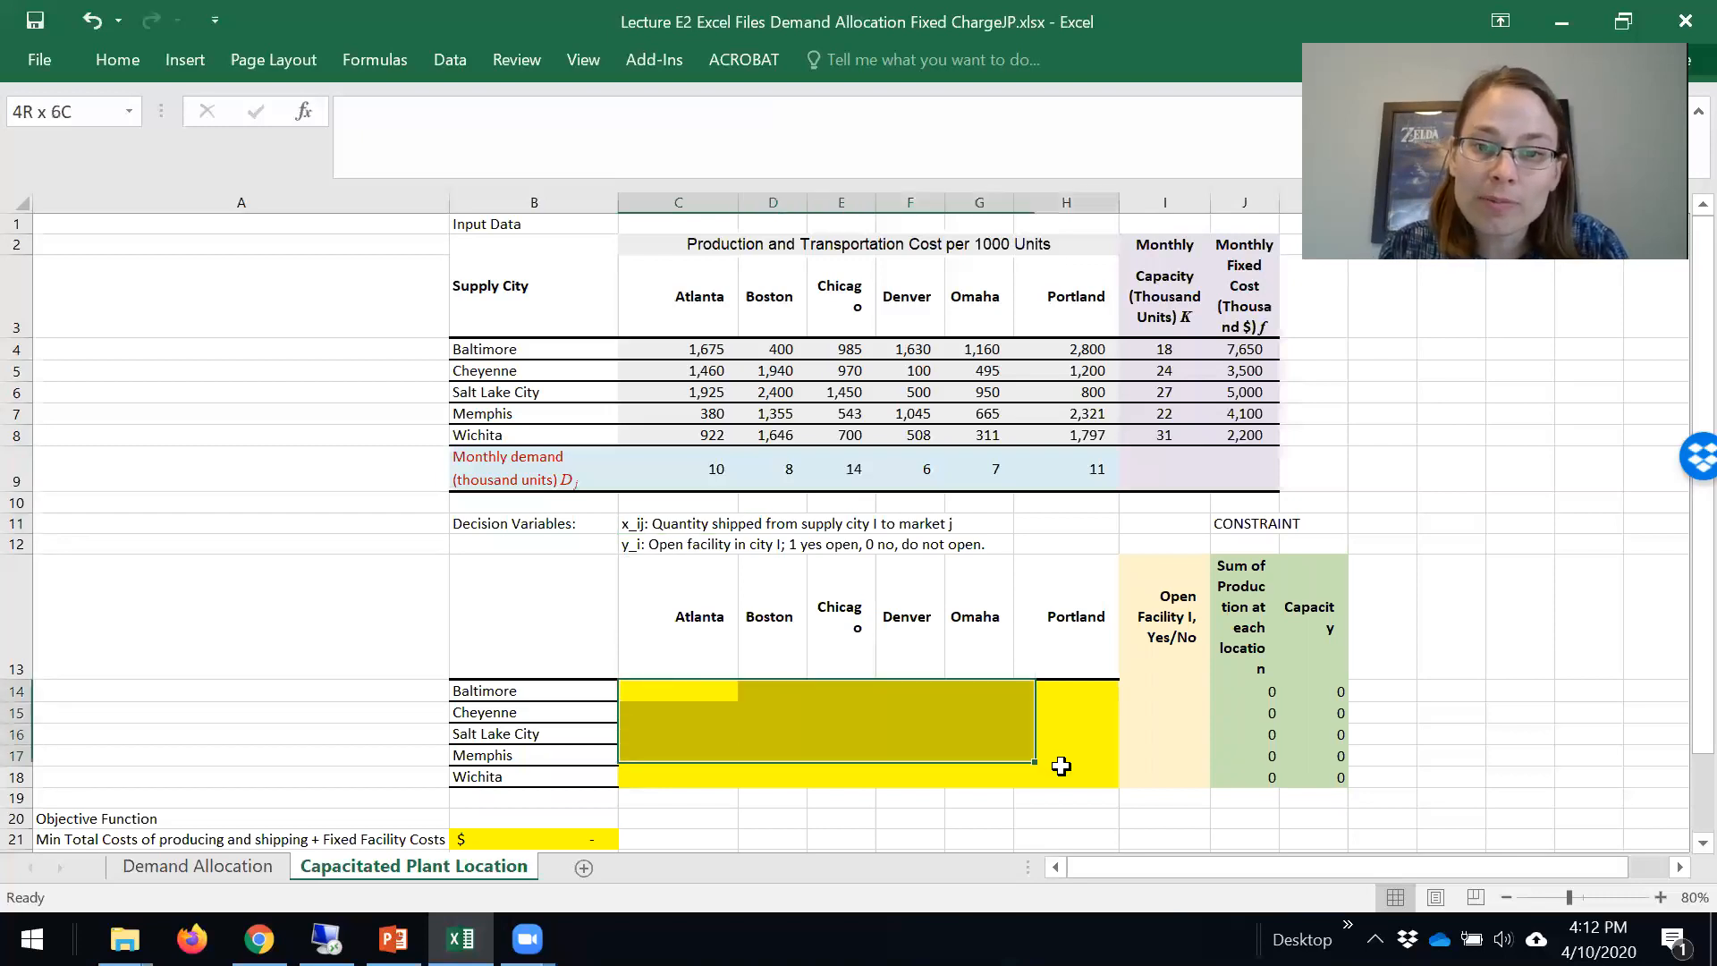
click(980, 733)
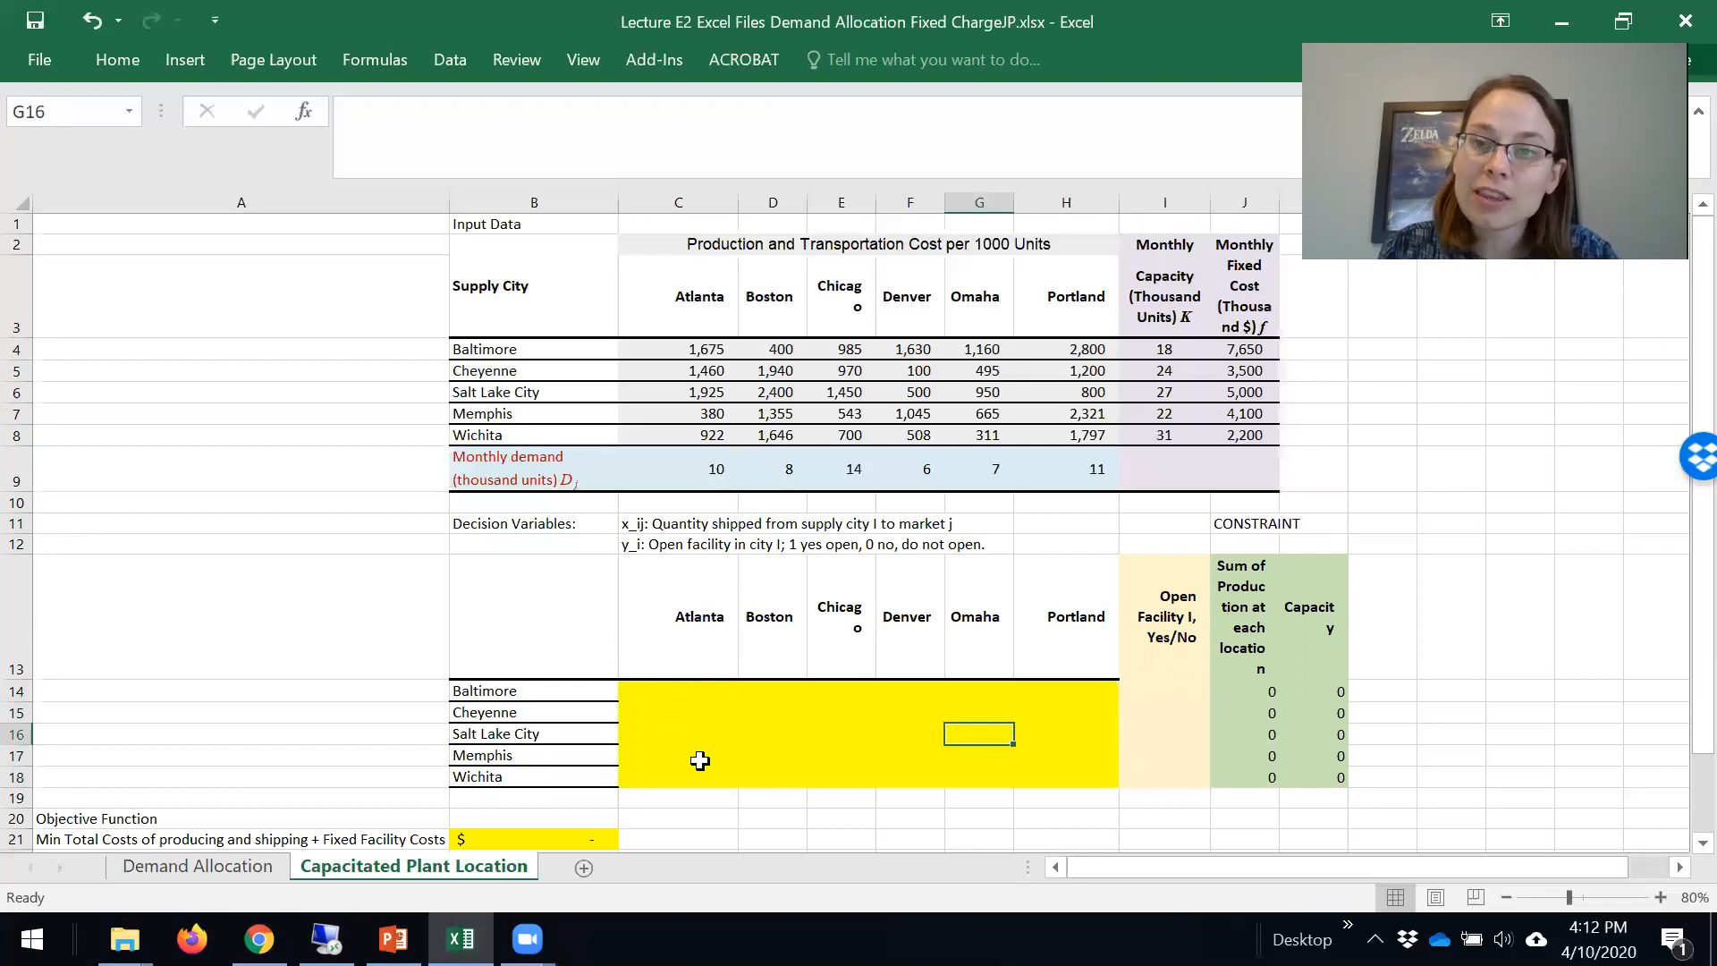
click(531, 838)
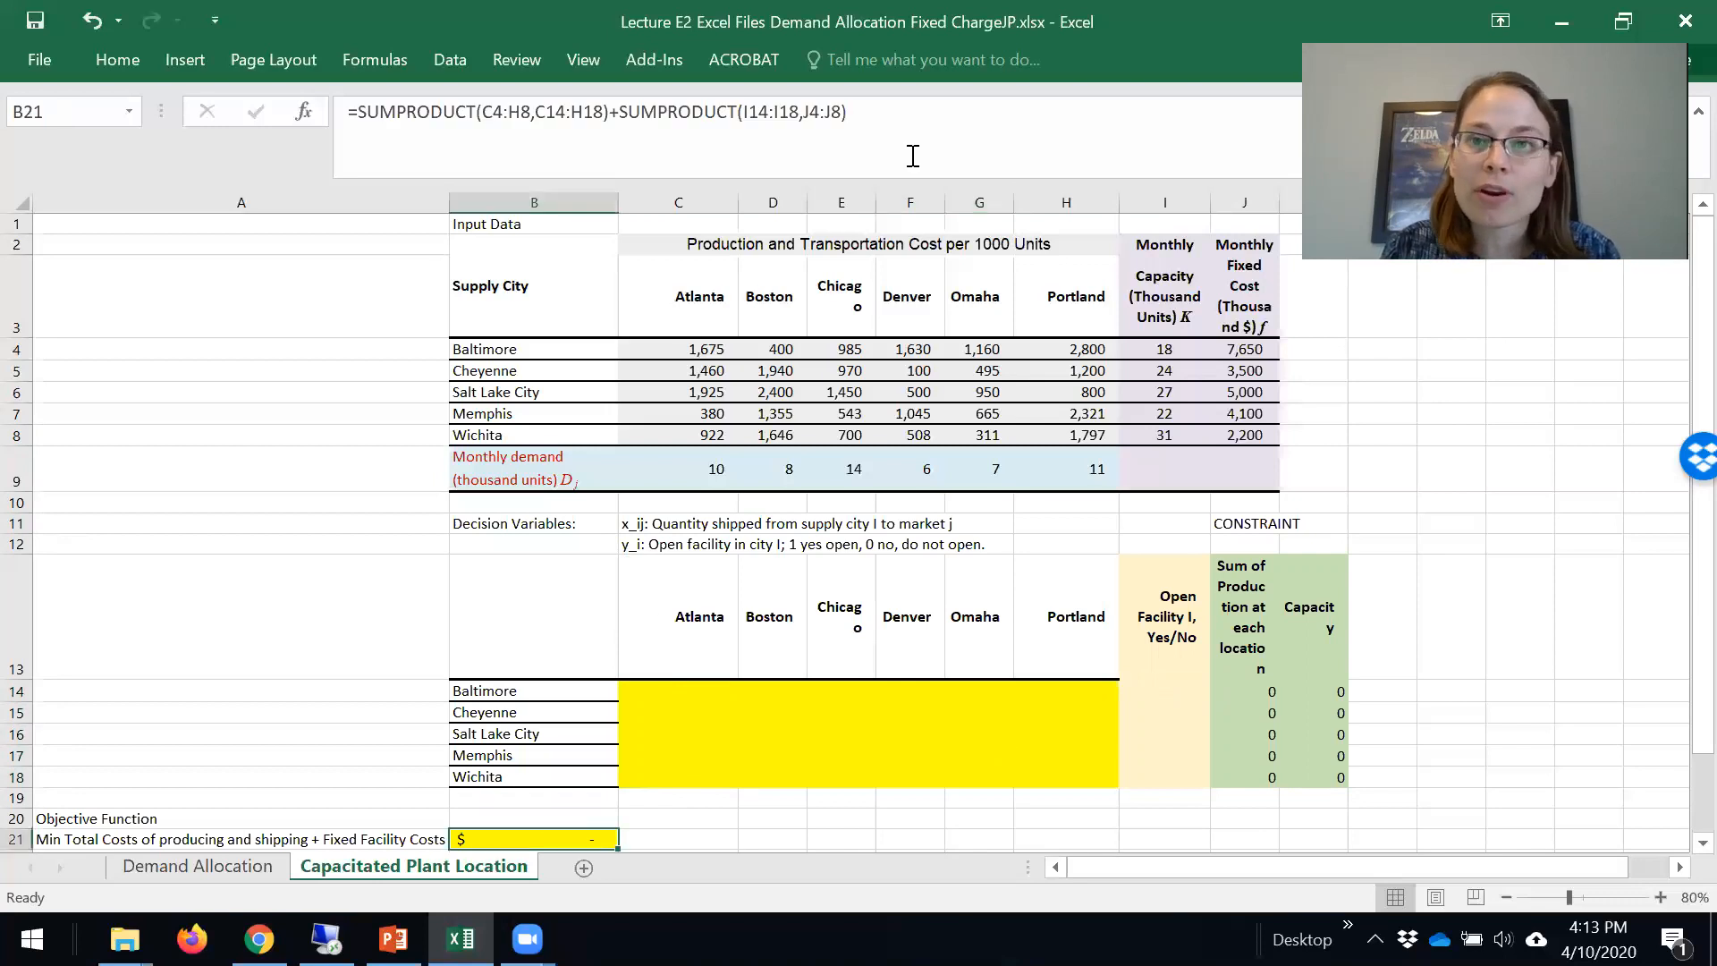
double_click(533, 840)
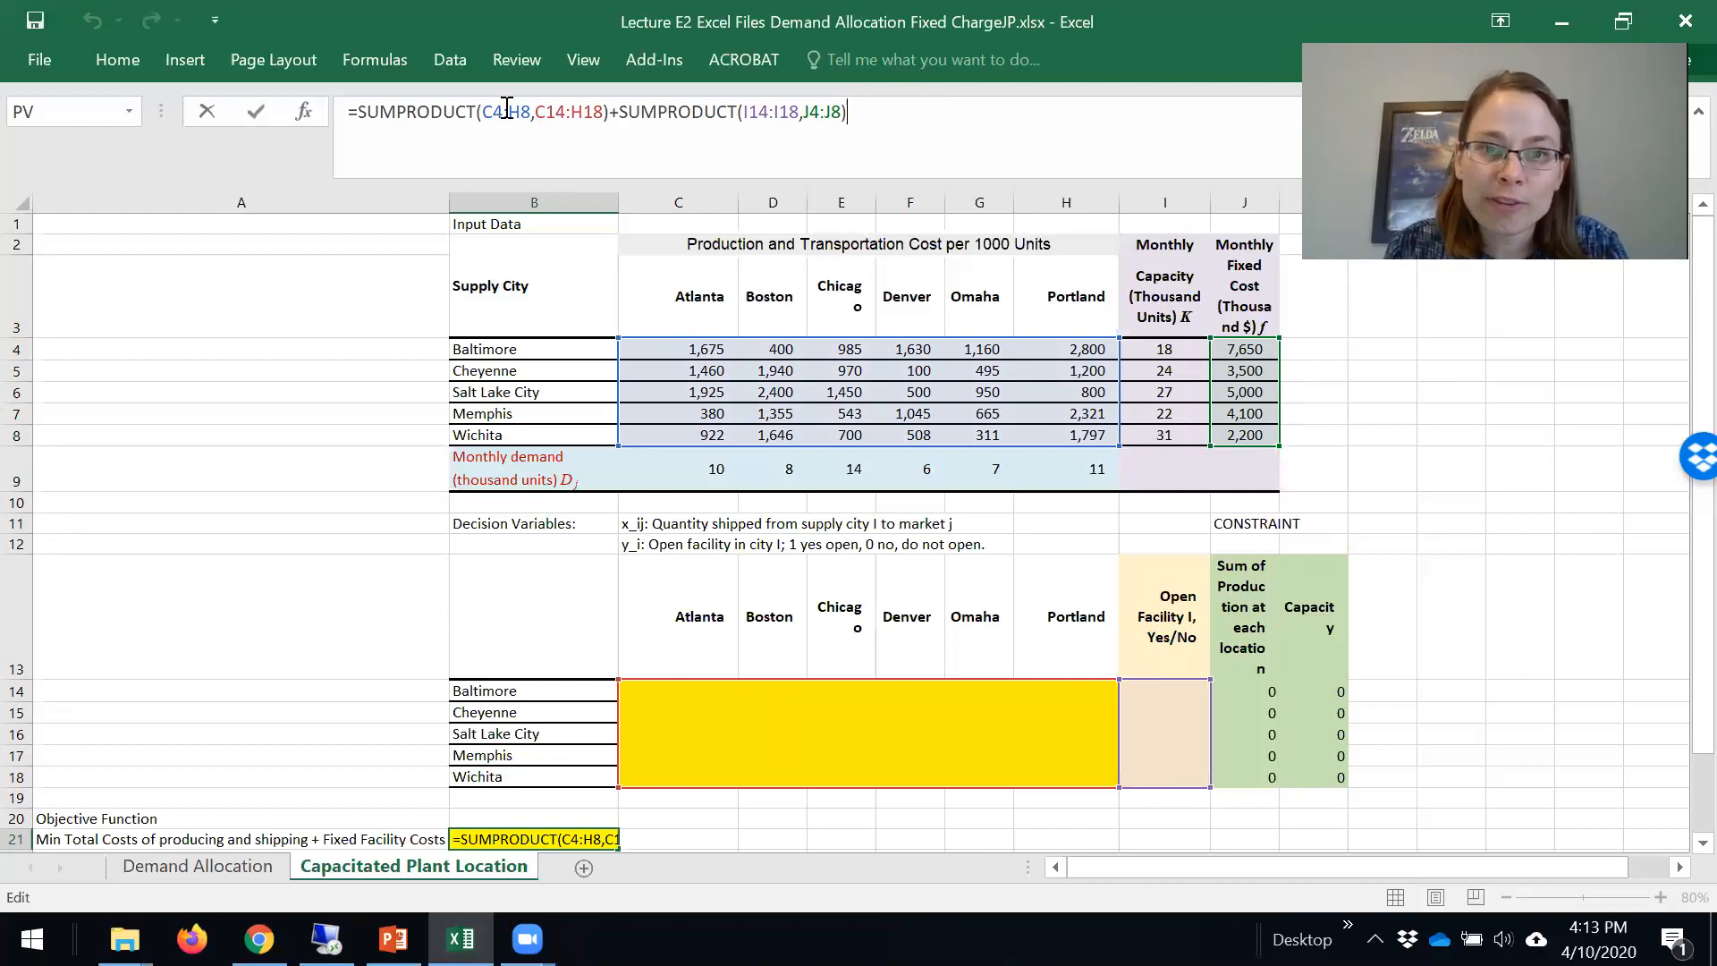
mouse_move(941, 696)
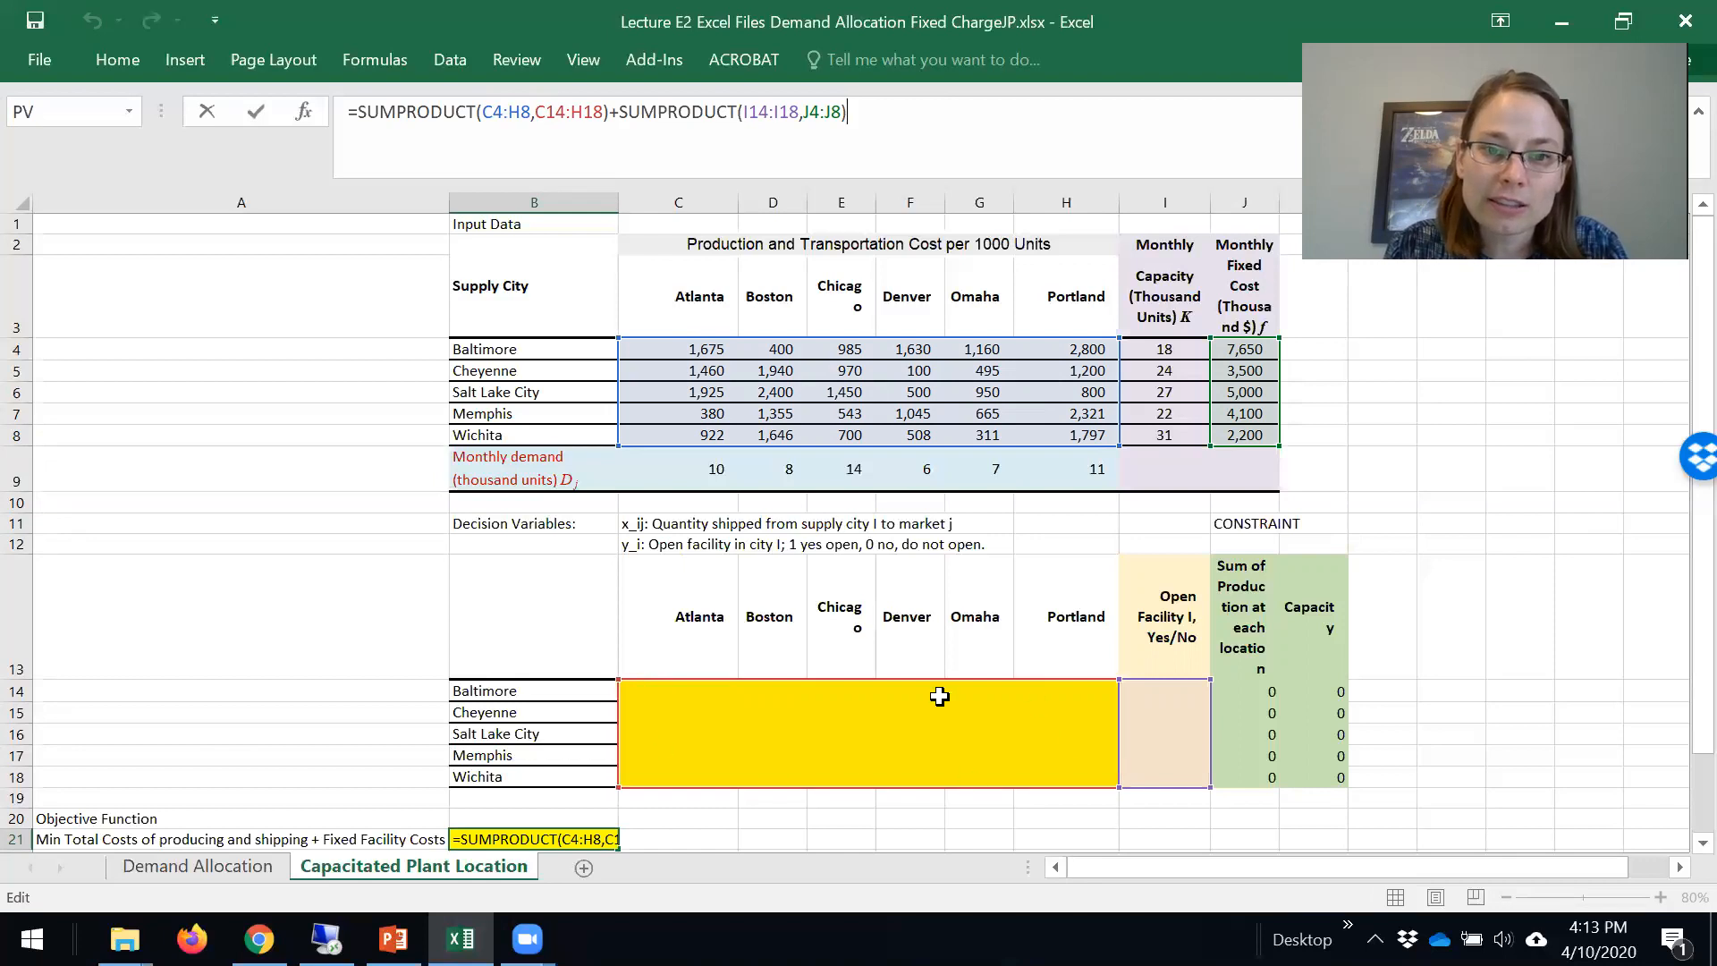
mouse_move(939, 452)
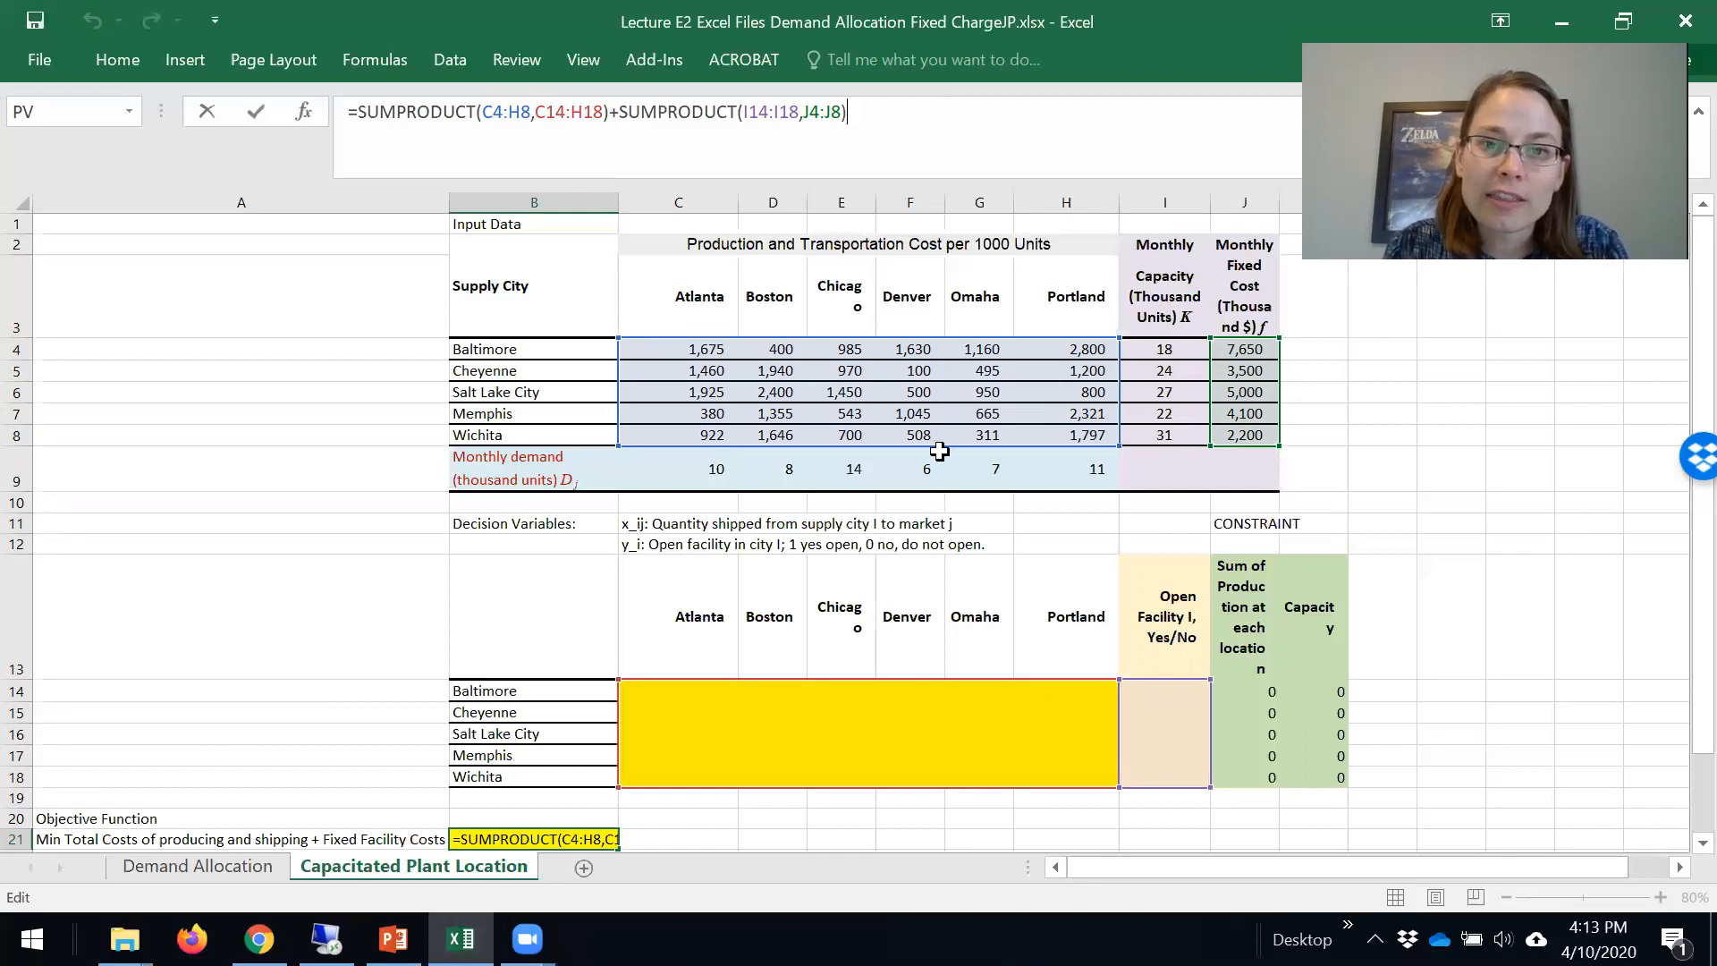
mouse_move(1005, 371)
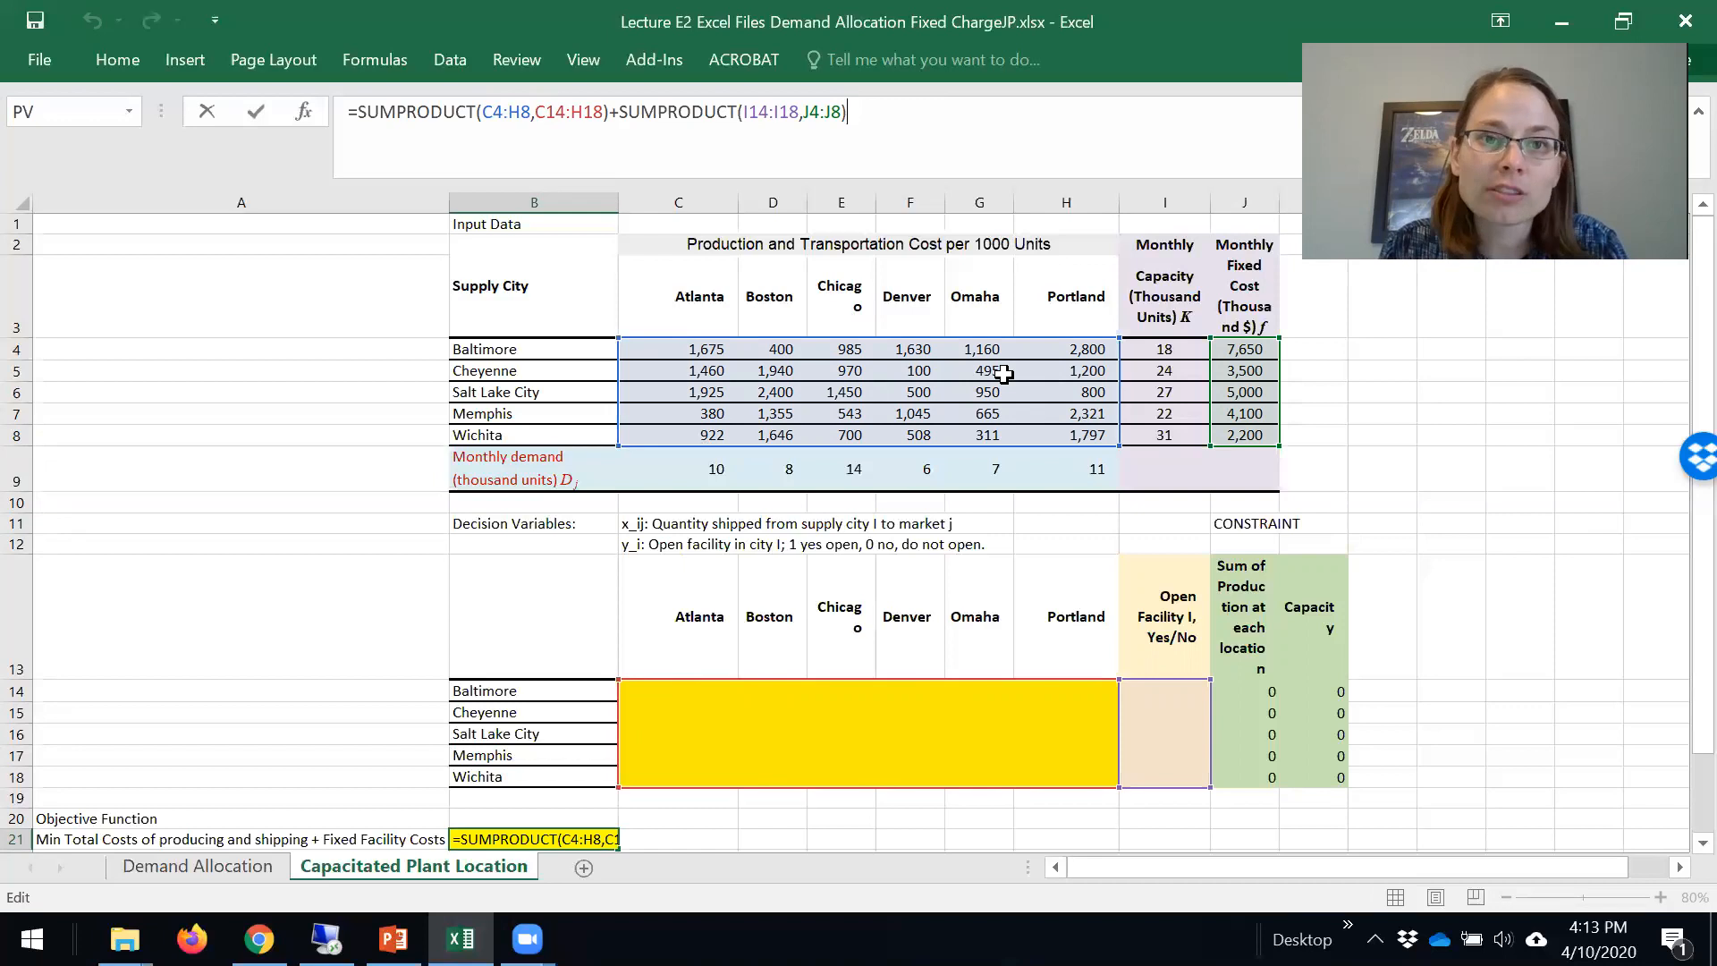
mouse_move(504, 694)
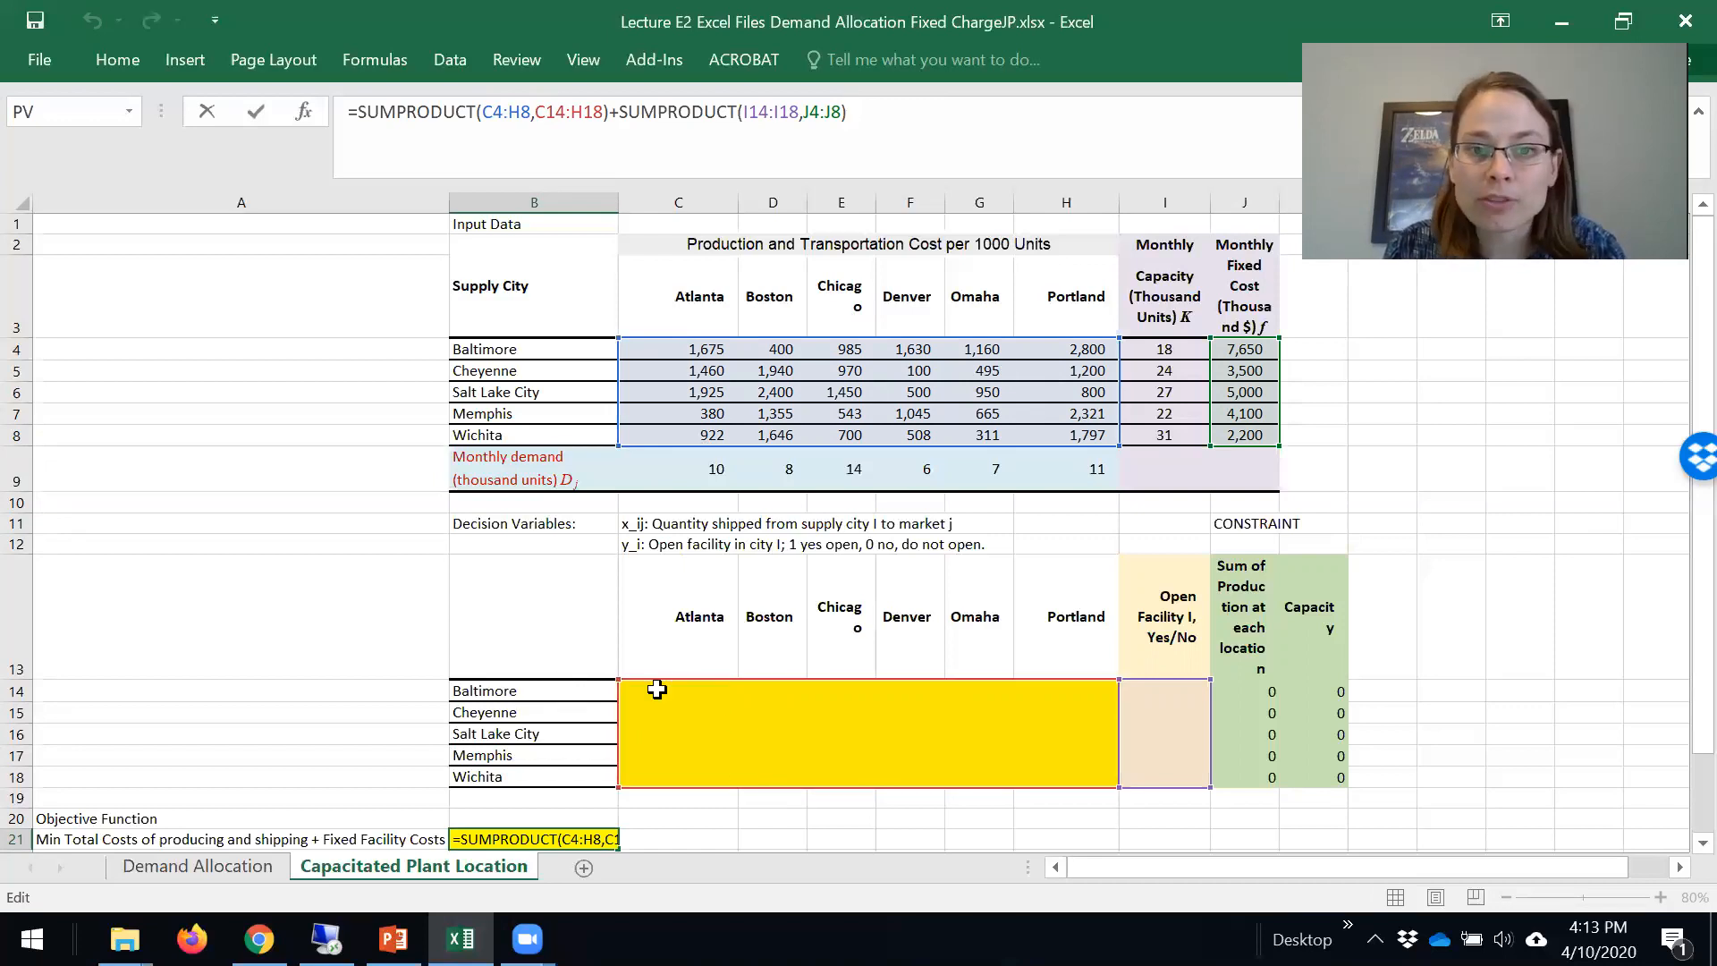
mouse_move(704, 512)
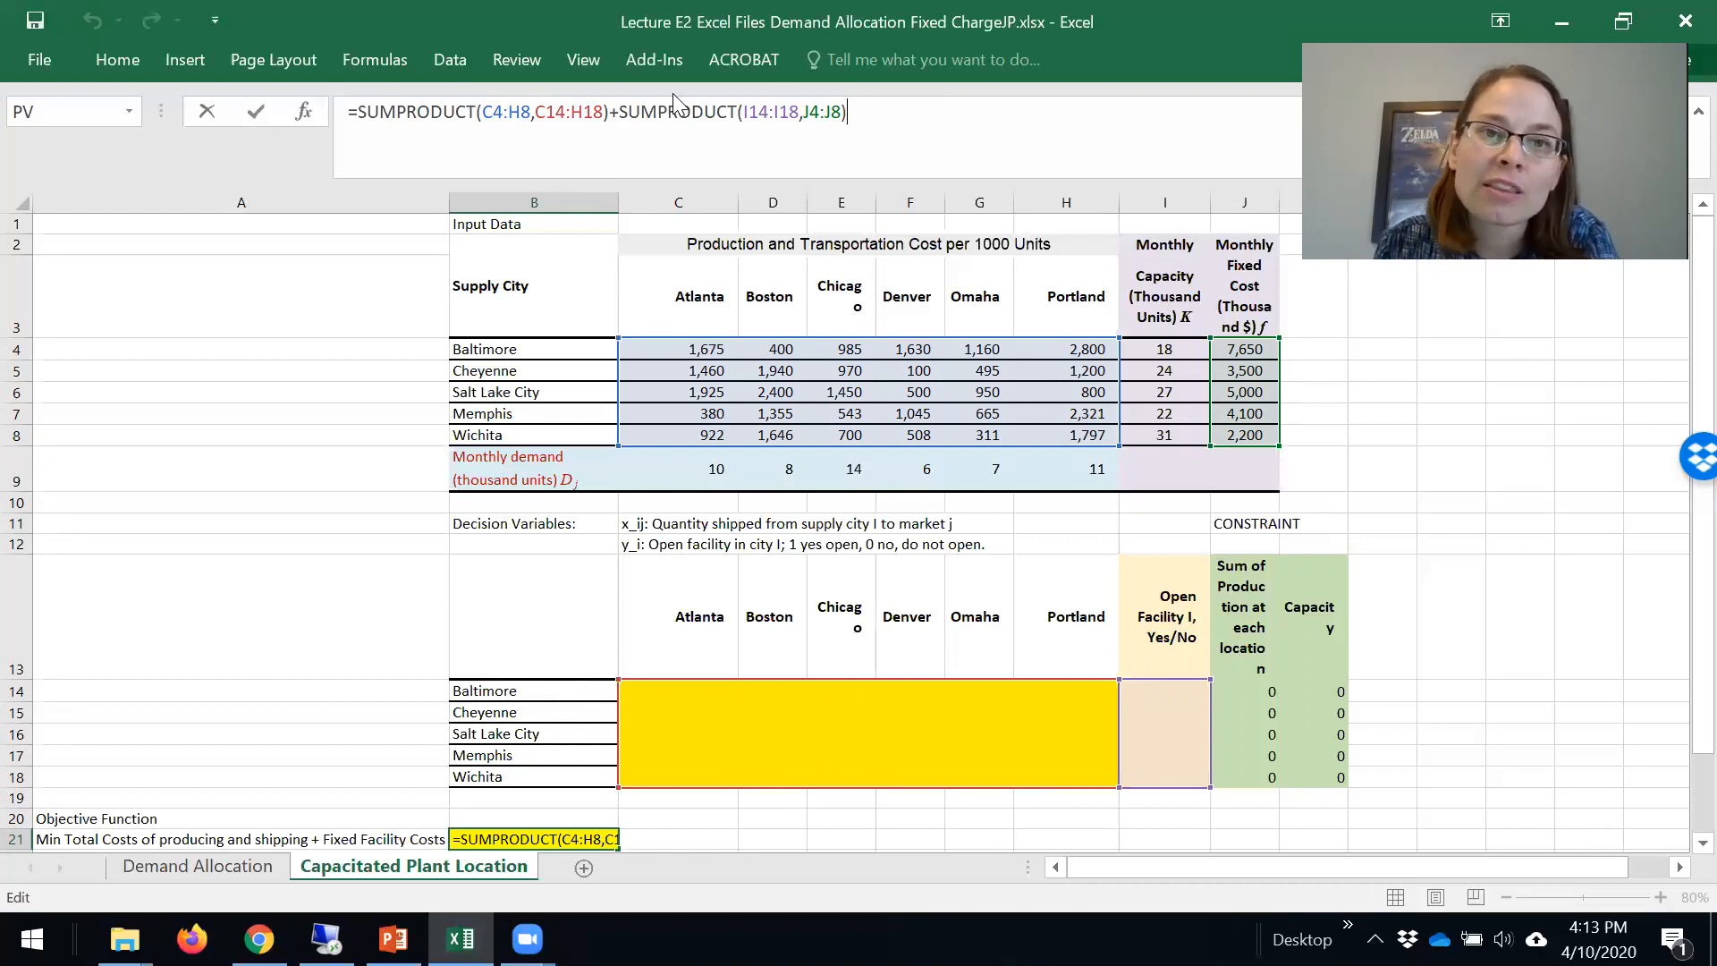
mouse_move(1172, 690)
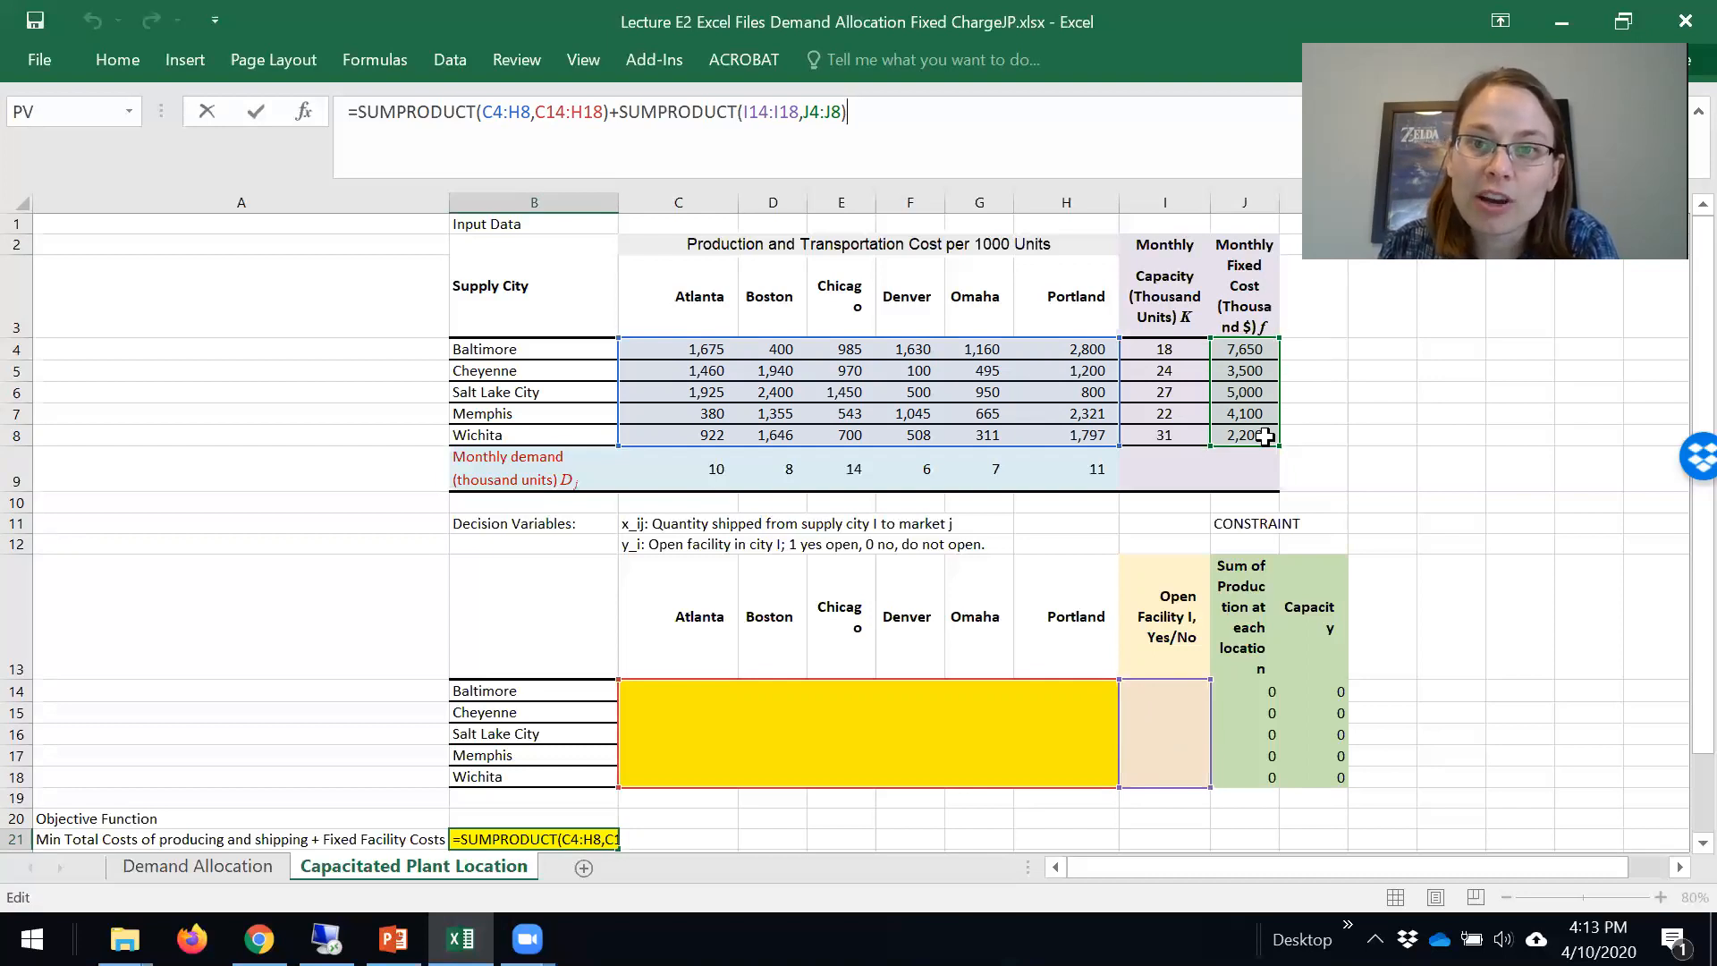
mouse_move(1245, 414)
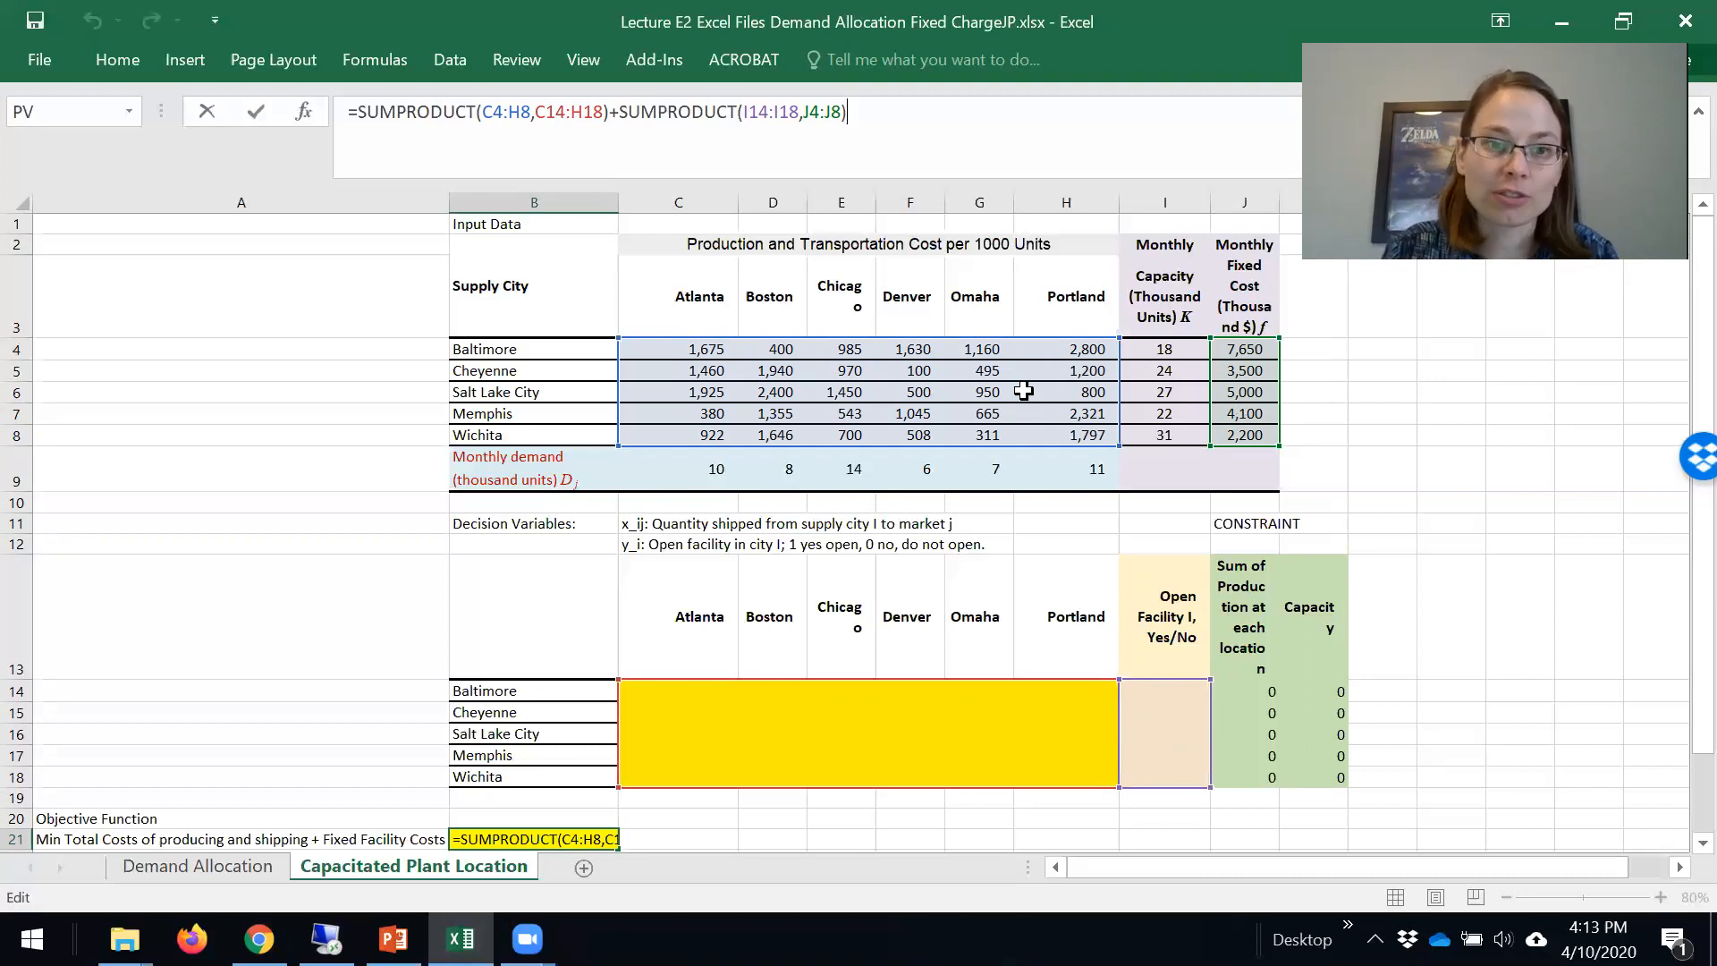
mouse_move(955, 133)
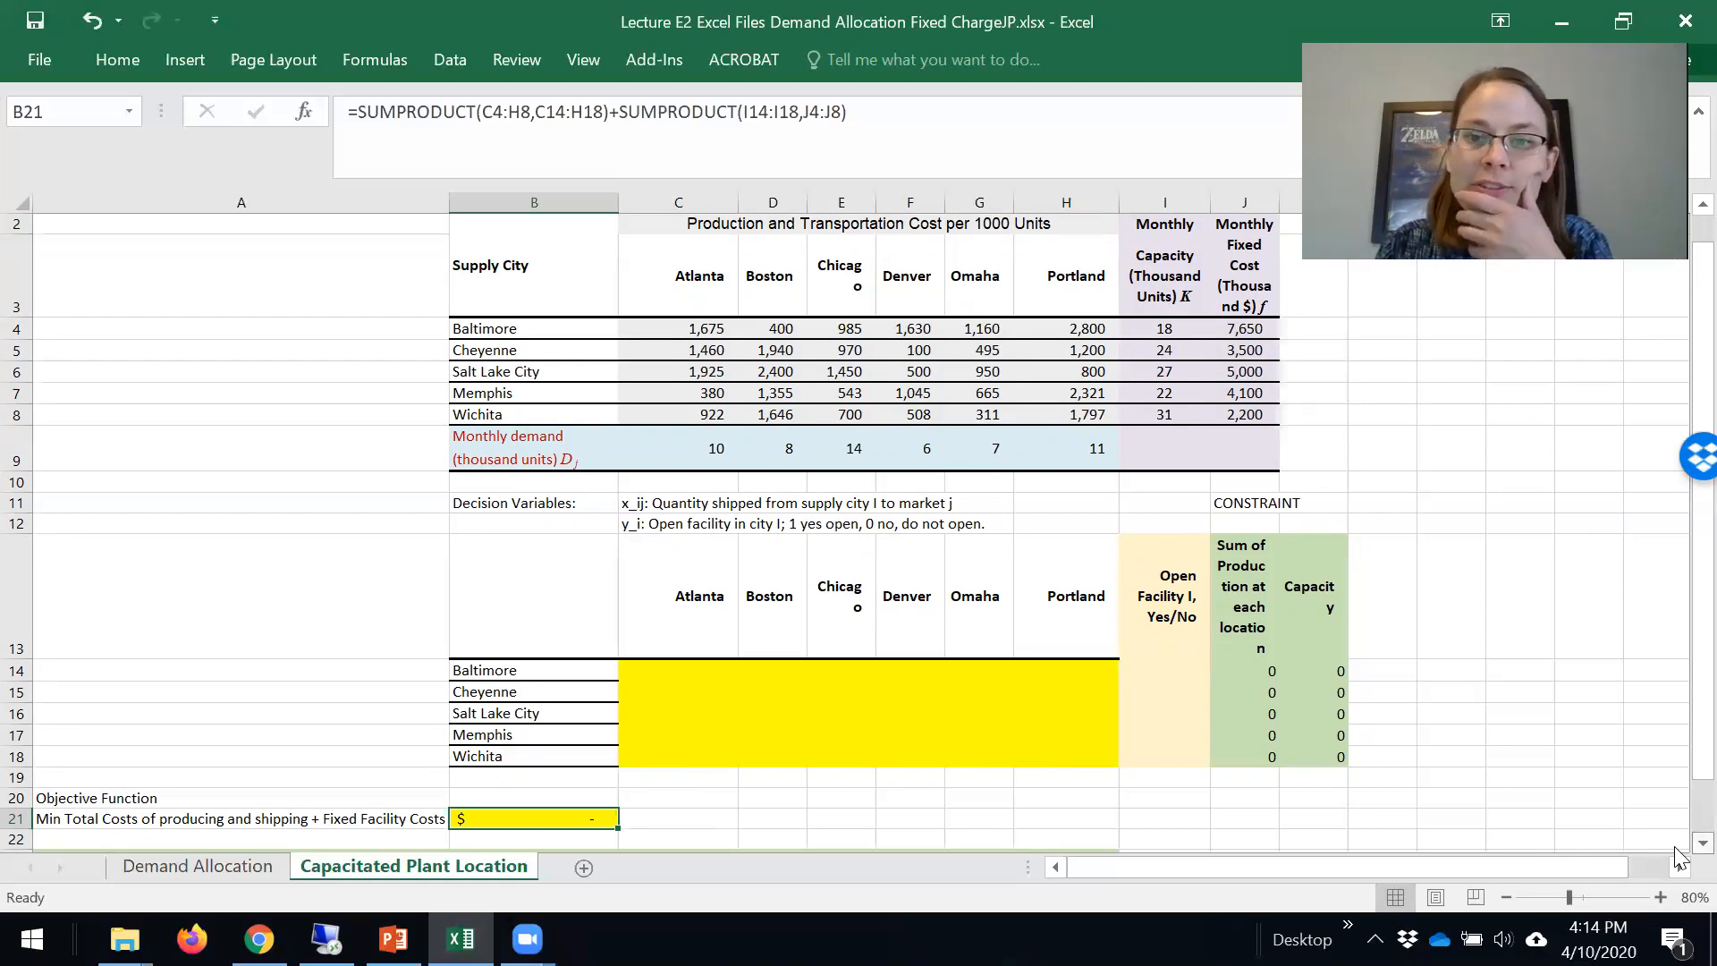
scroll(down, 3)
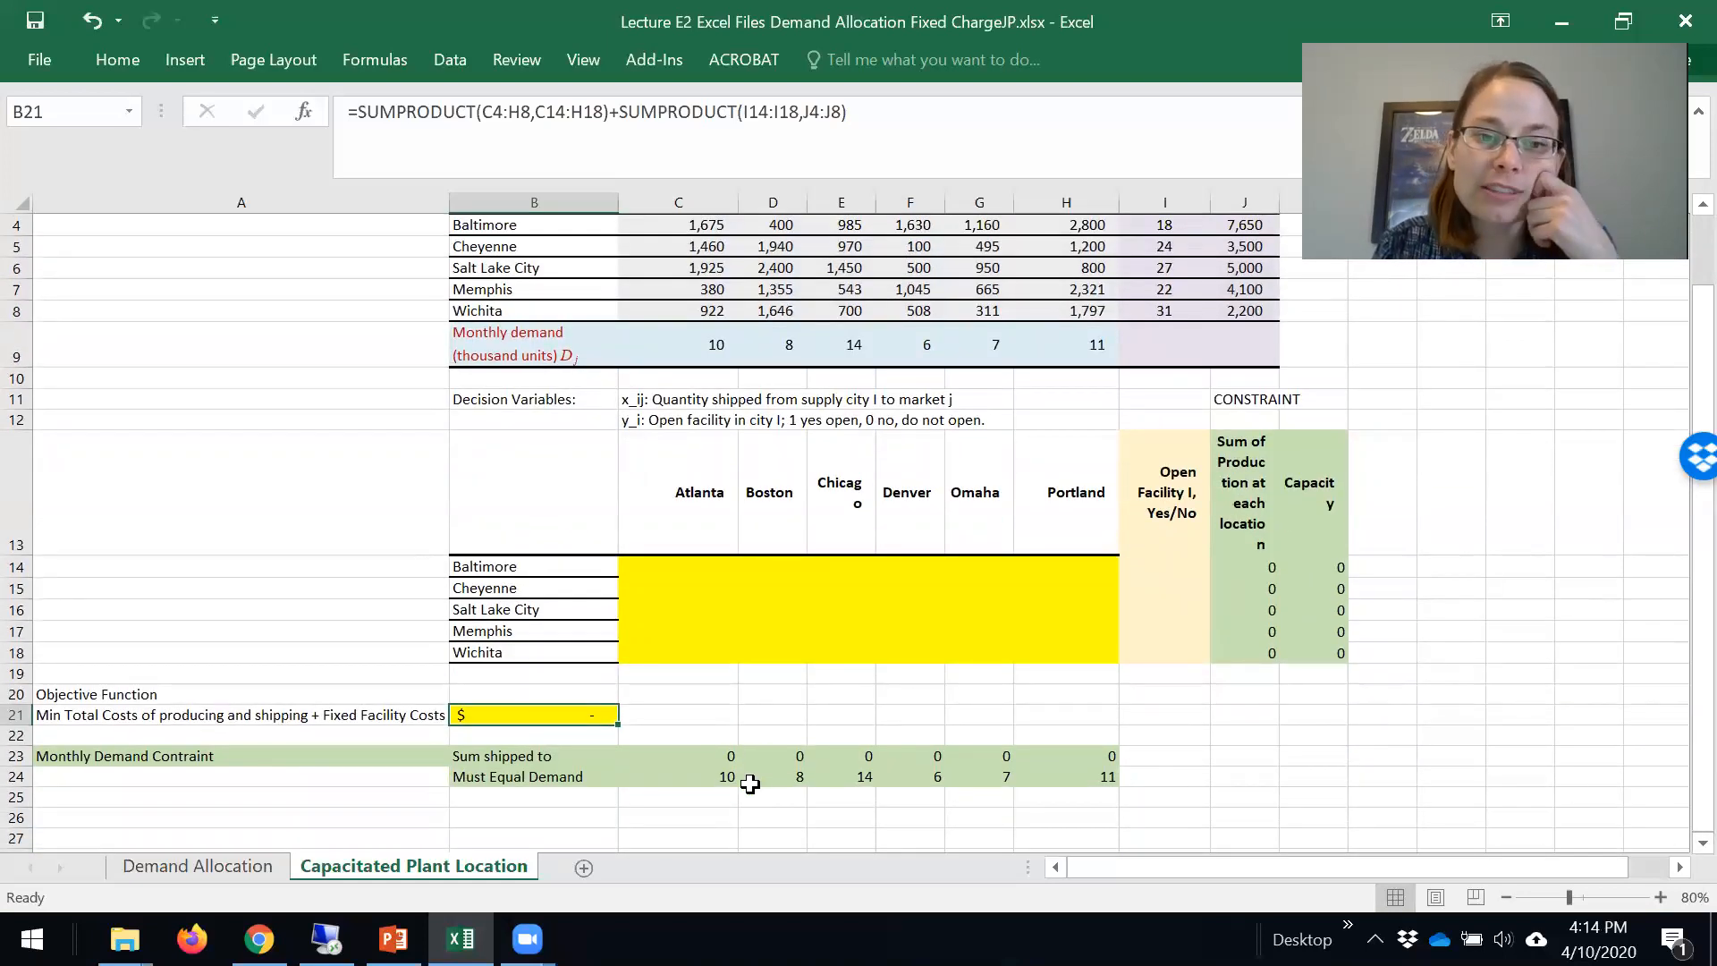
click(690, 345)
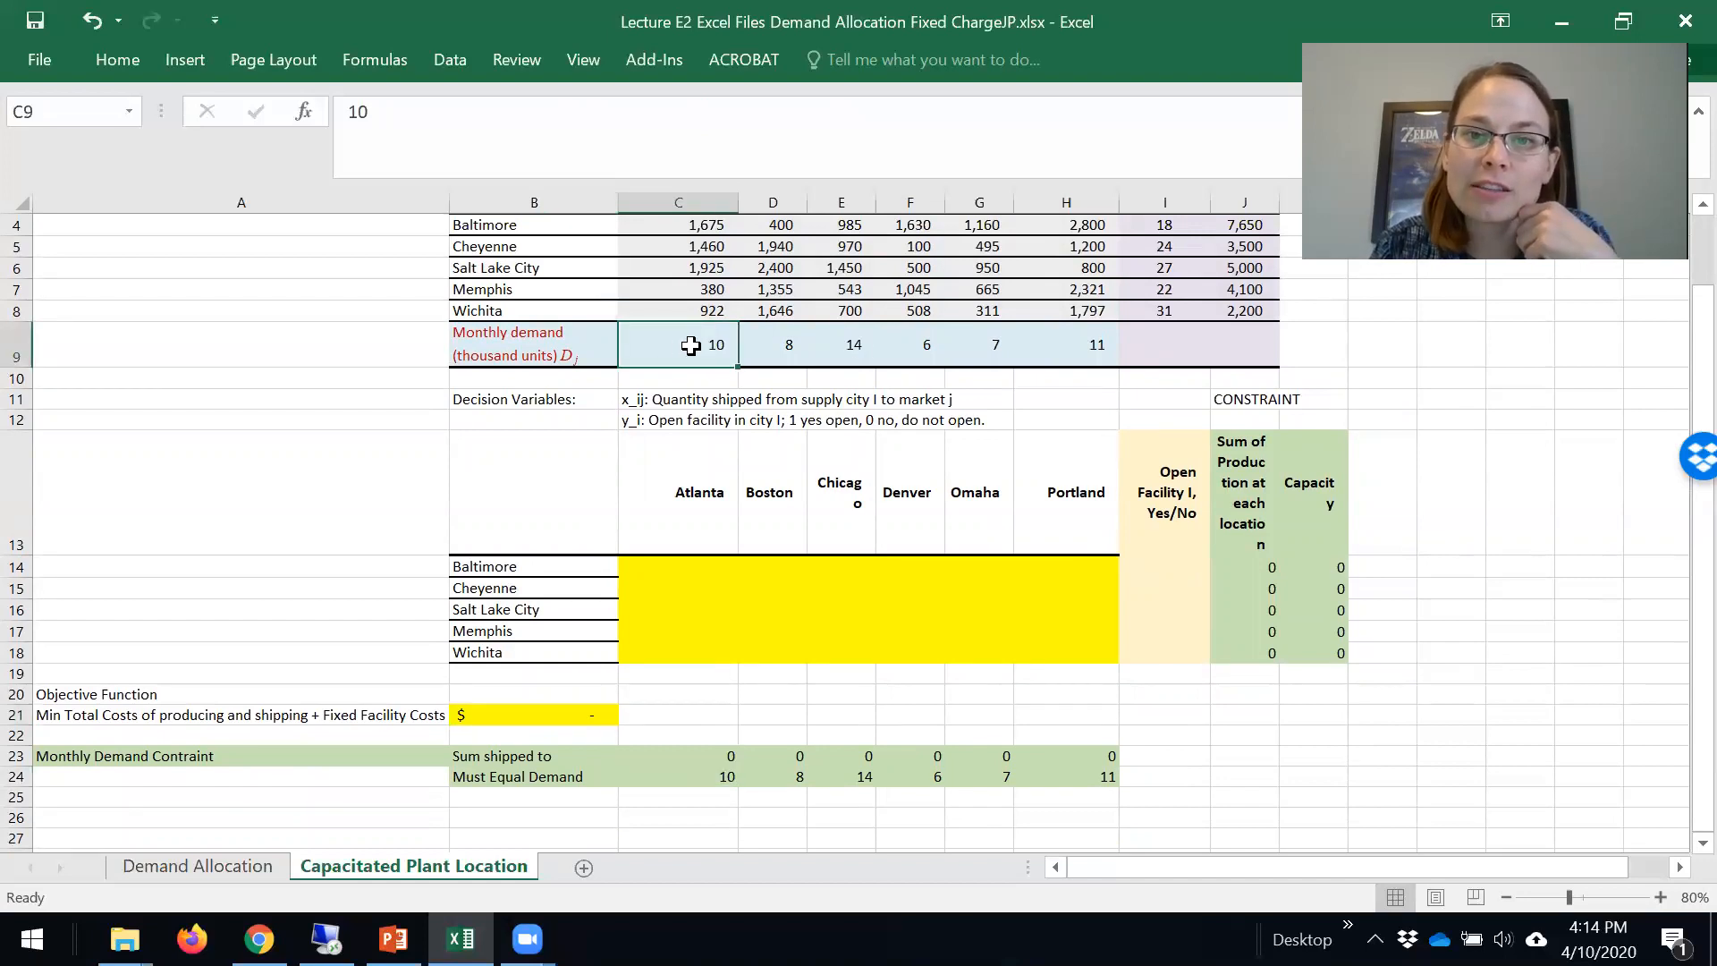
click(676, 776)
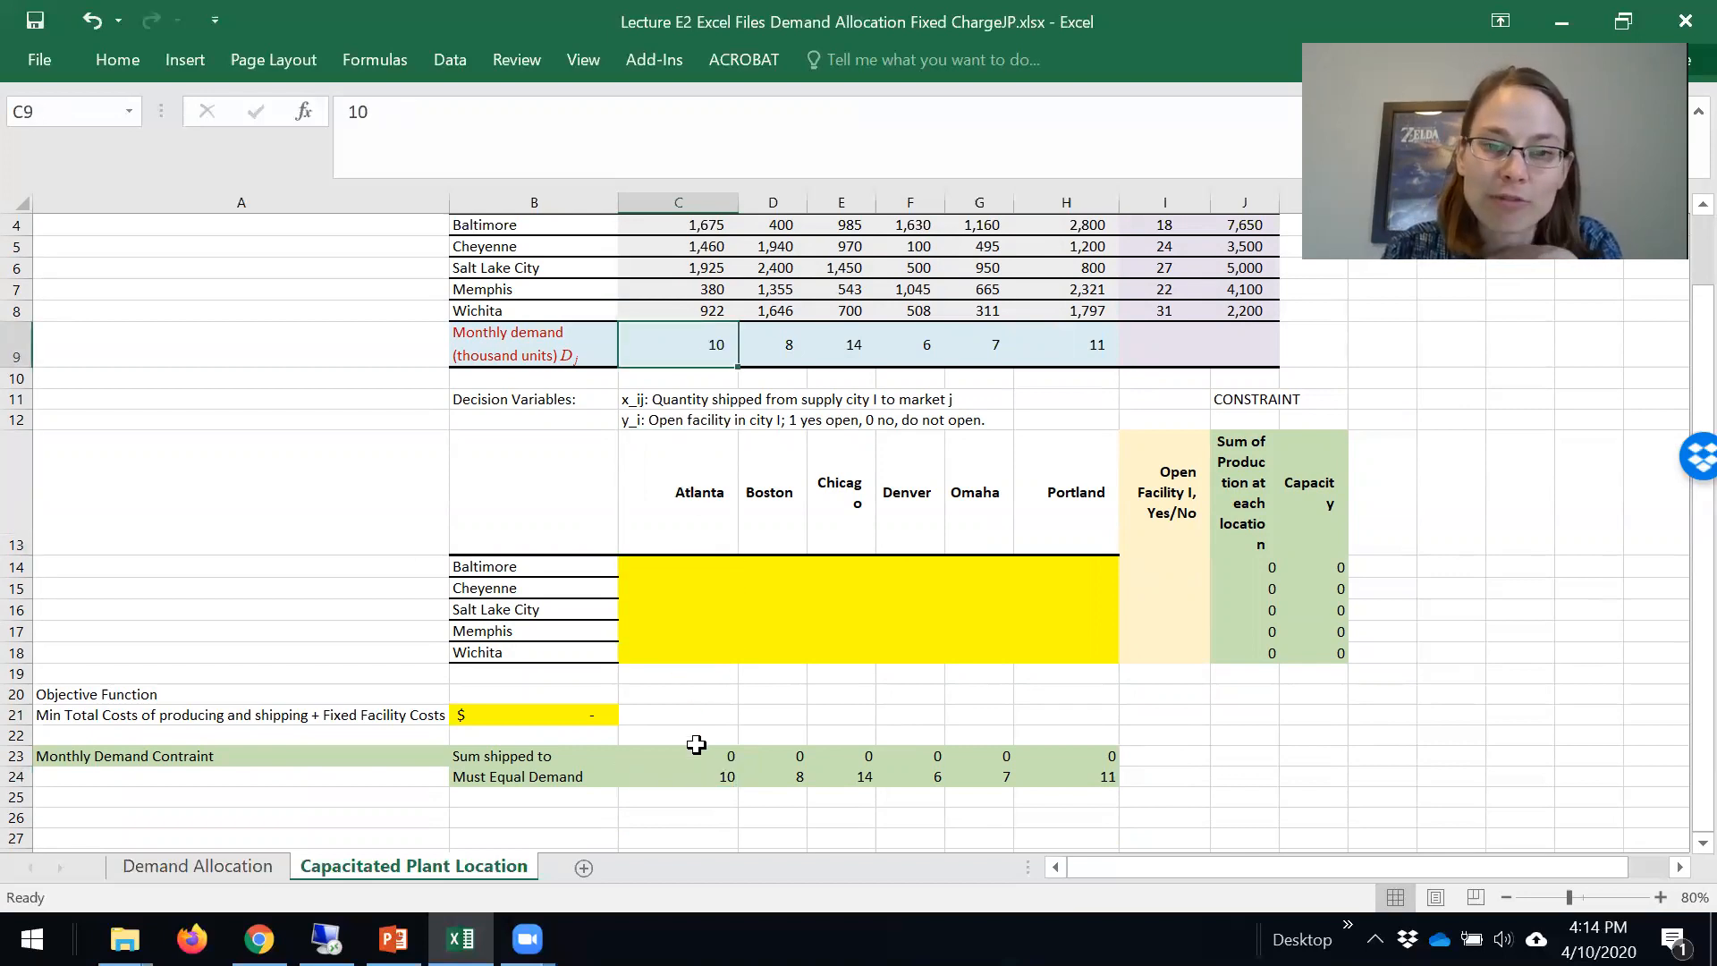
click(697, 754)
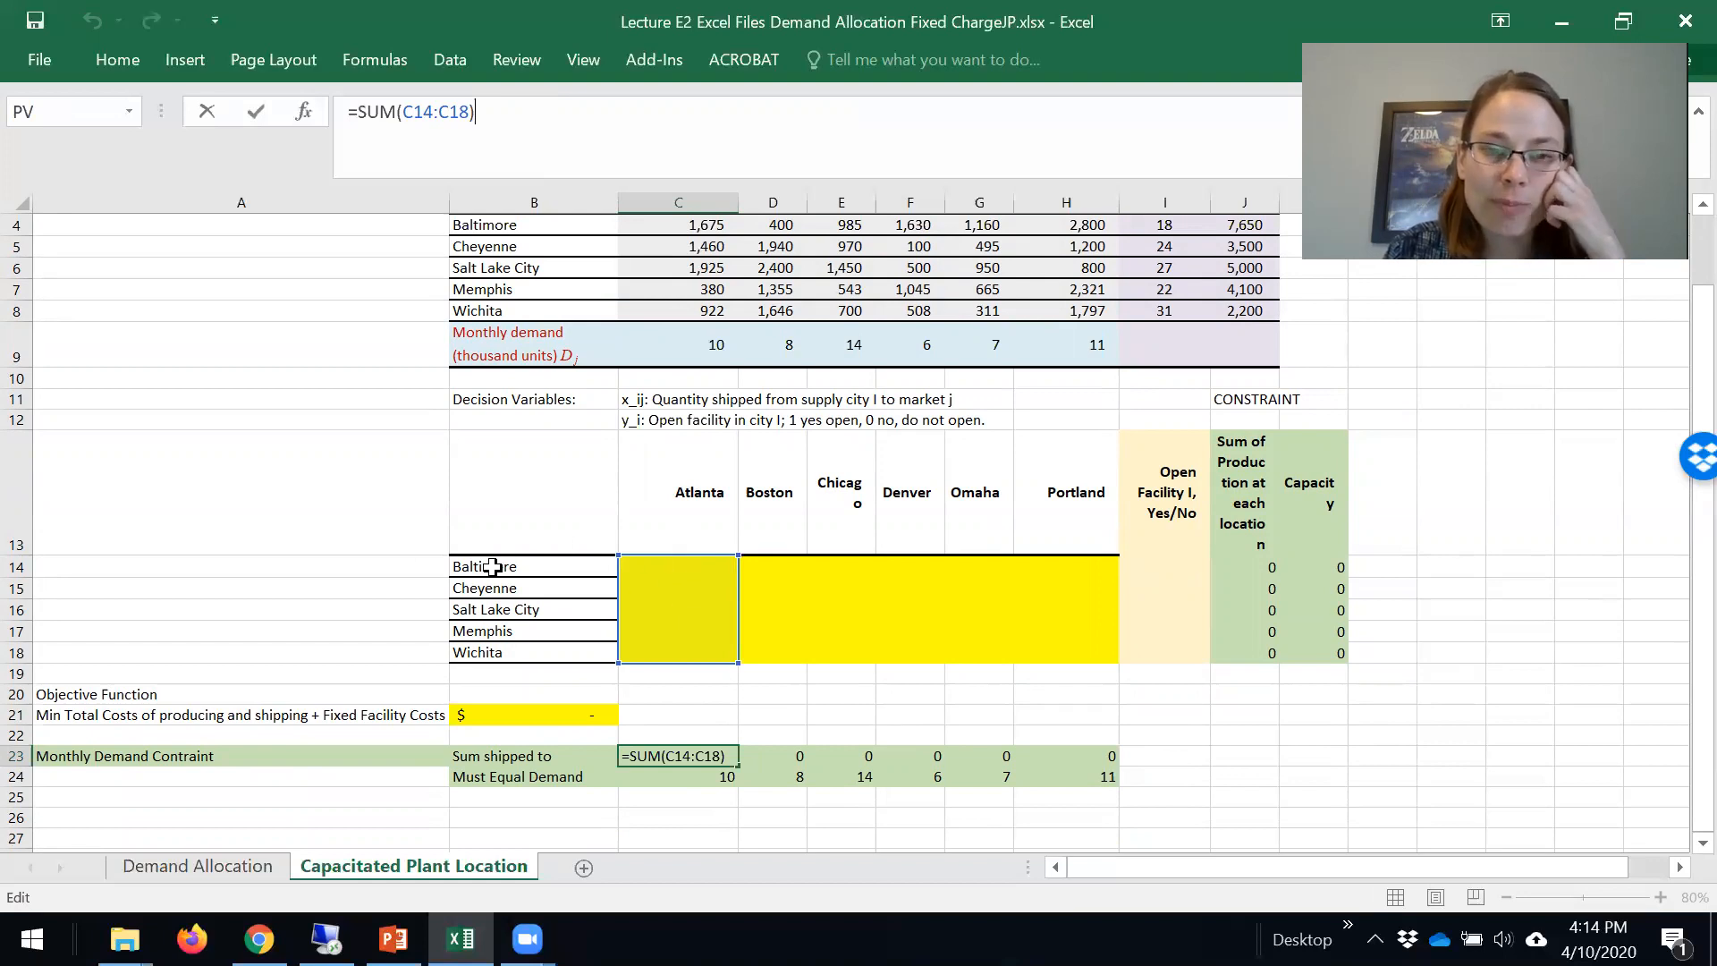
mouse_move(635, 617)
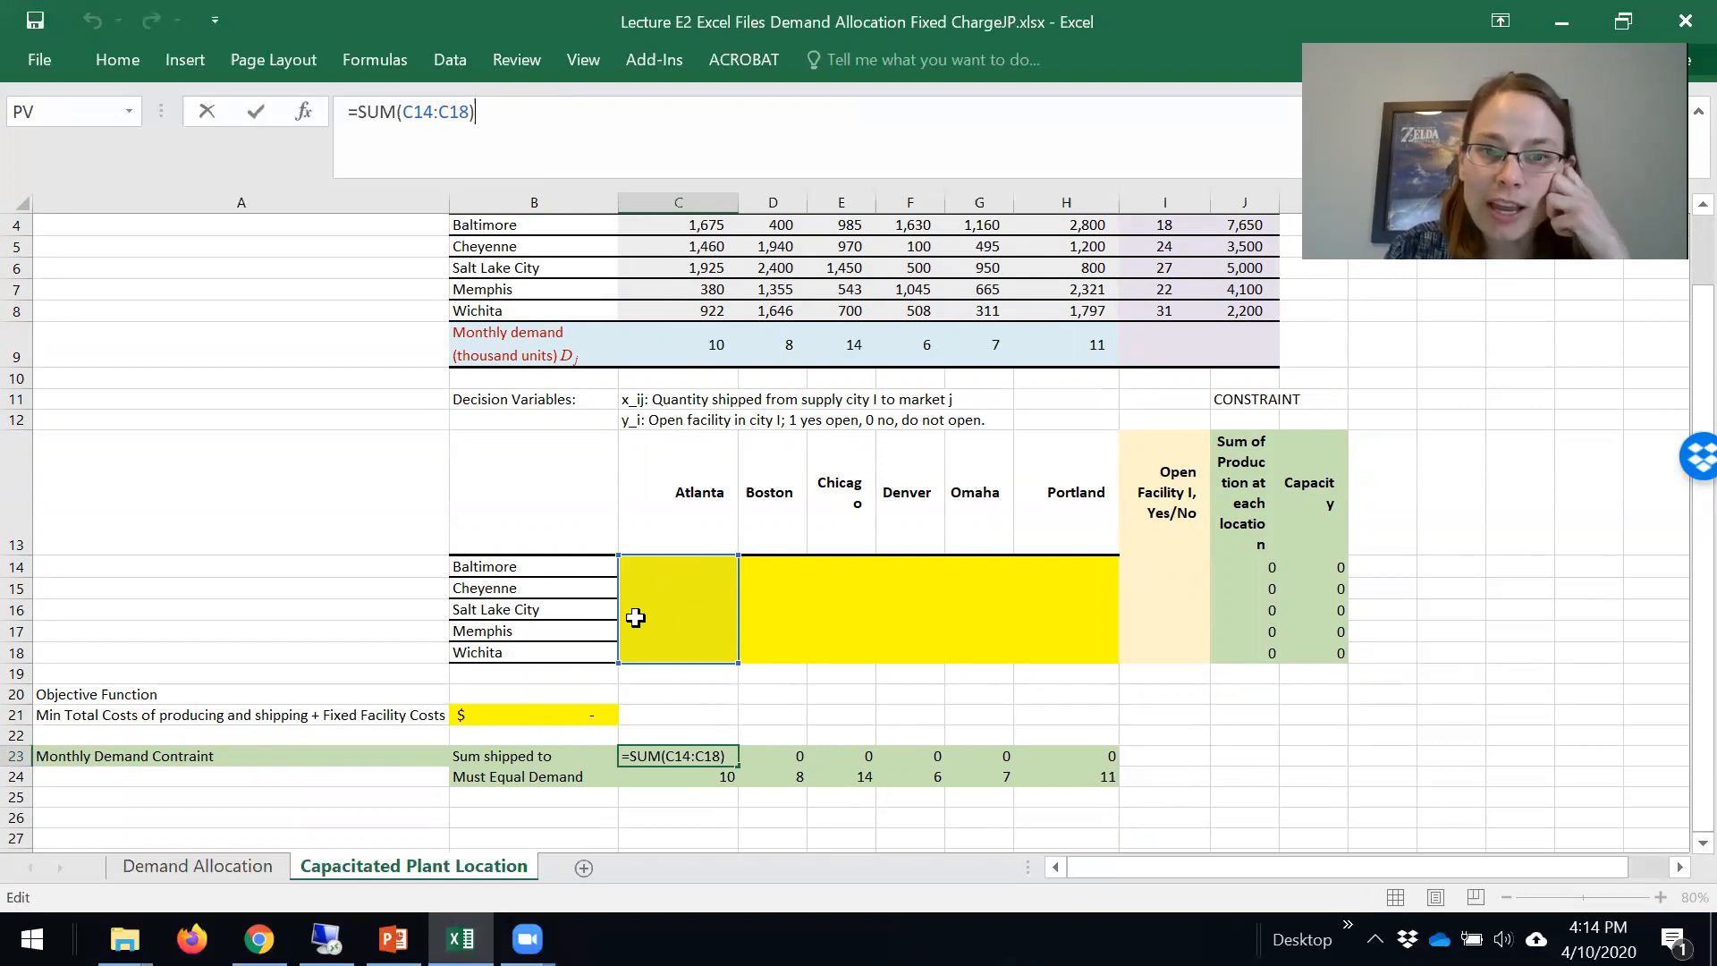
mouse_move(694, 669)
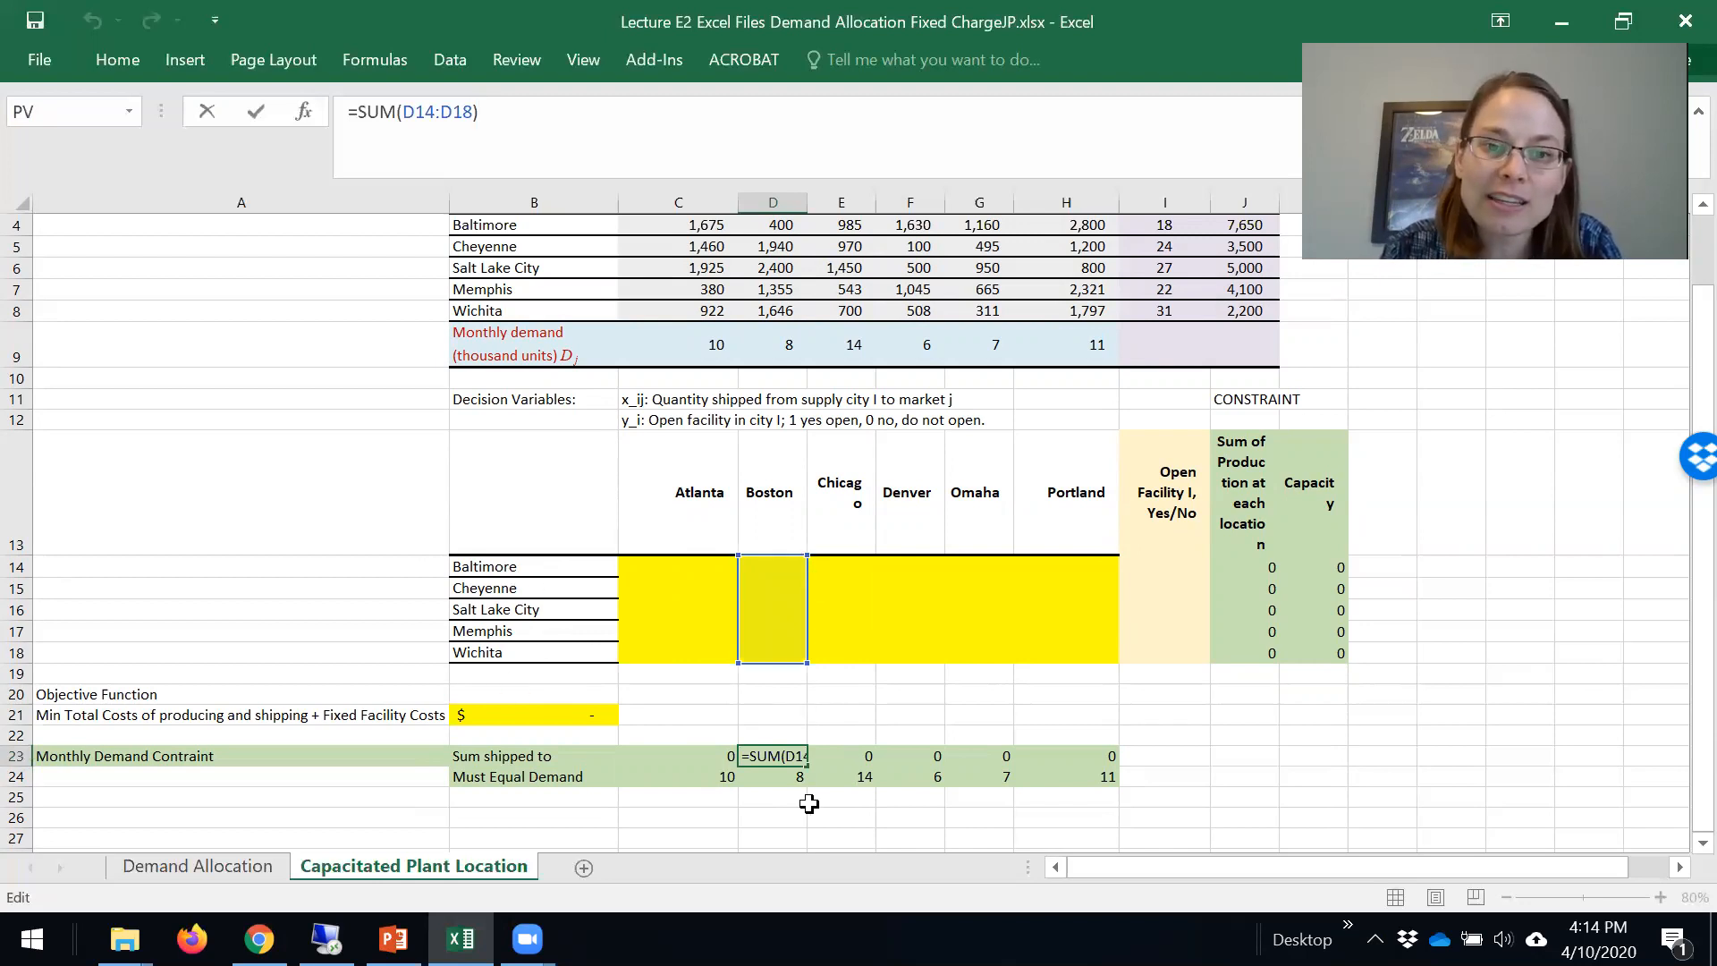
mouse_move(790, 787)
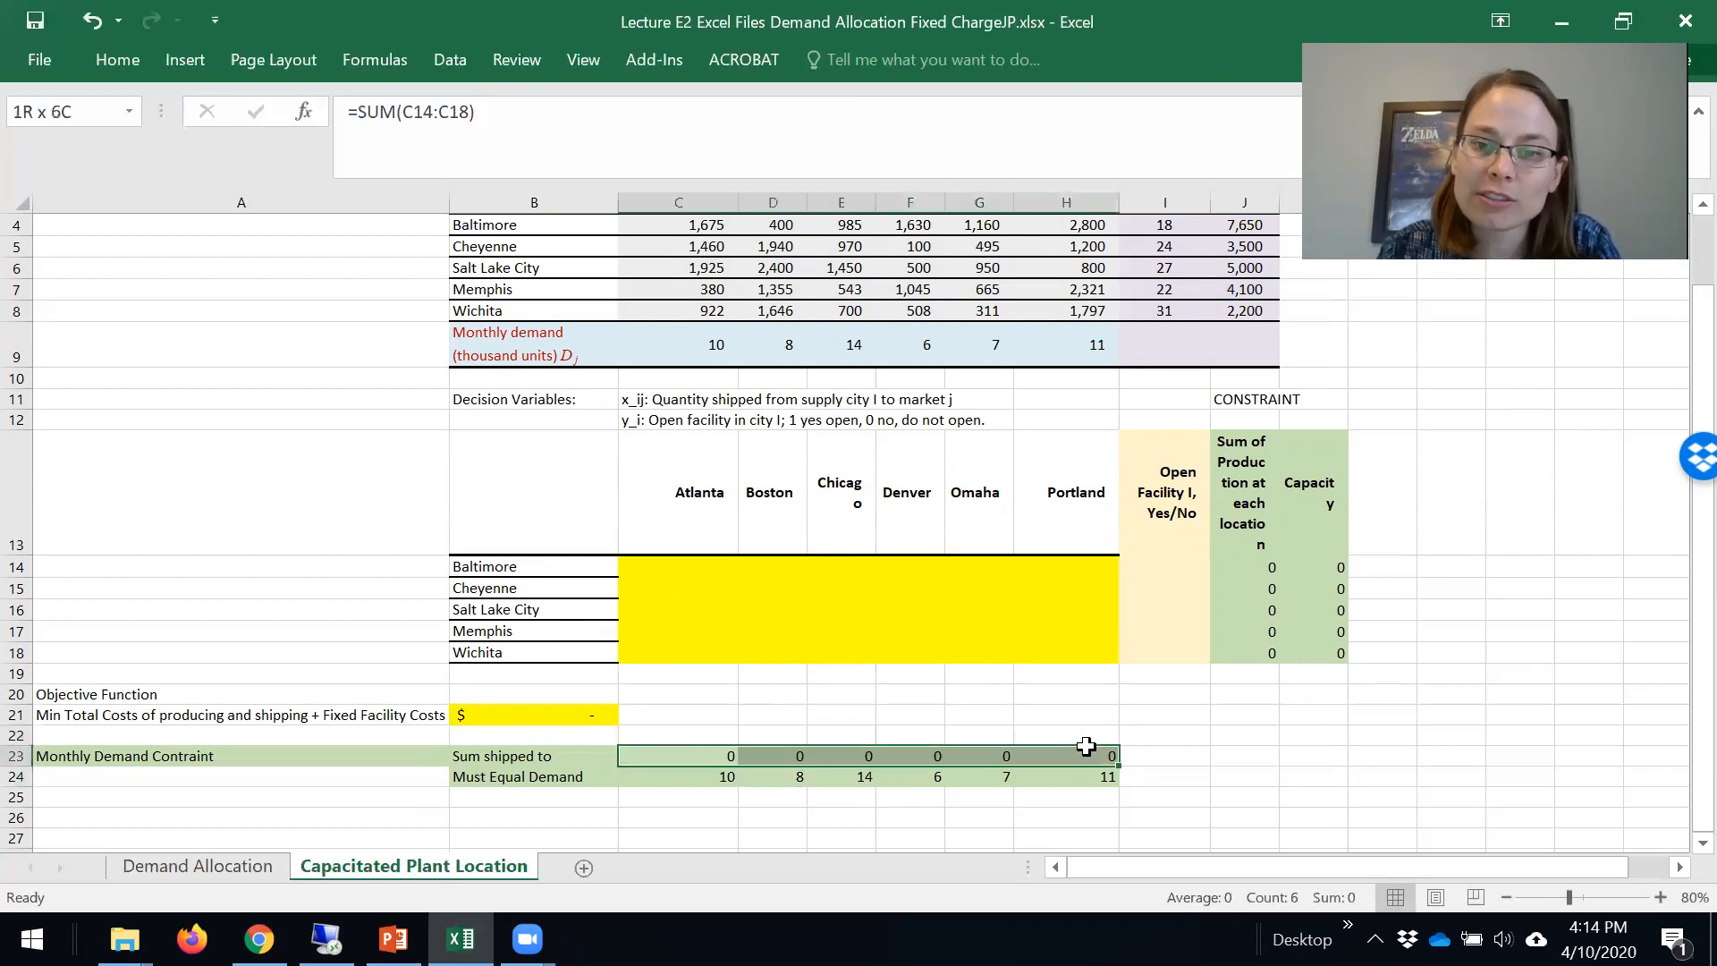
click(1071, 776)
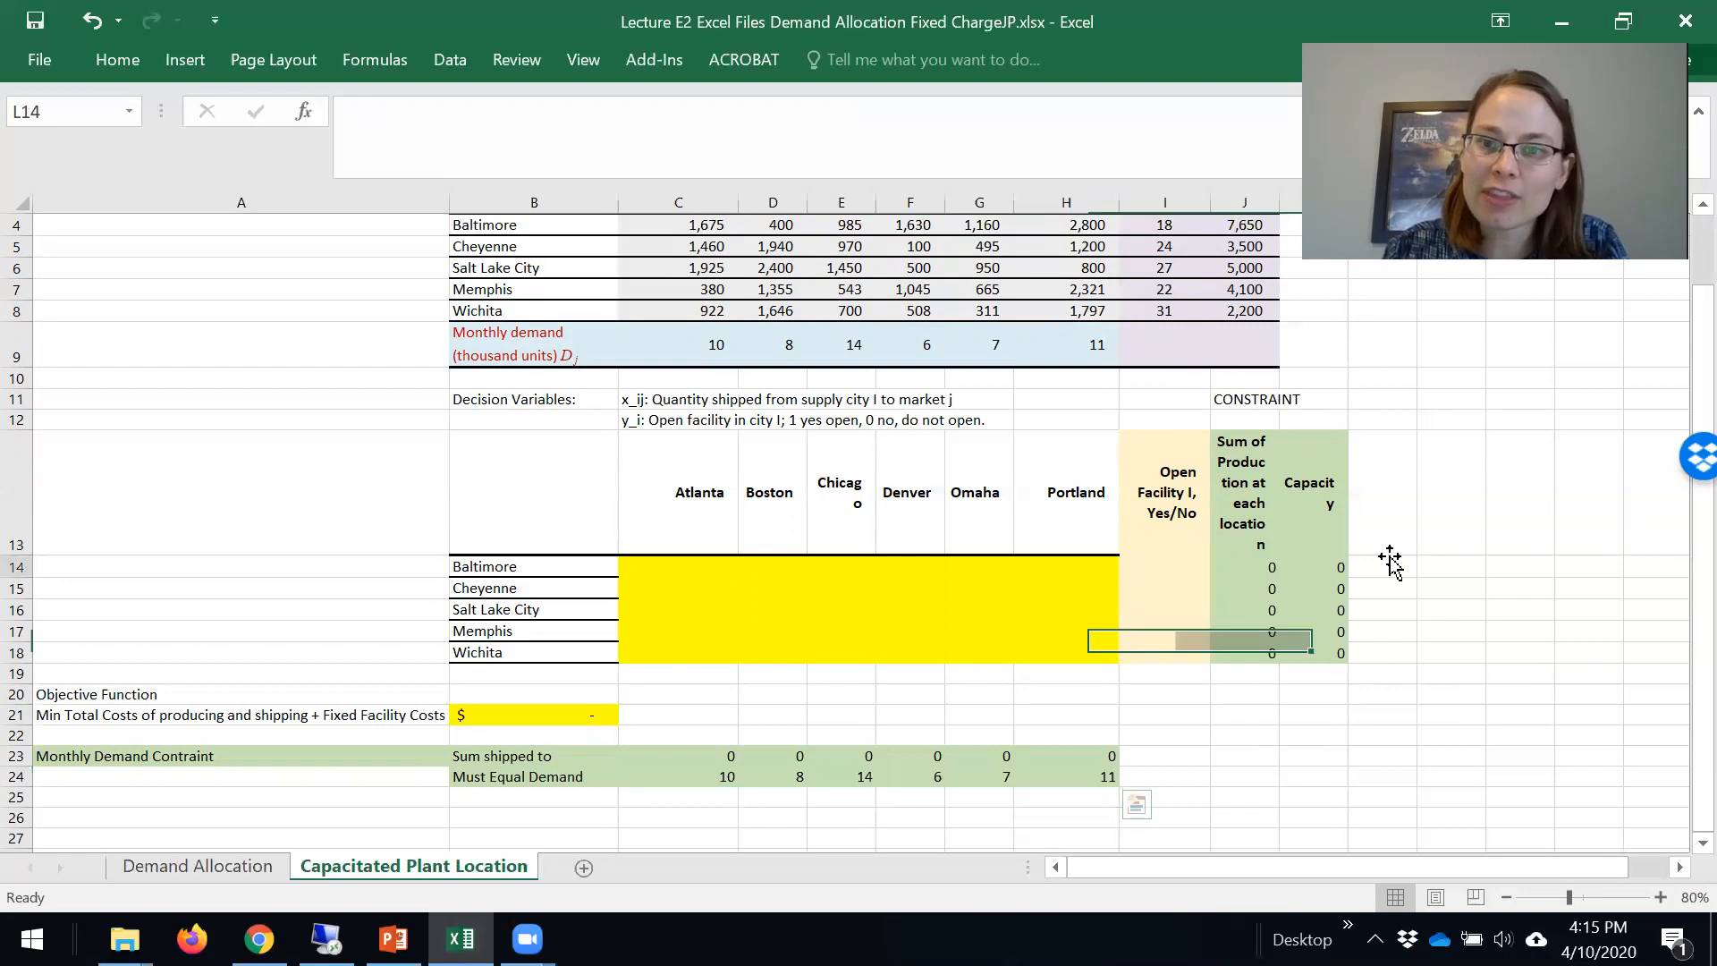
click(1377, 567)
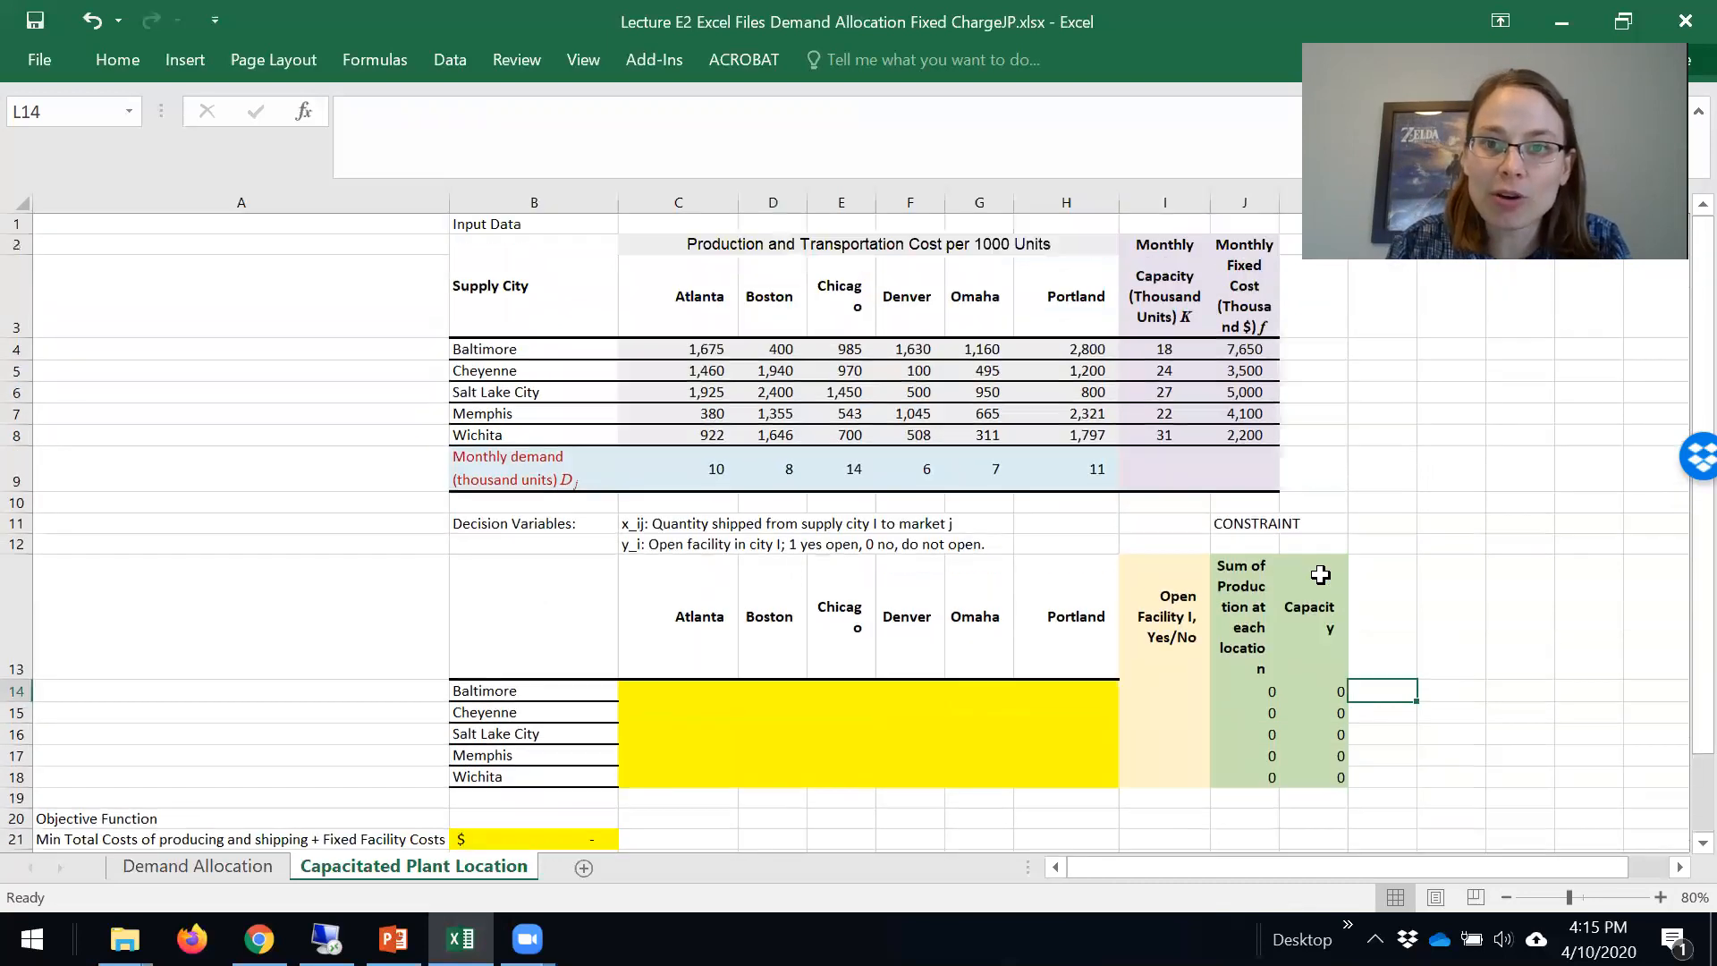
Set Baltimore's open value to 1 (after trying 0 and undoing), giving capacity 18 and total cost $7,650.
drag(1164, 349, 1164, 434)
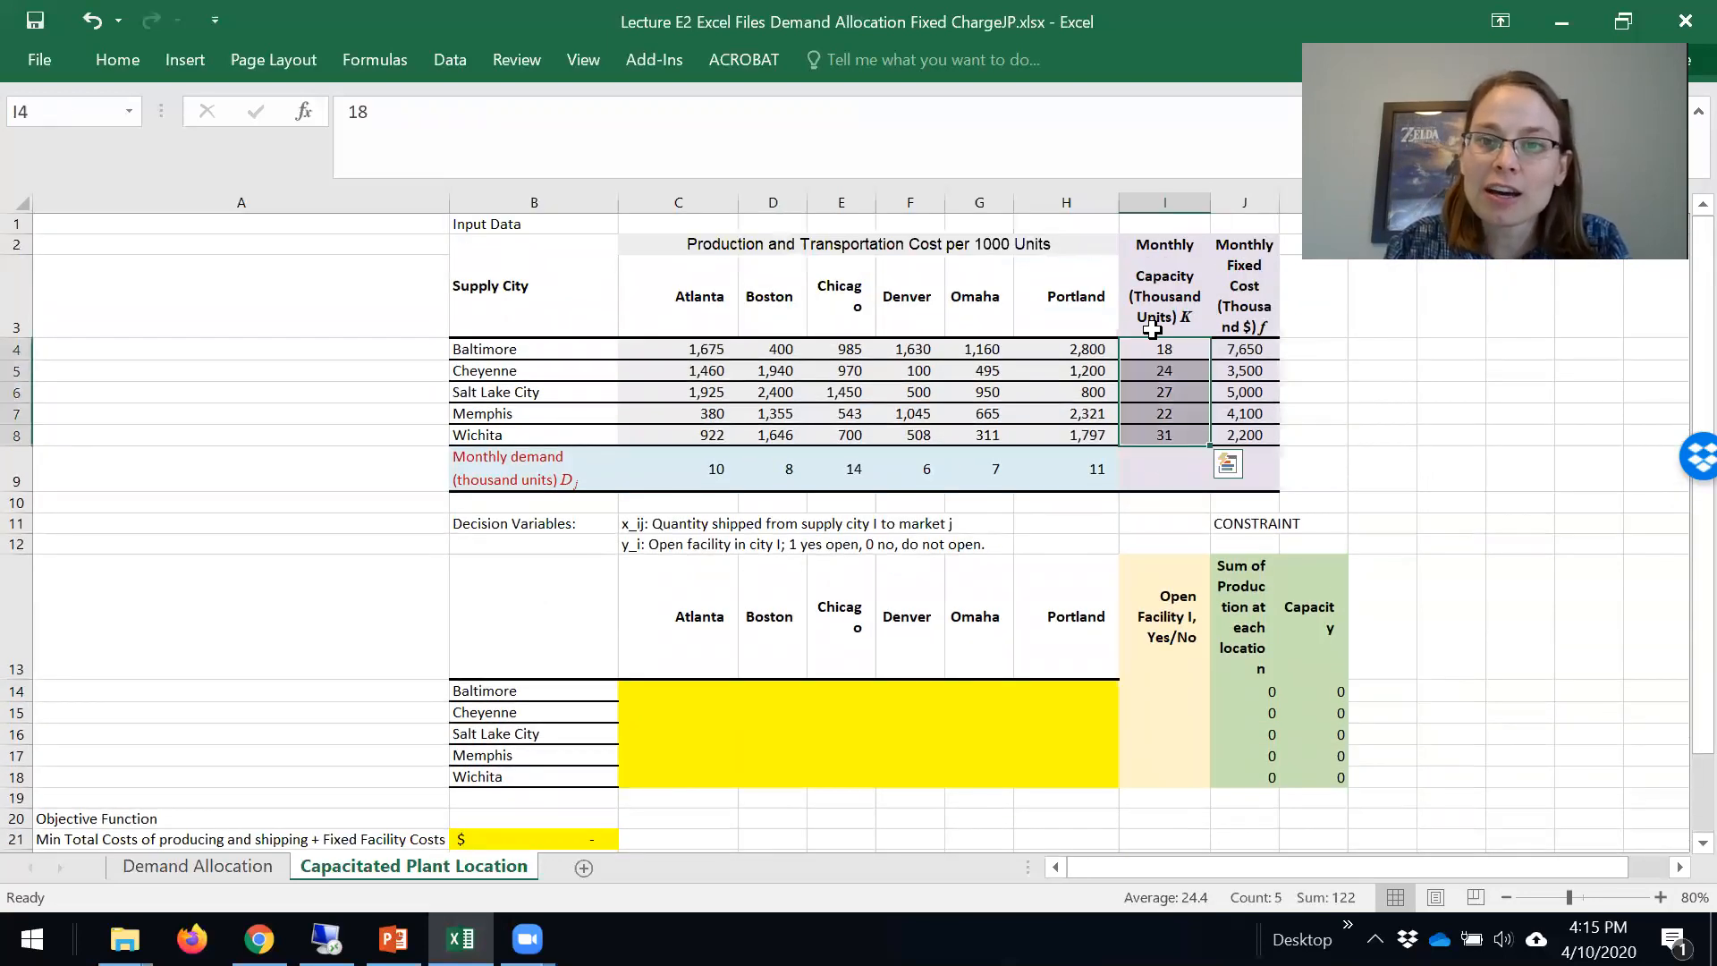
mouse_move(1486, 671)
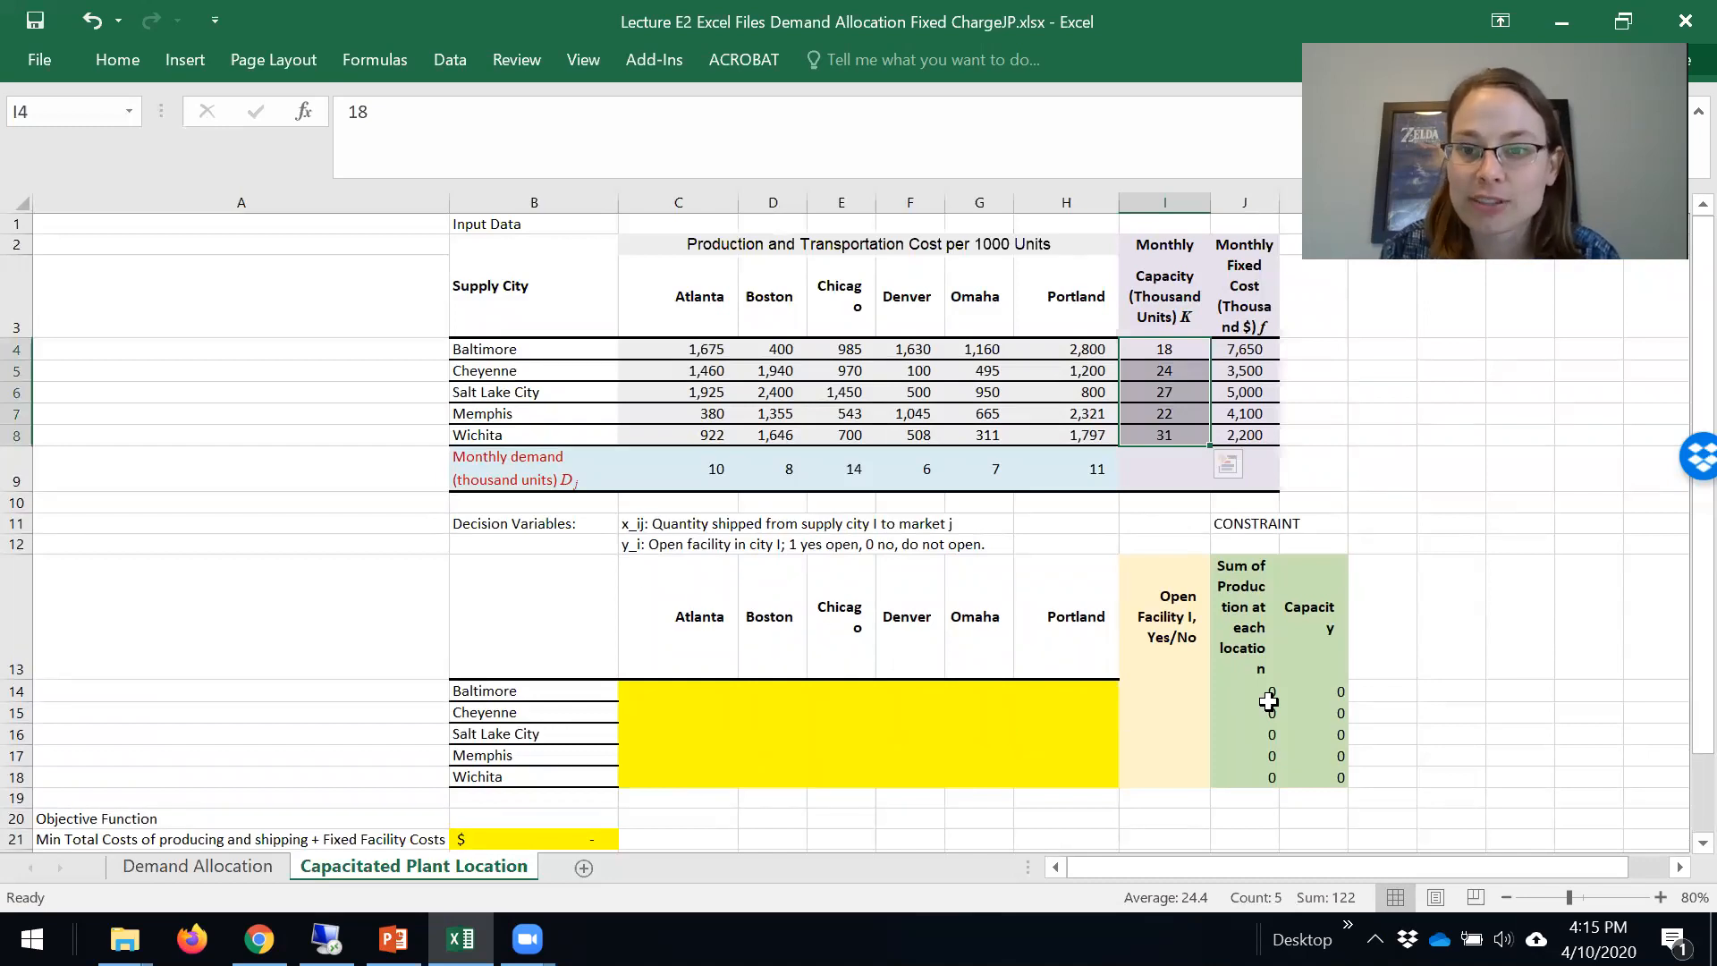
click(1339, 690)
text(=I4*I14)
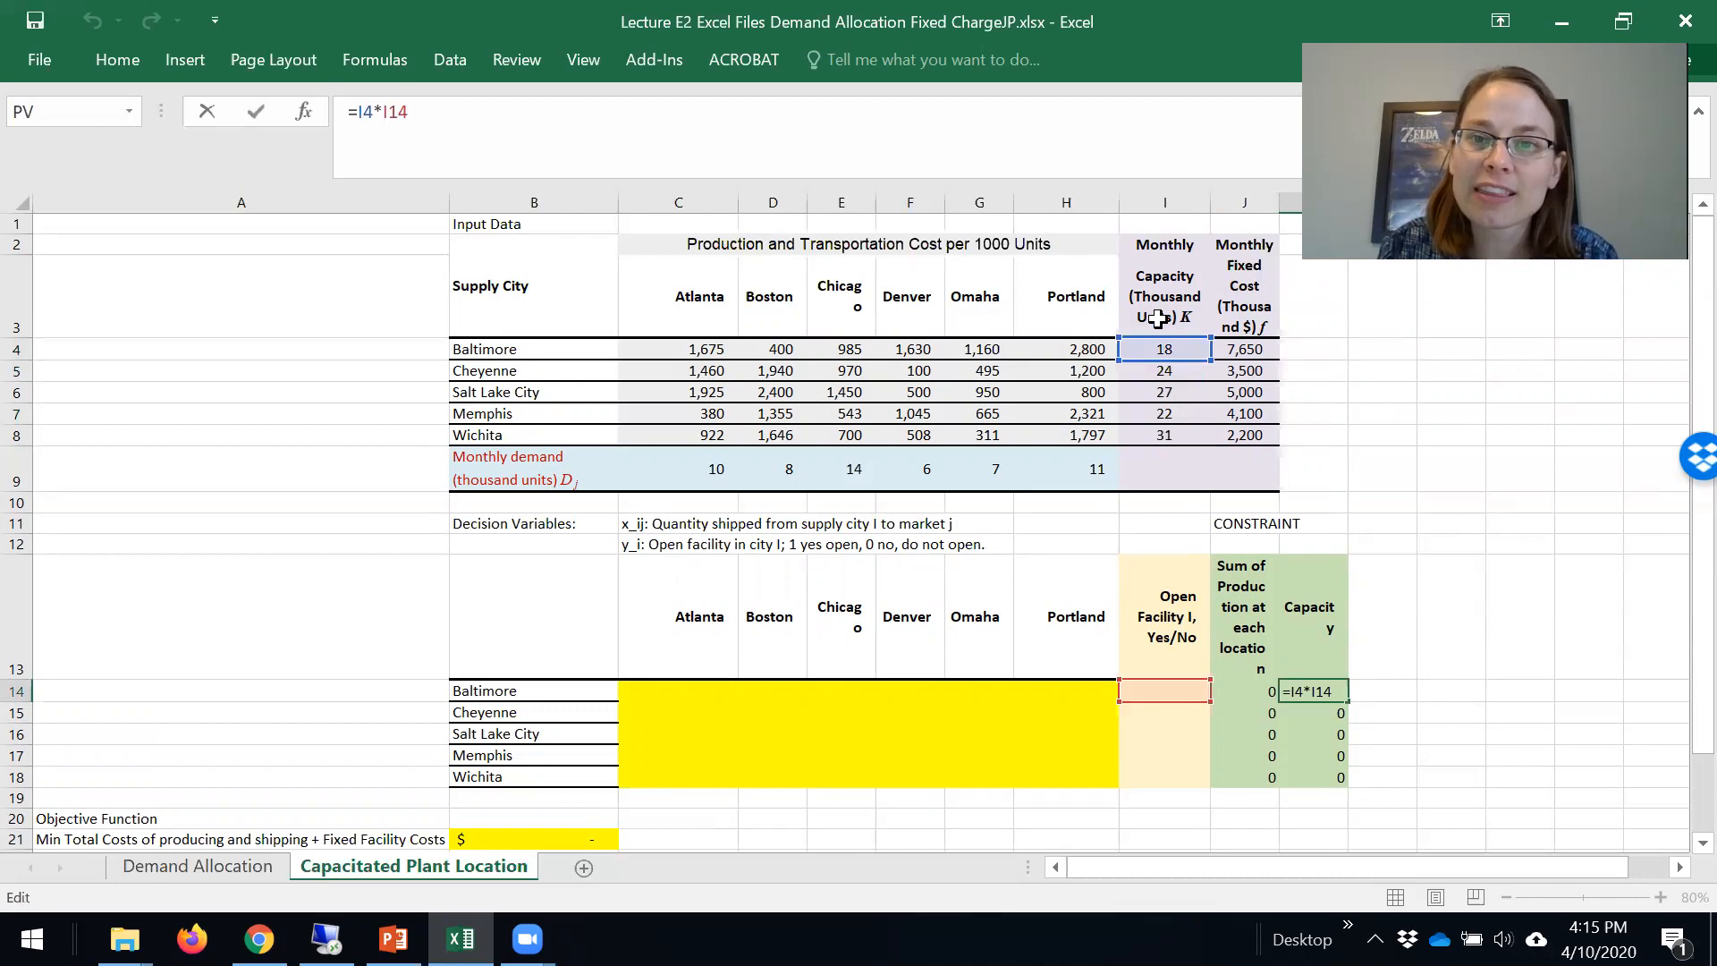
mouse_move(1188, 759)
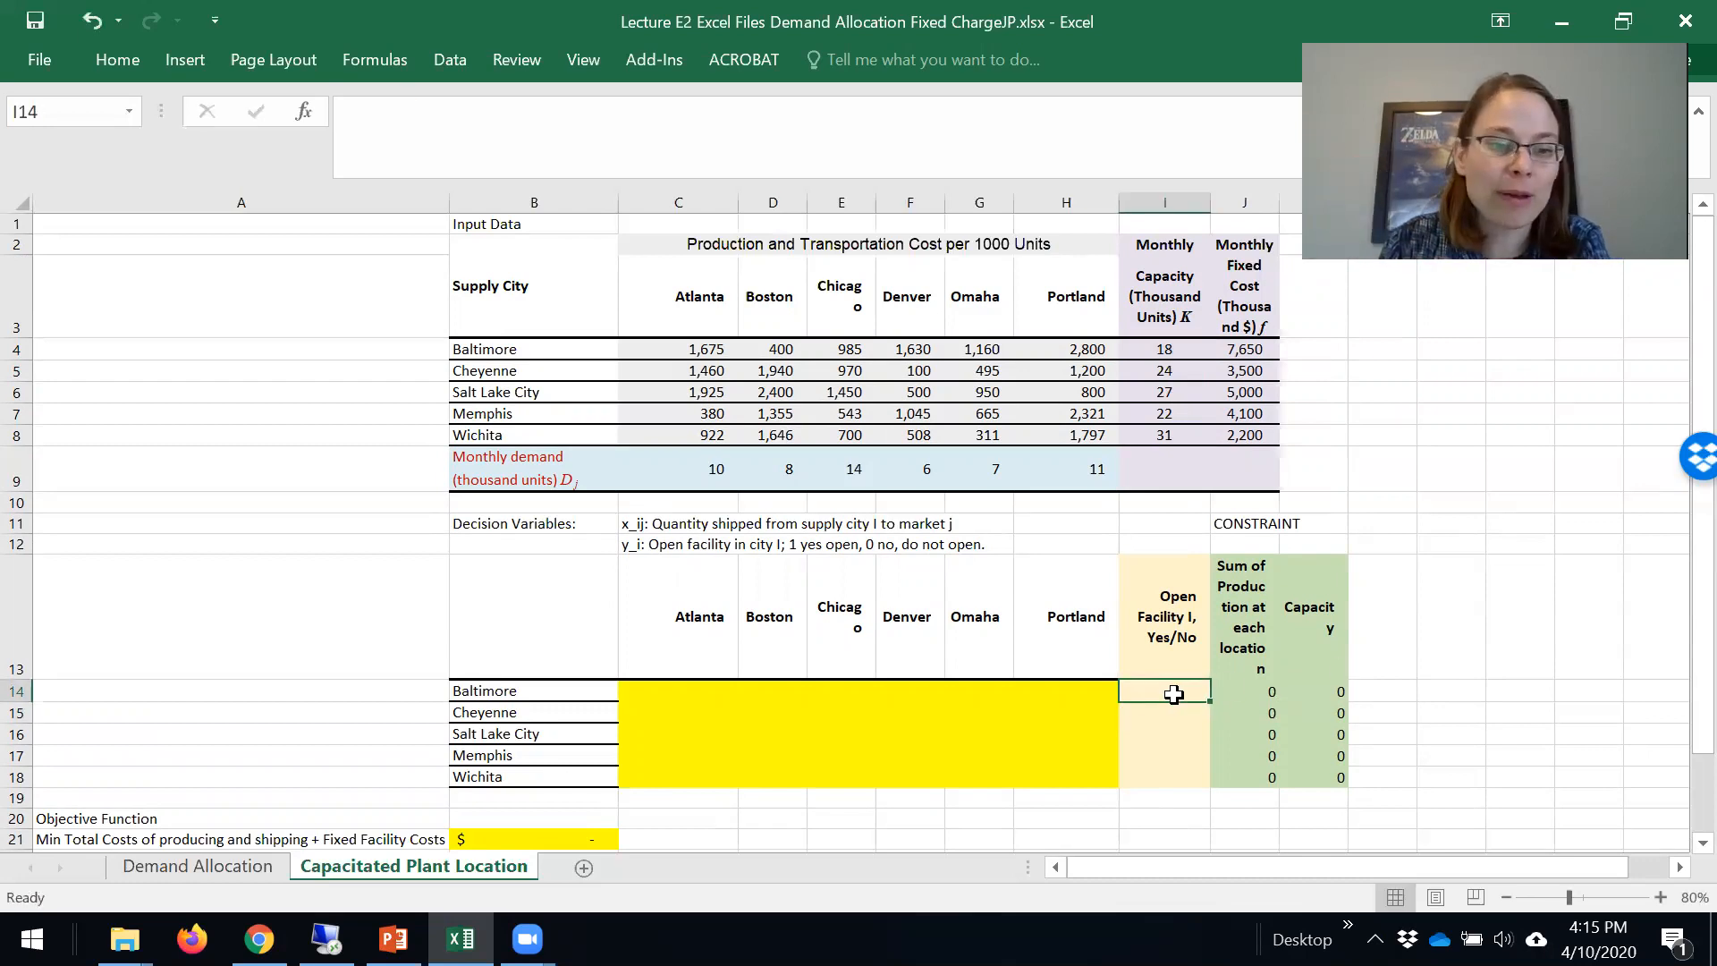
text(1)
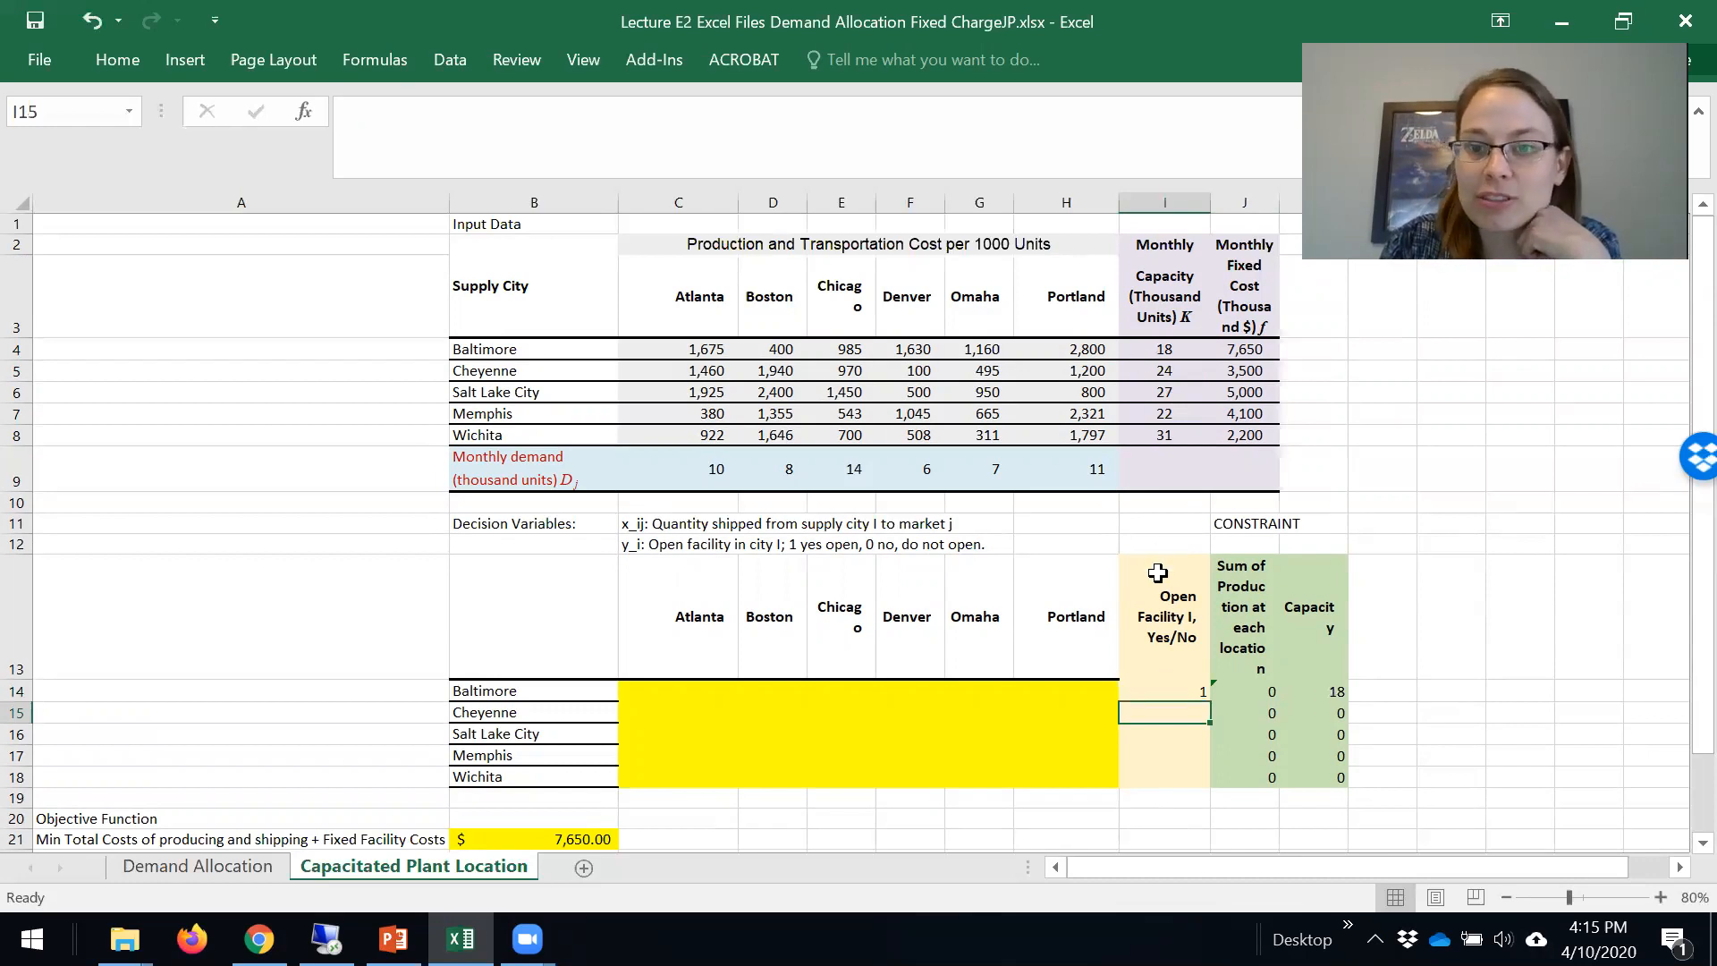
text(0)
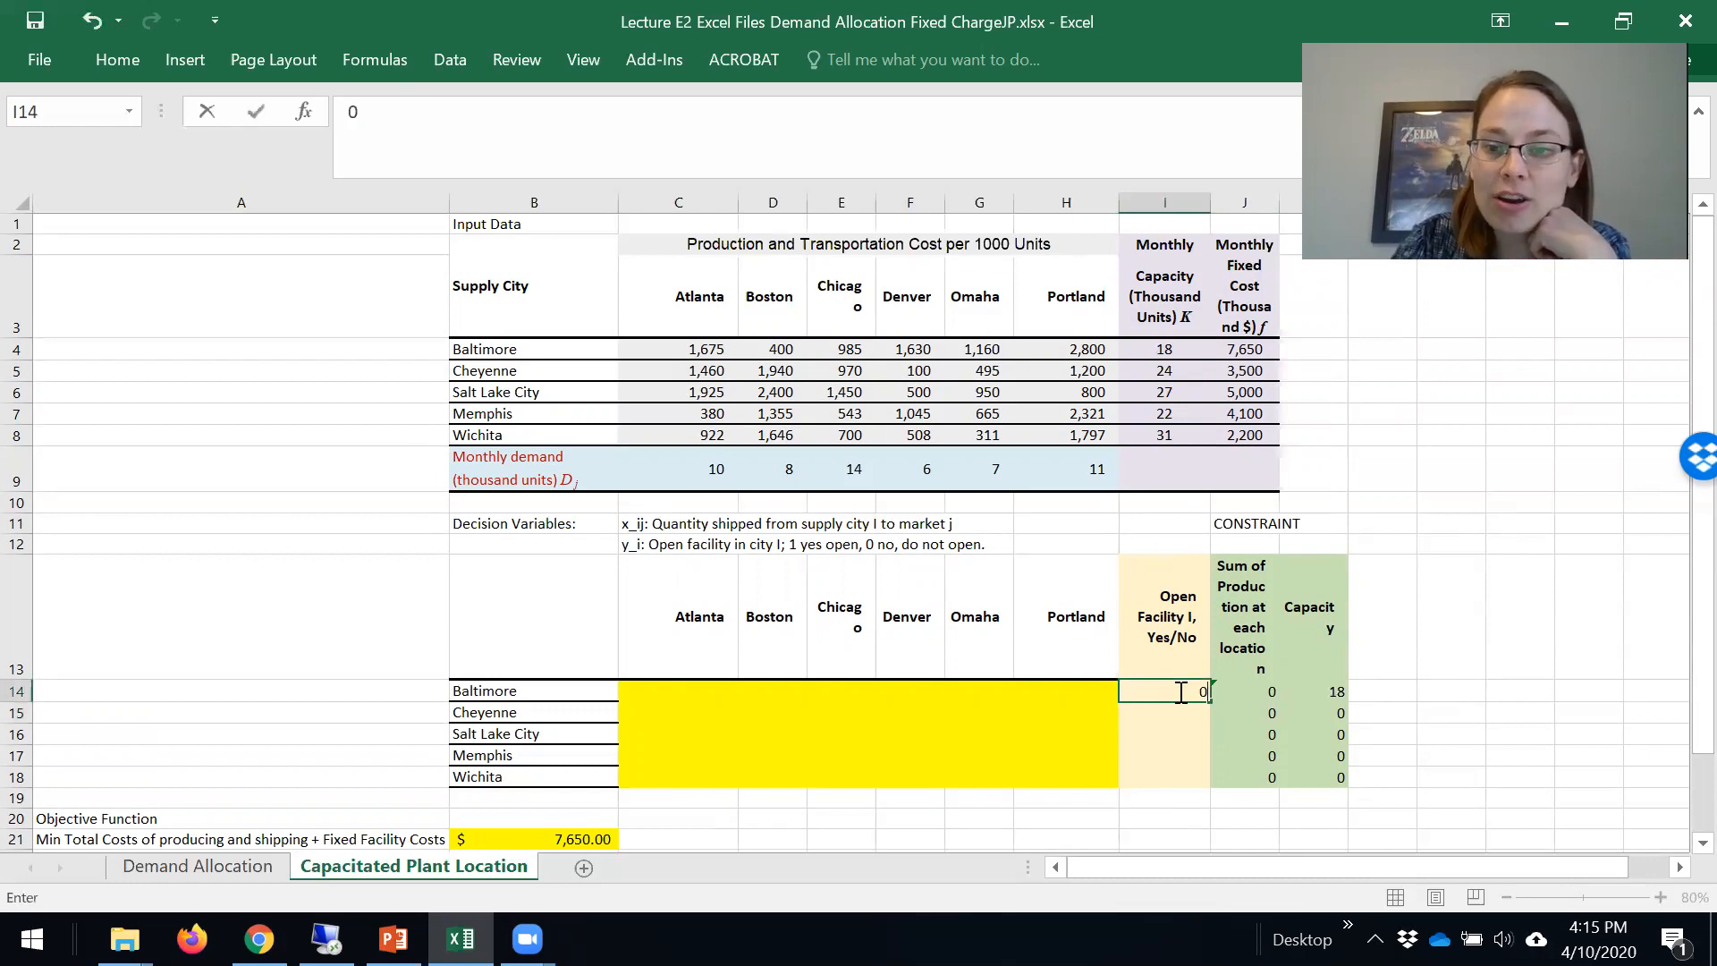
key(Enter)
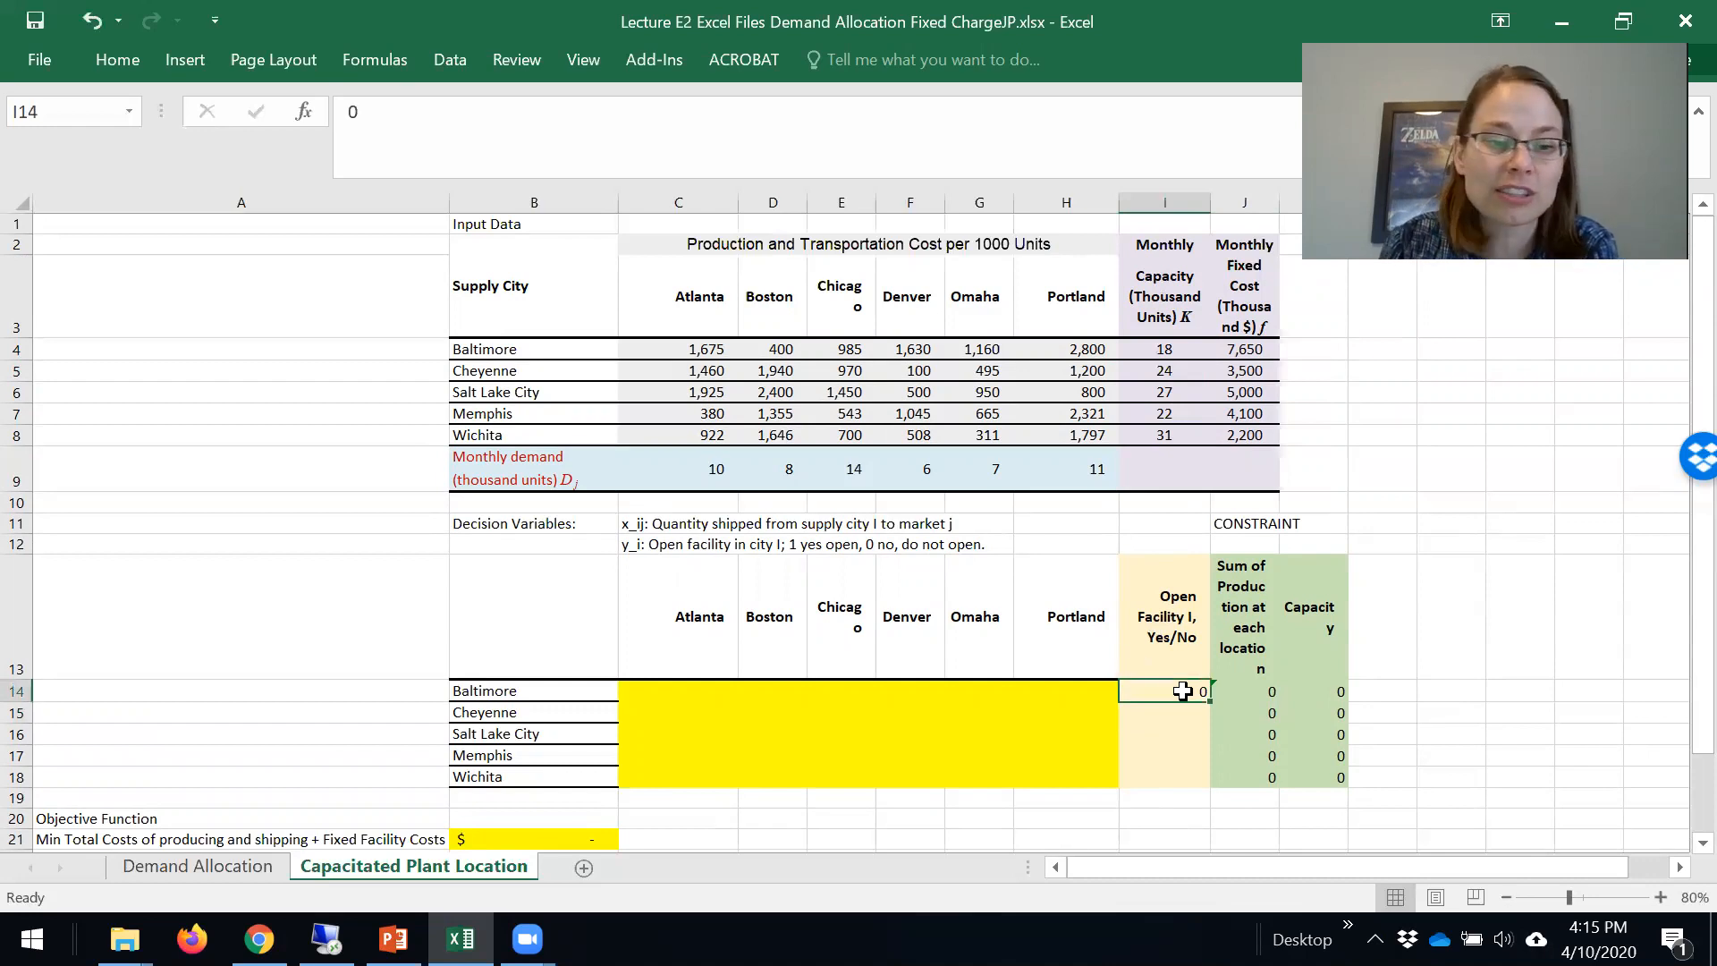
text(1)
key(Enter)
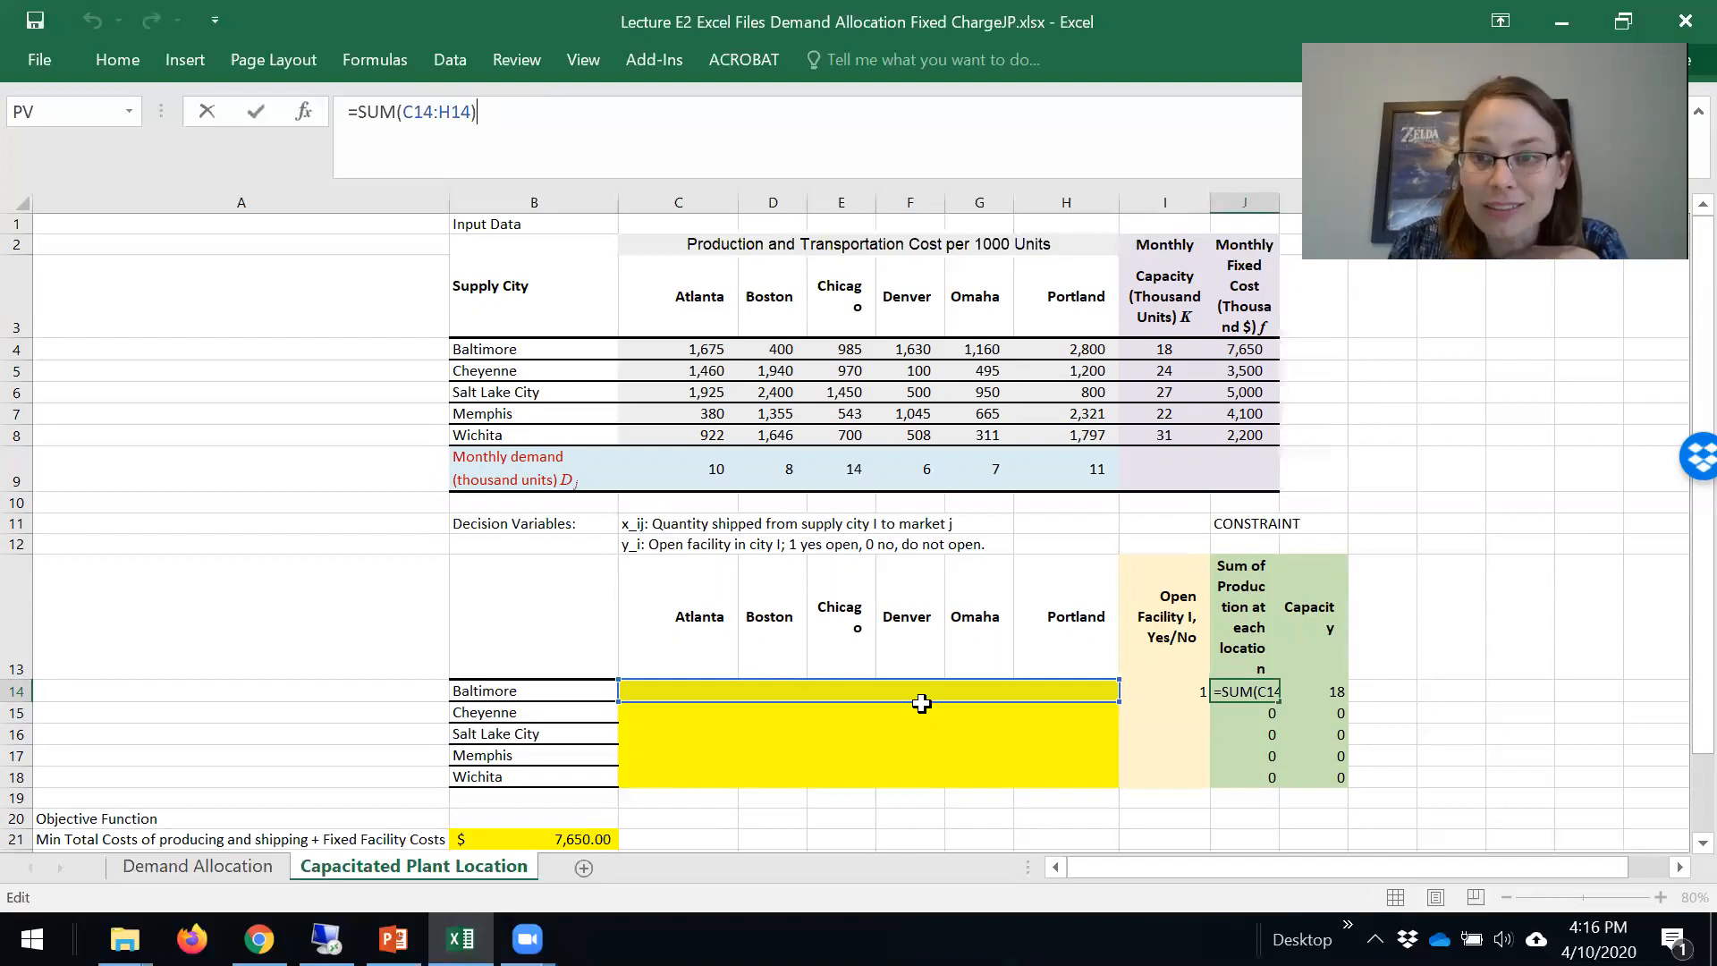
mouse_move(784, 712)
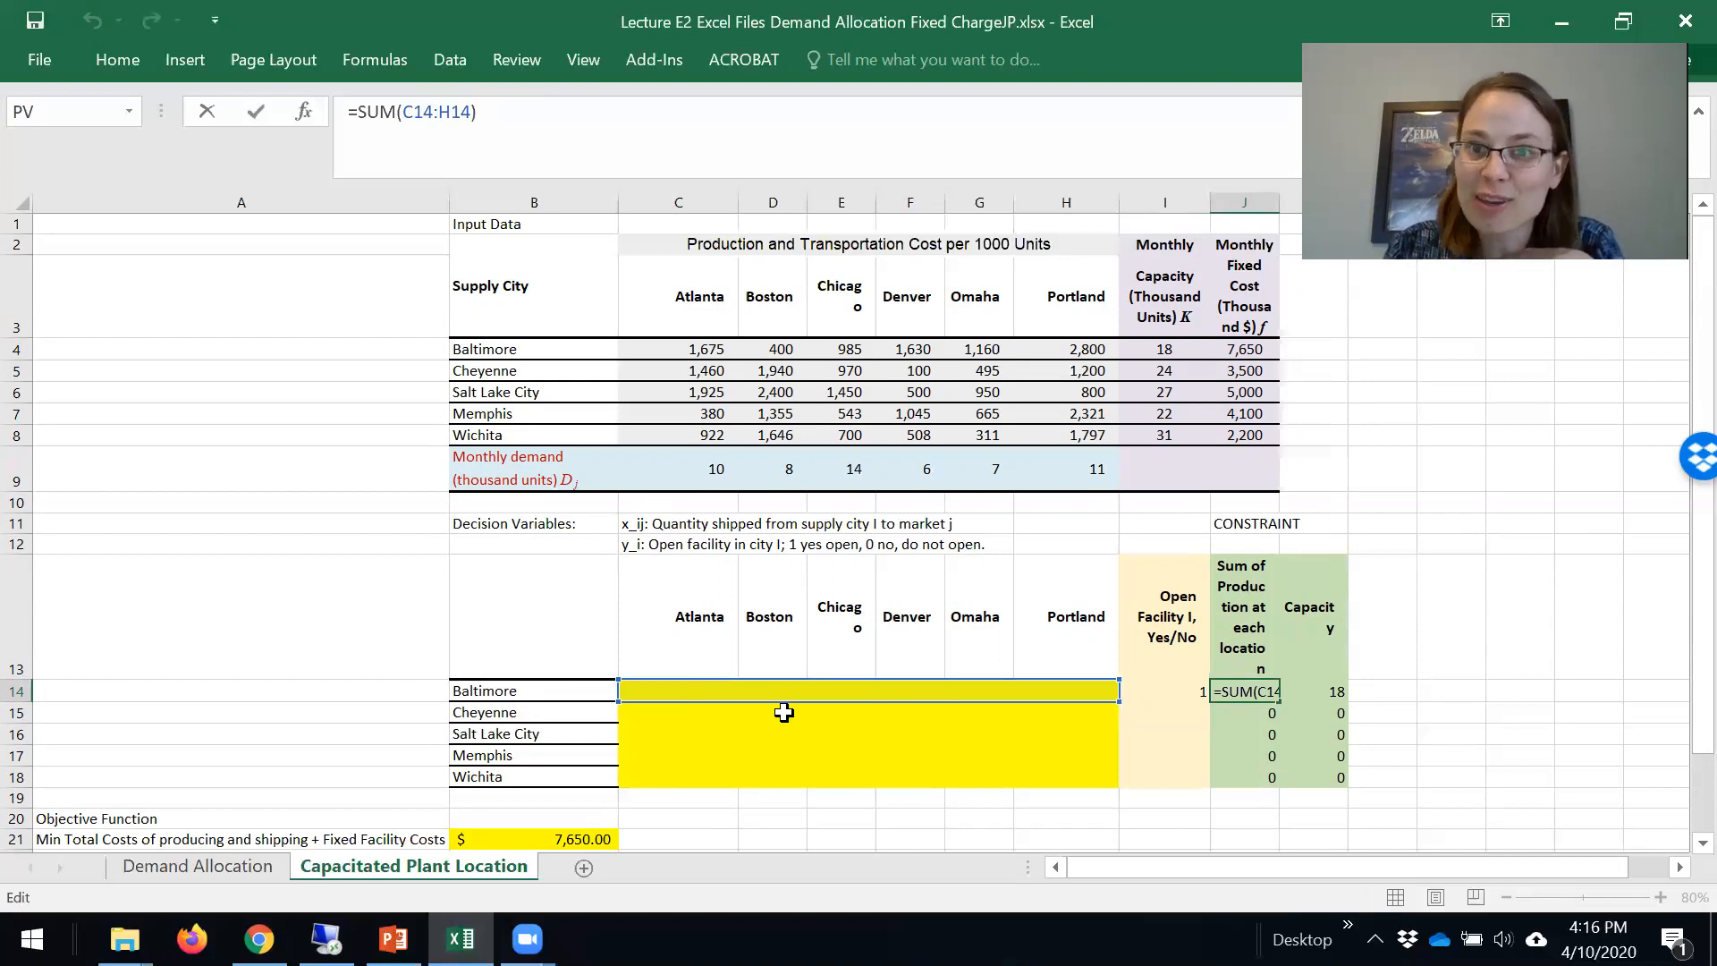
mouse_move(739, 694)
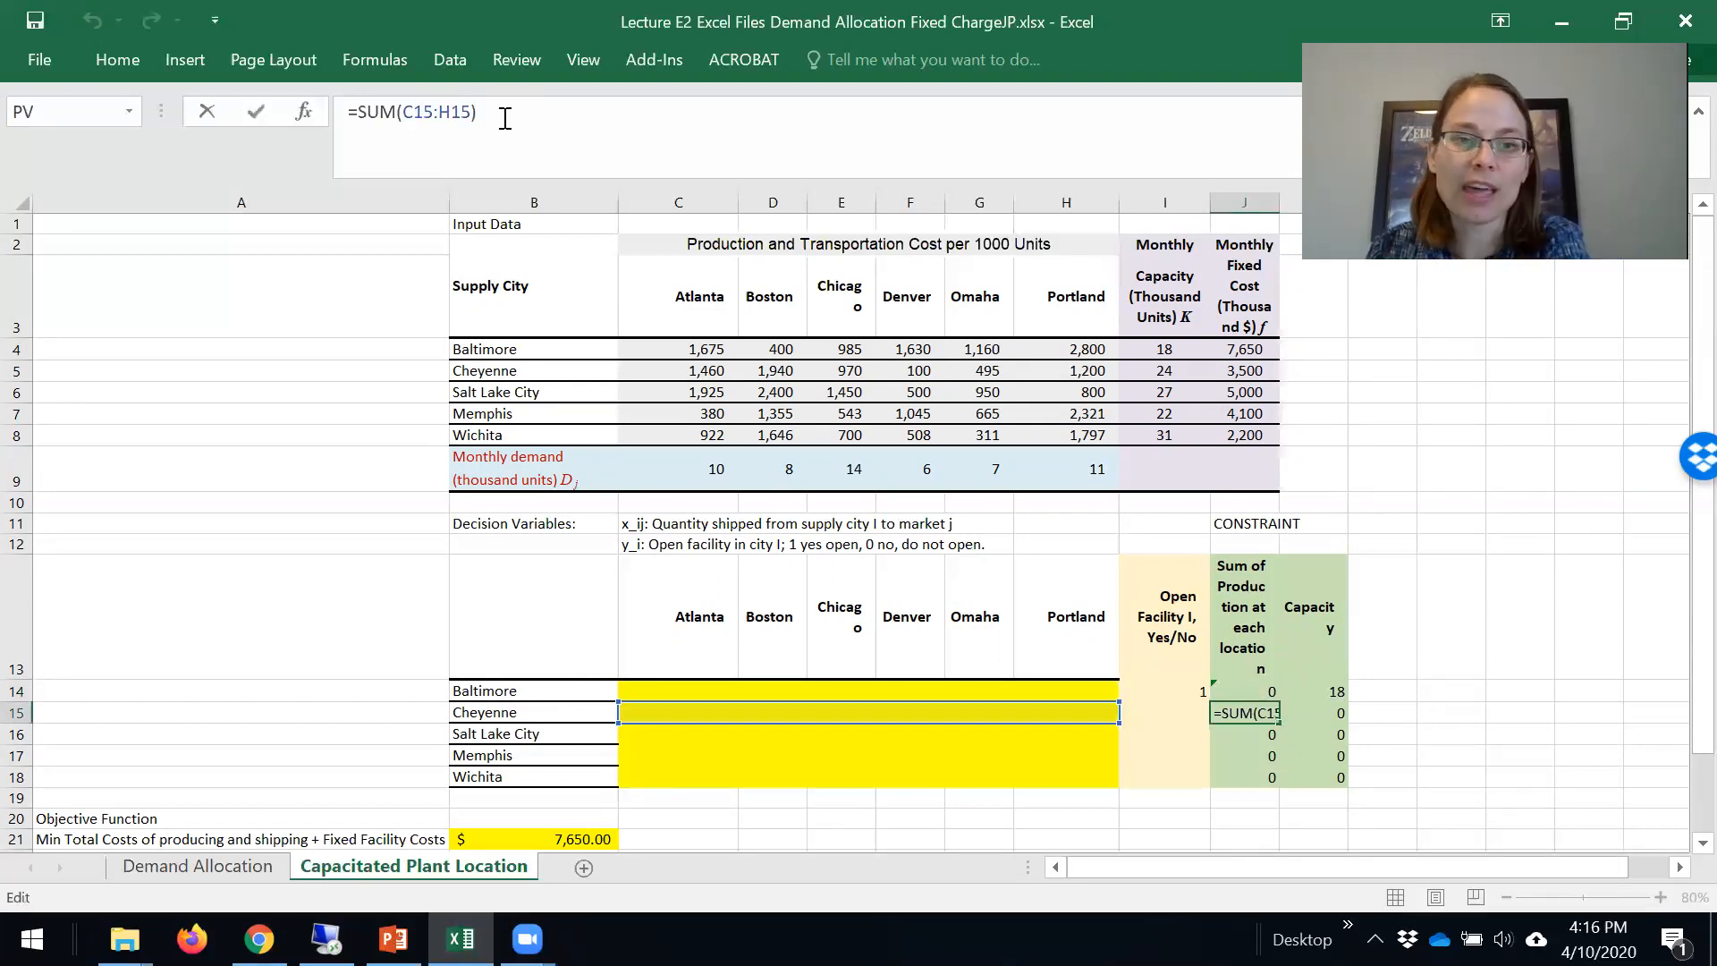
mouse_move(966, 690)
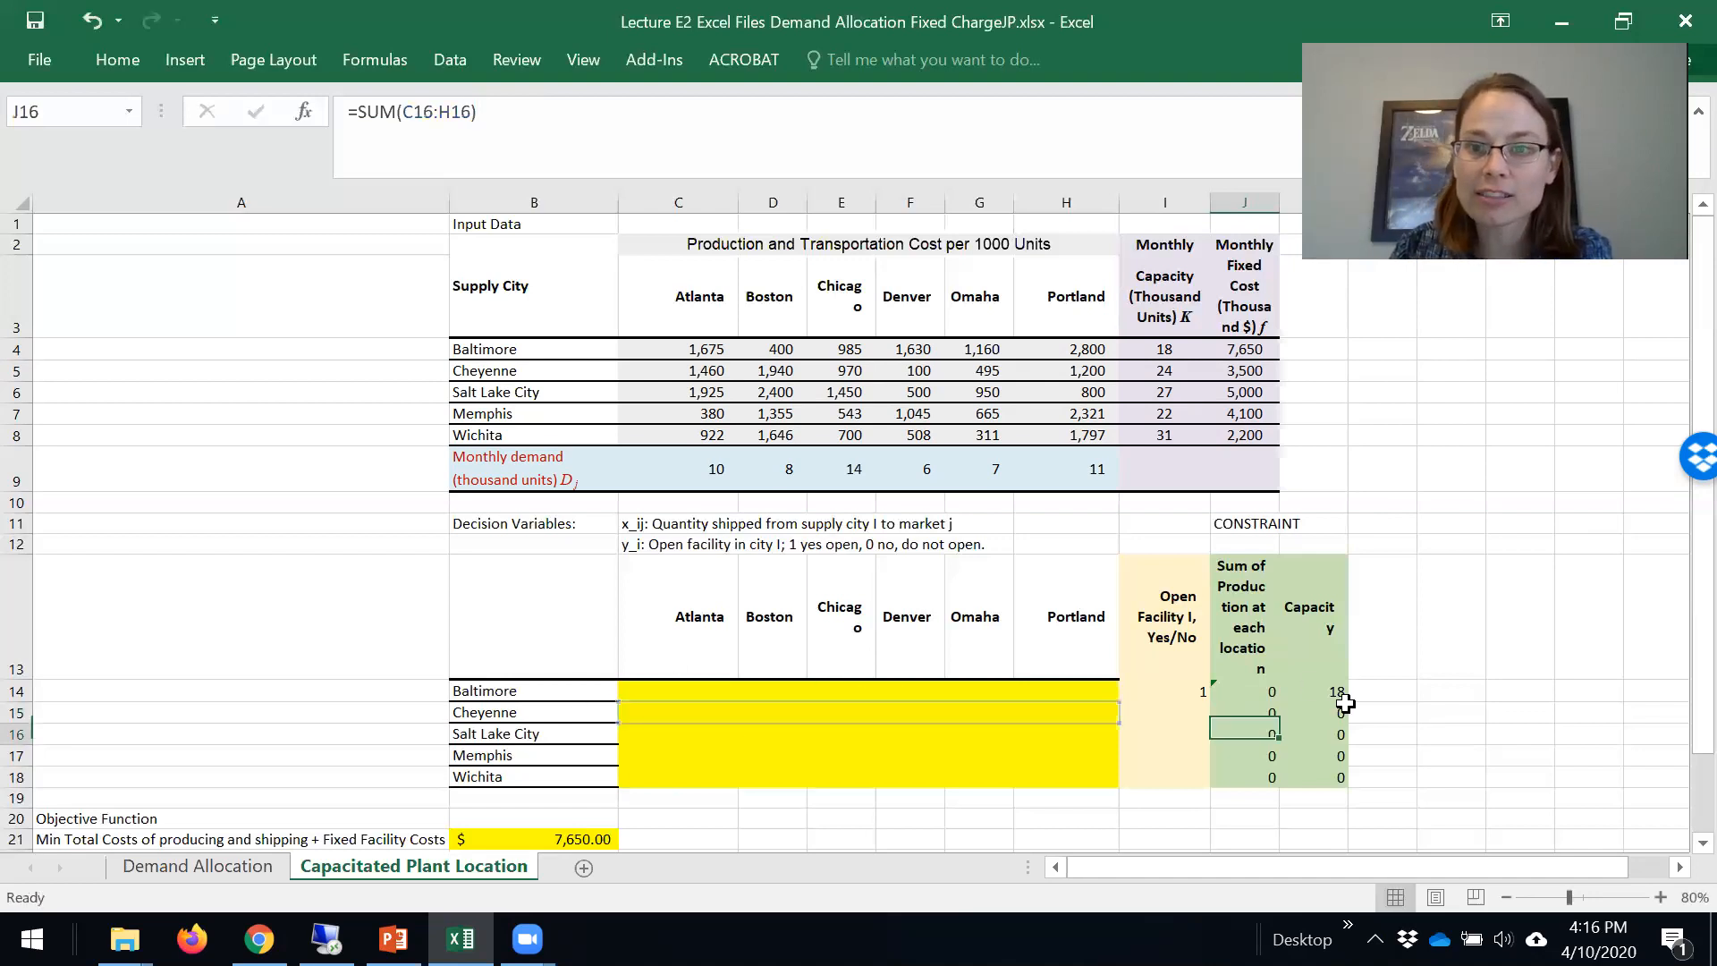
click(1332, 712)
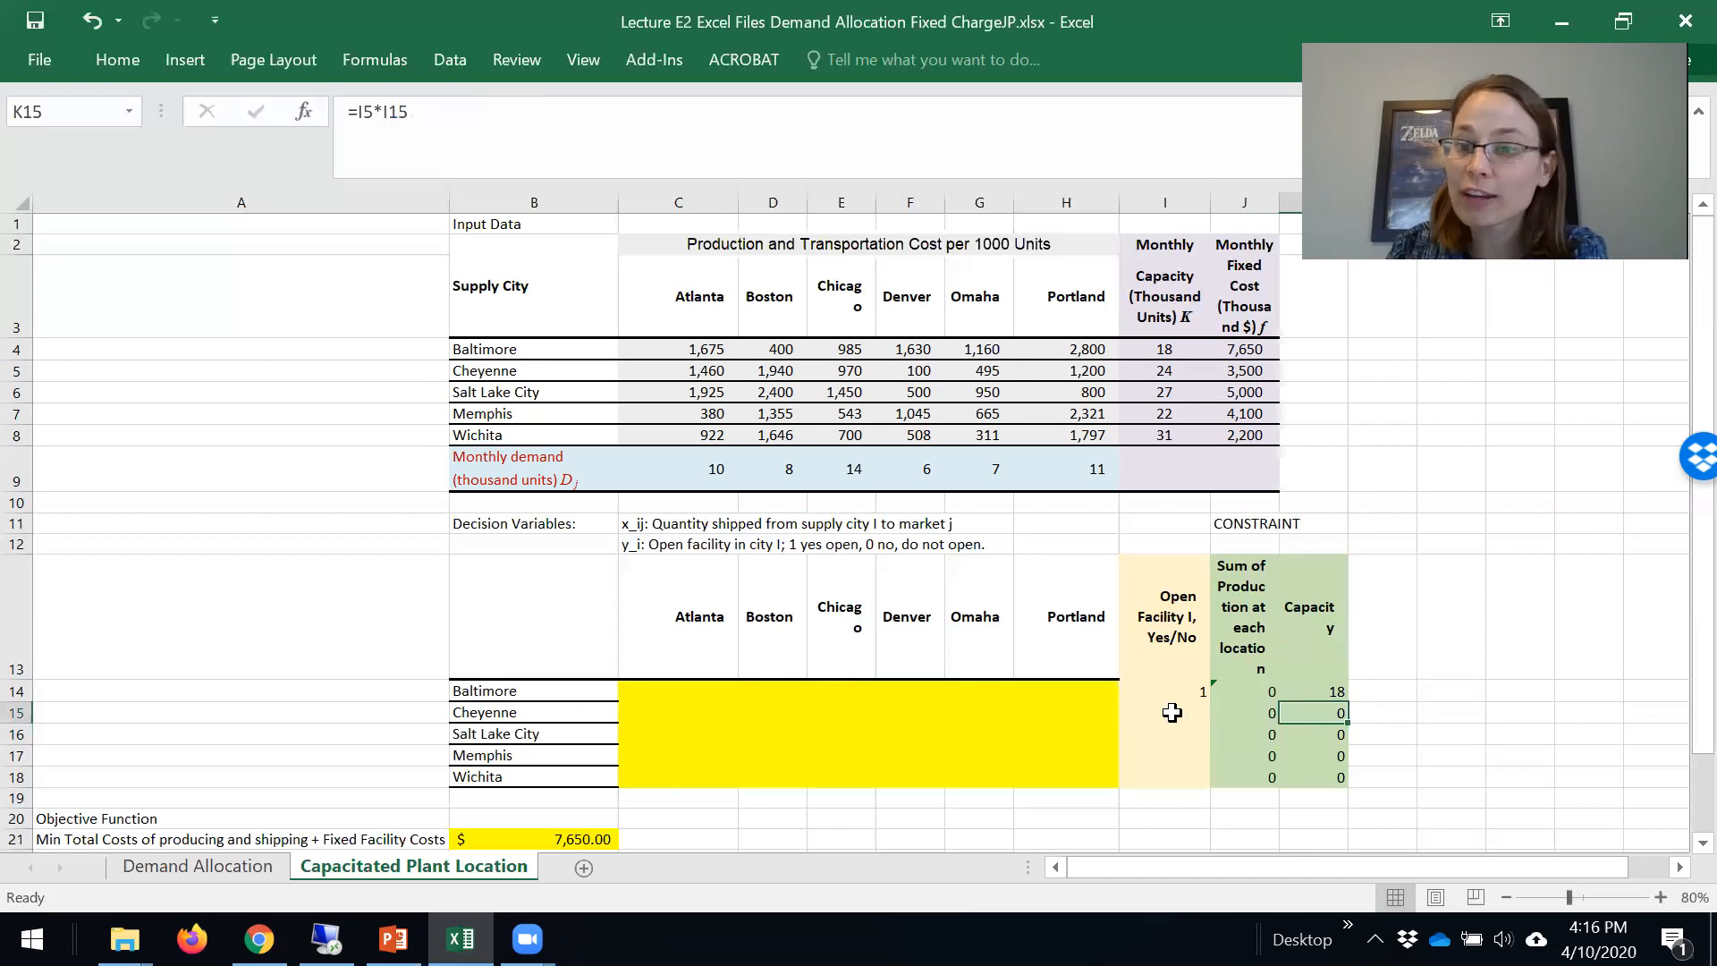
text(1)
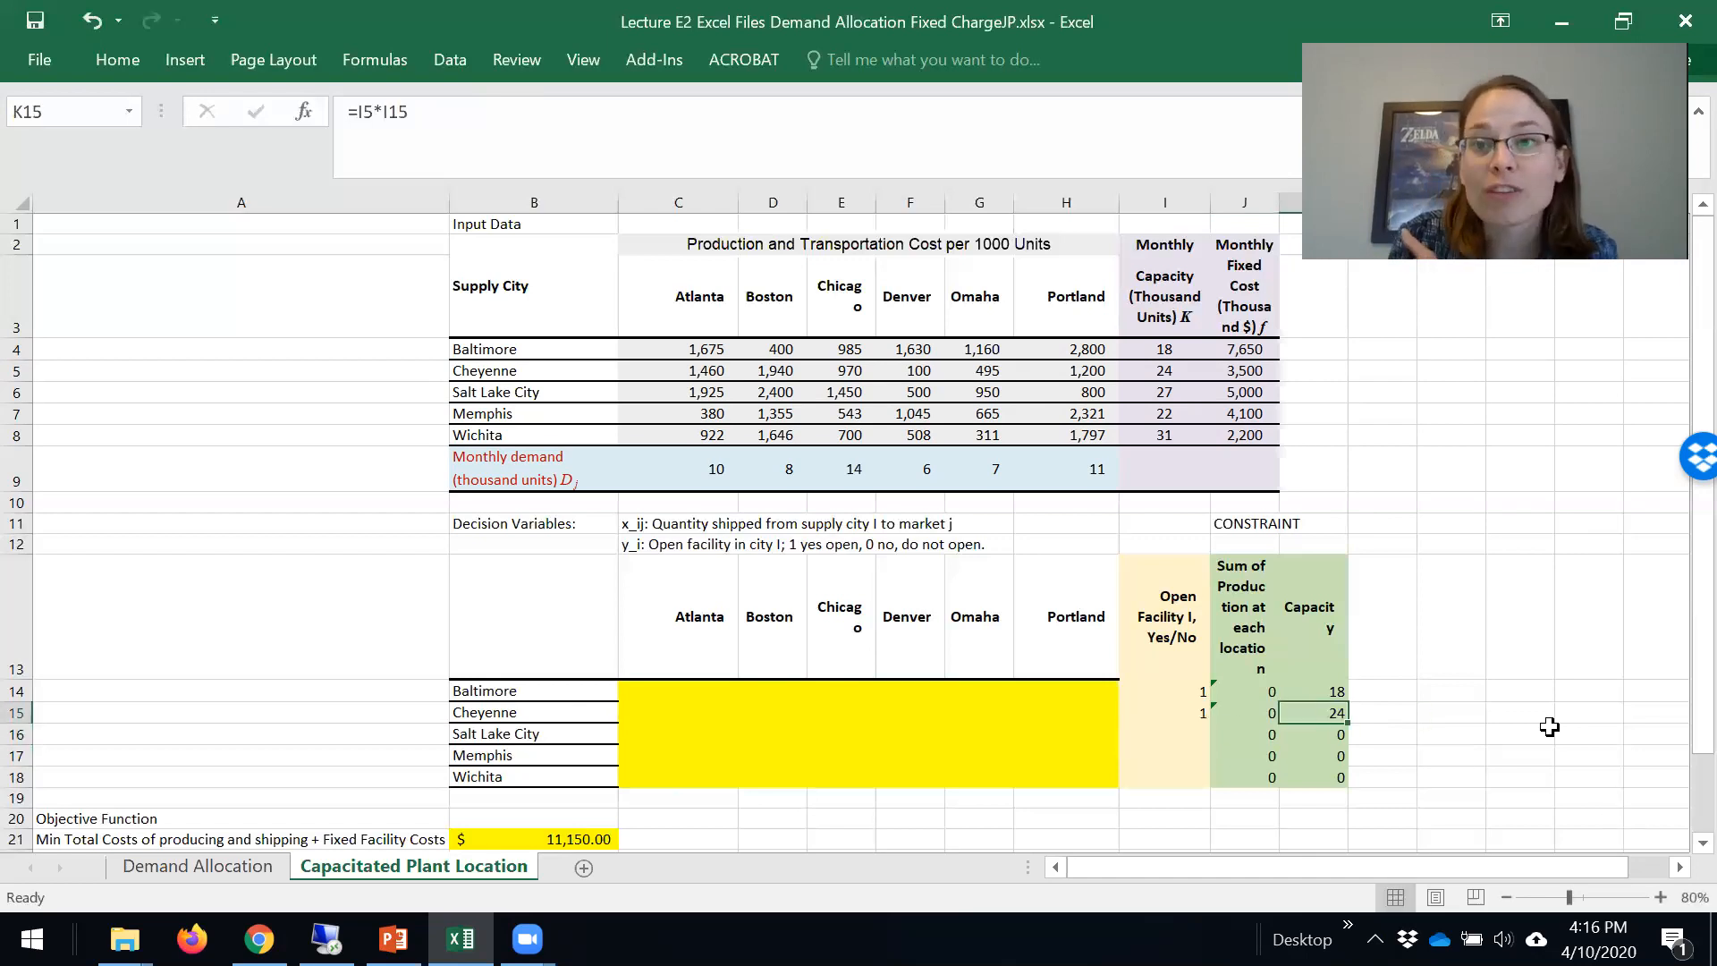
click(1166, 691)
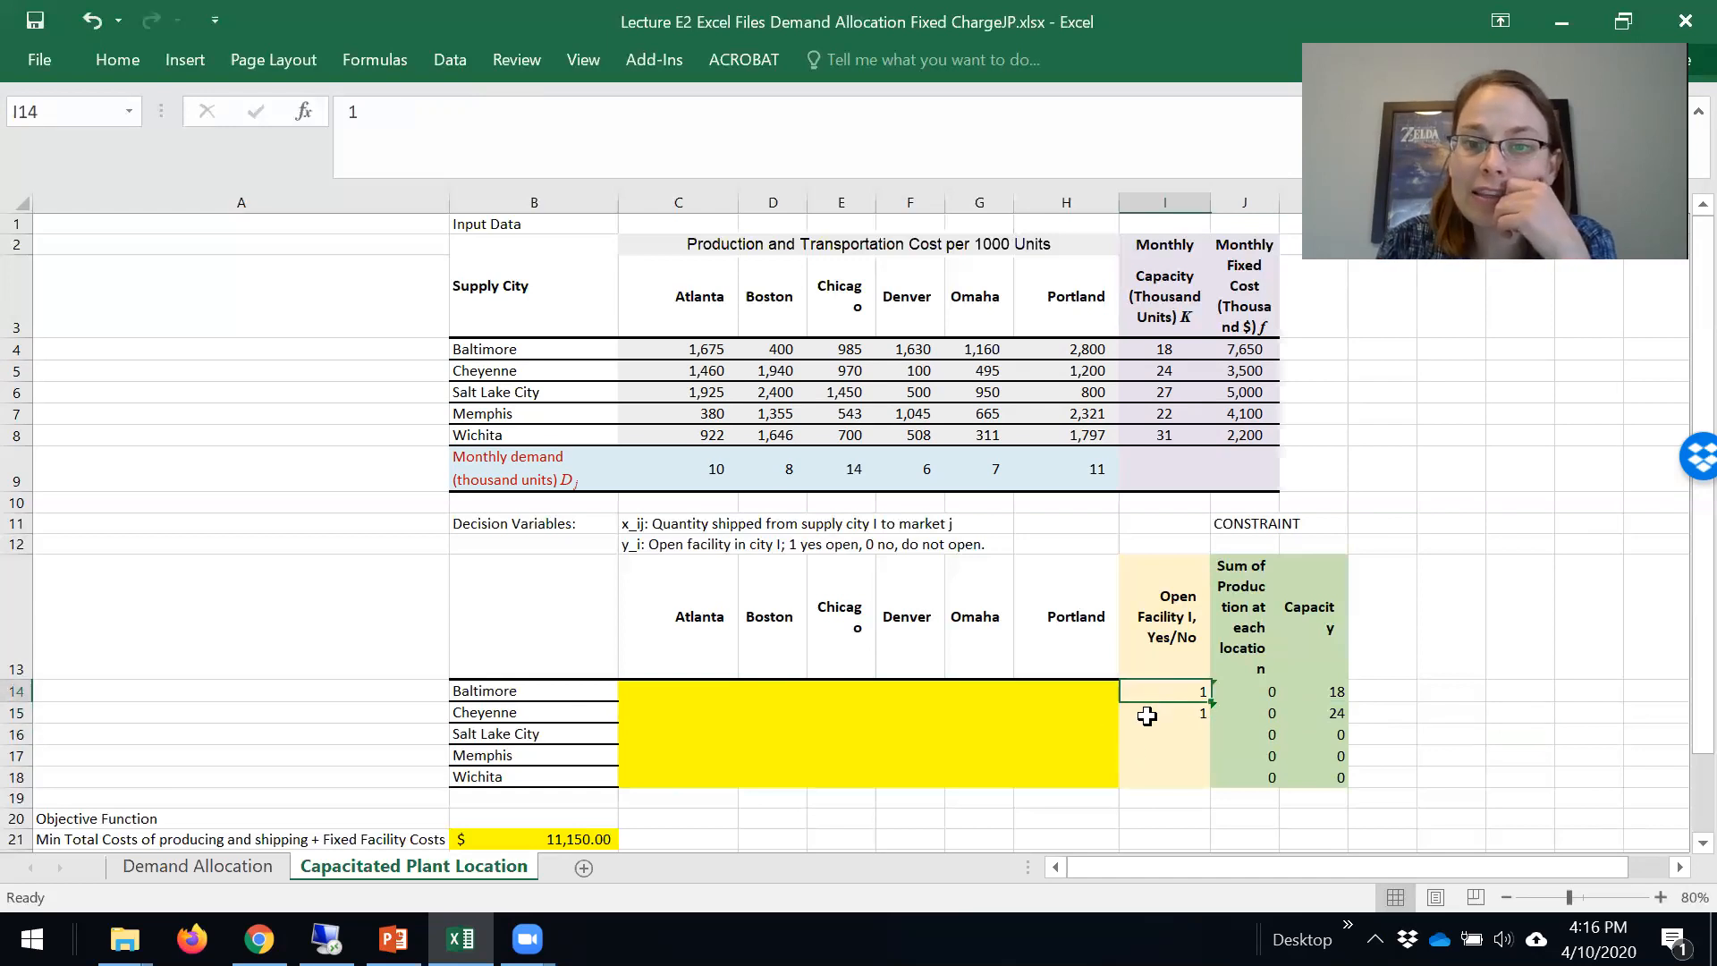
drag(1165, 690, 1164, 778)
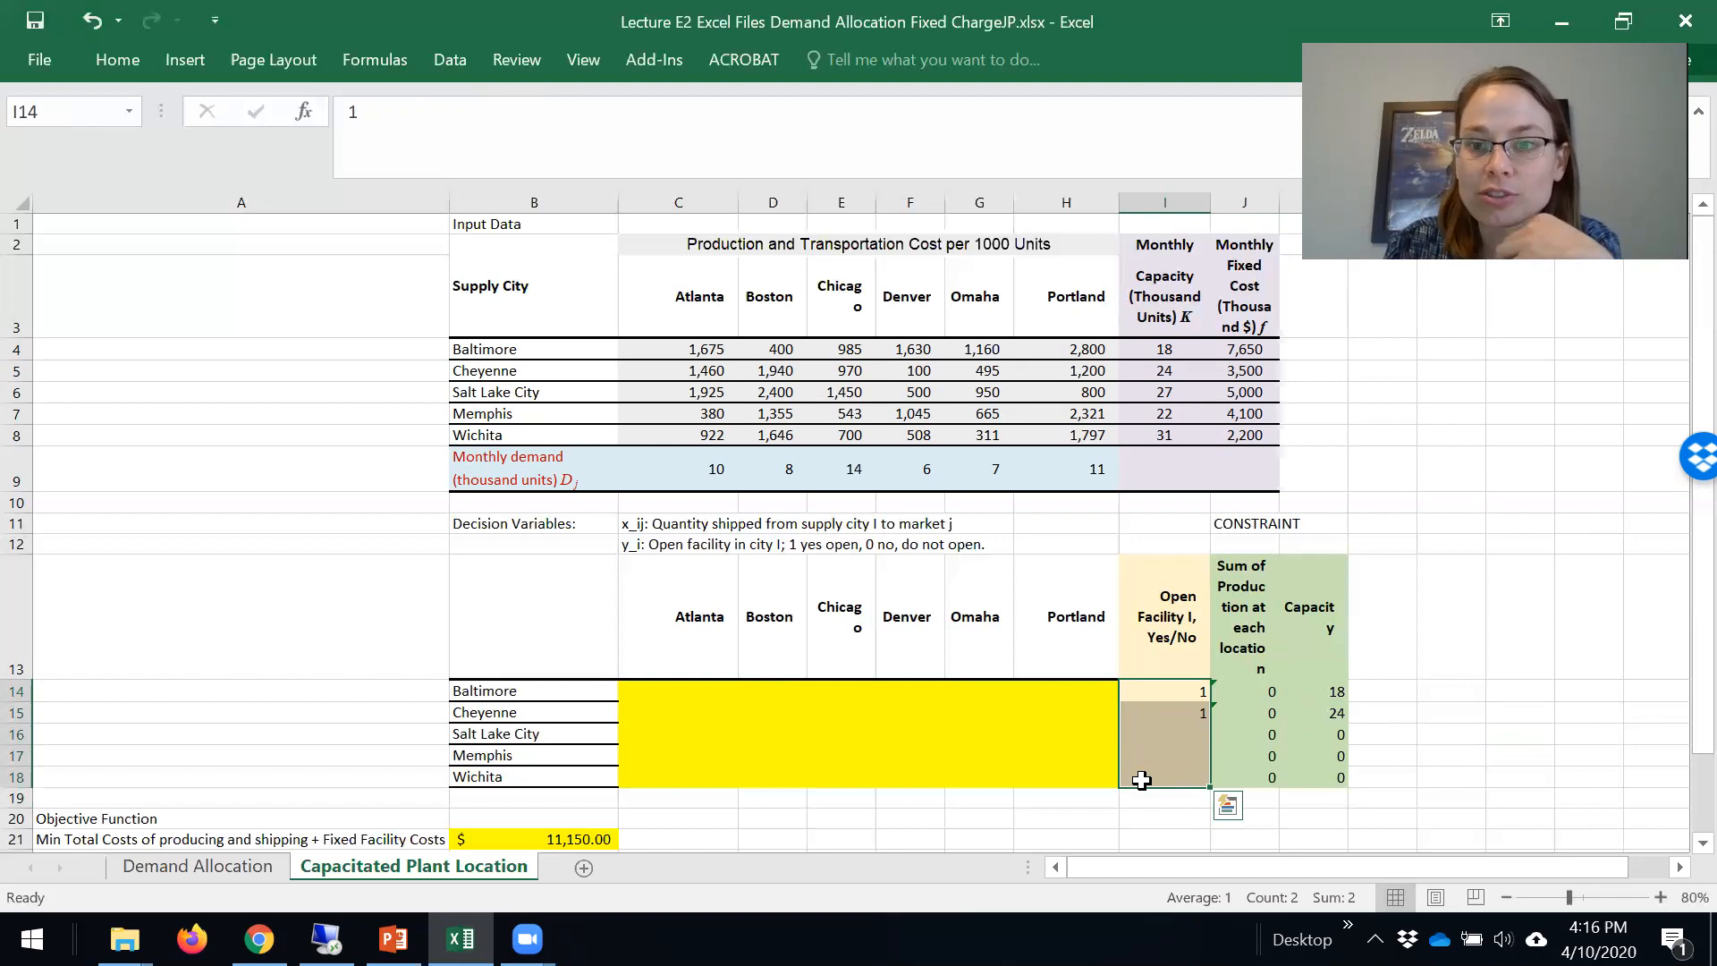
click(1163, 712)
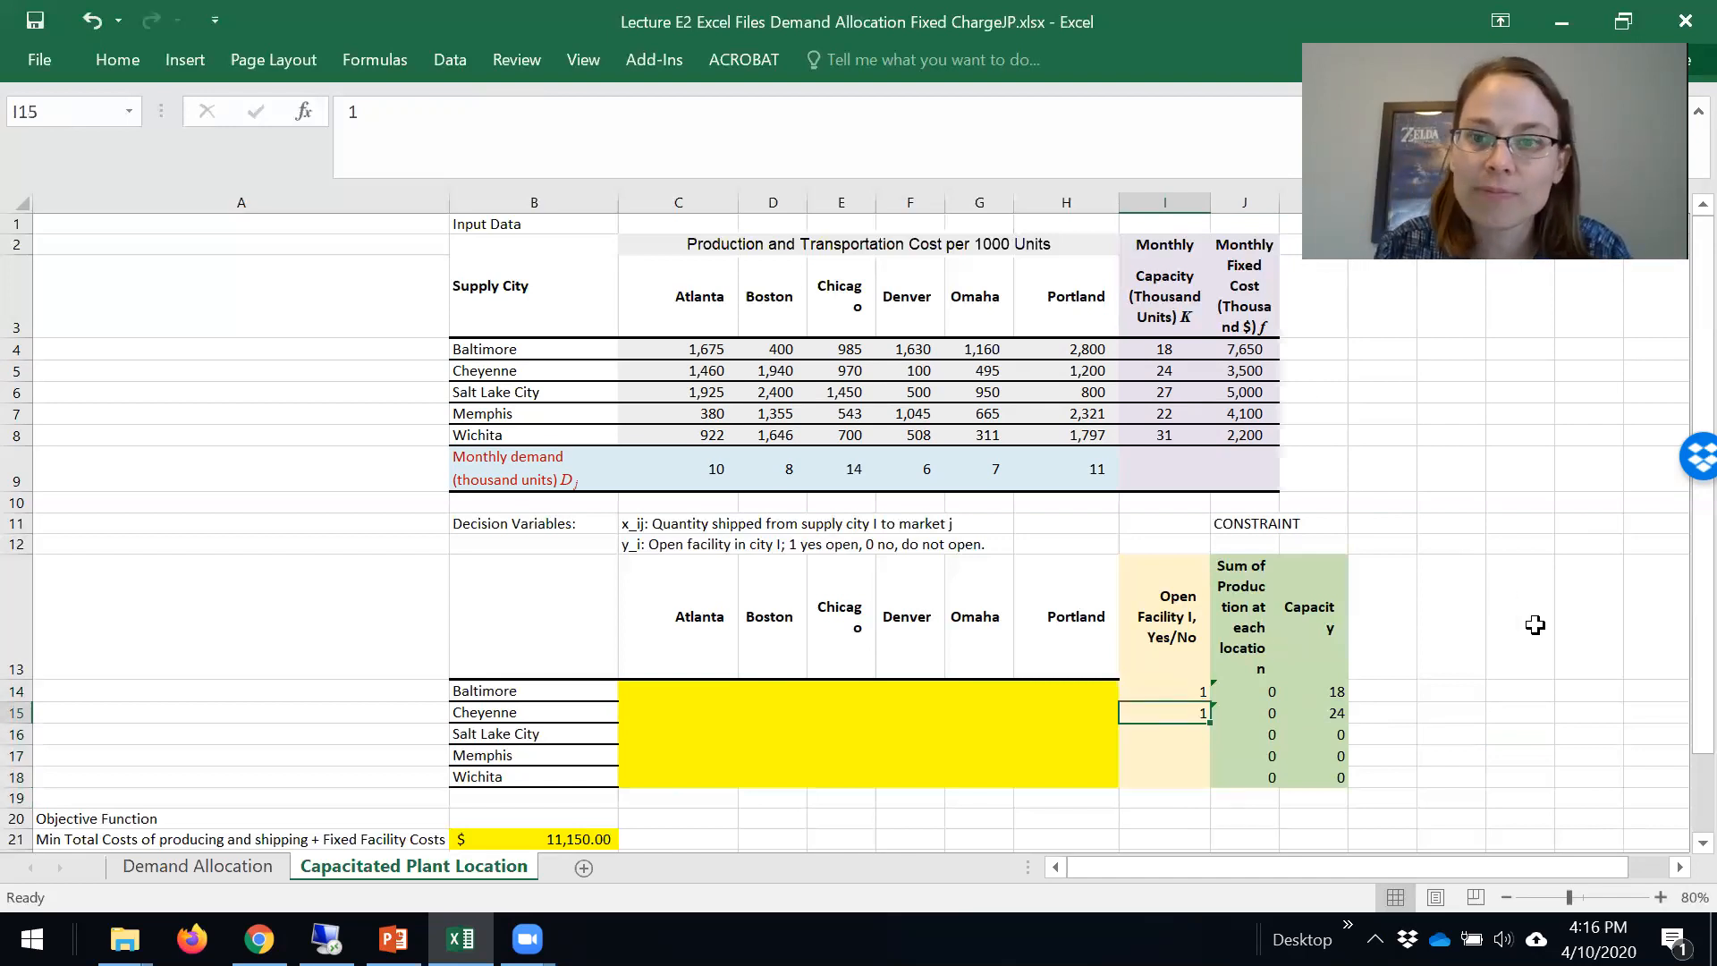
click(1519, 617)
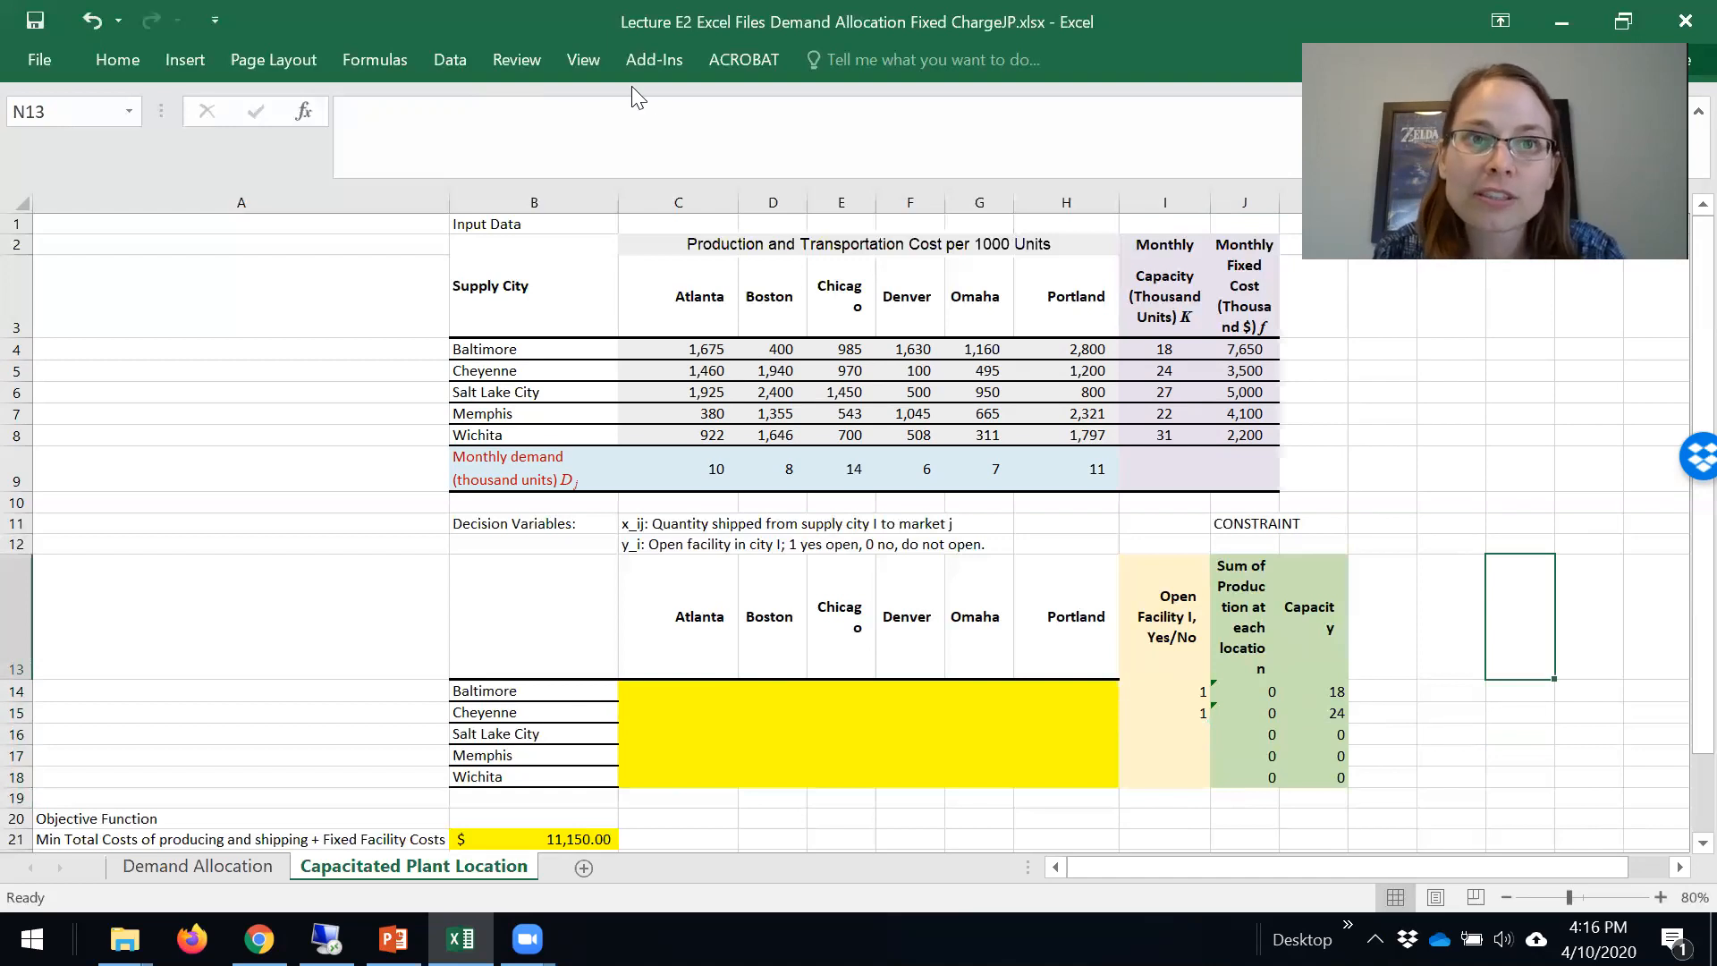
click(449, 59)
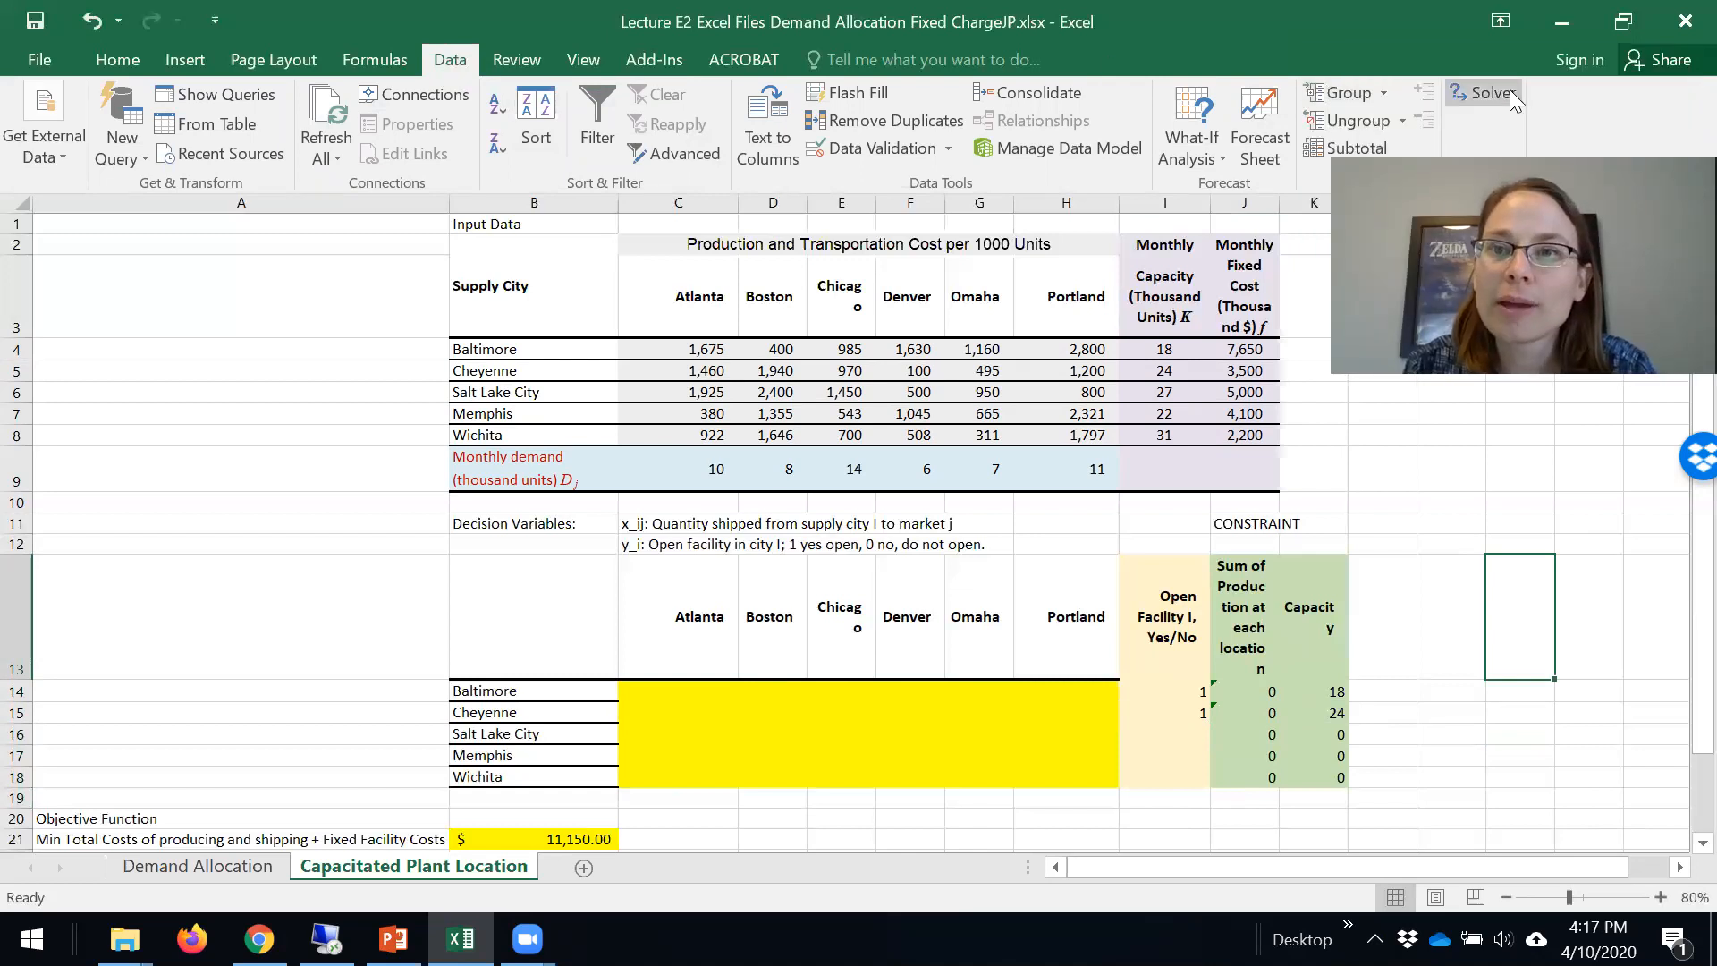
In Solver, review the demand constraint tying shipped totals to the Must Equal Demand row, unchanged.
click(1484, 93)
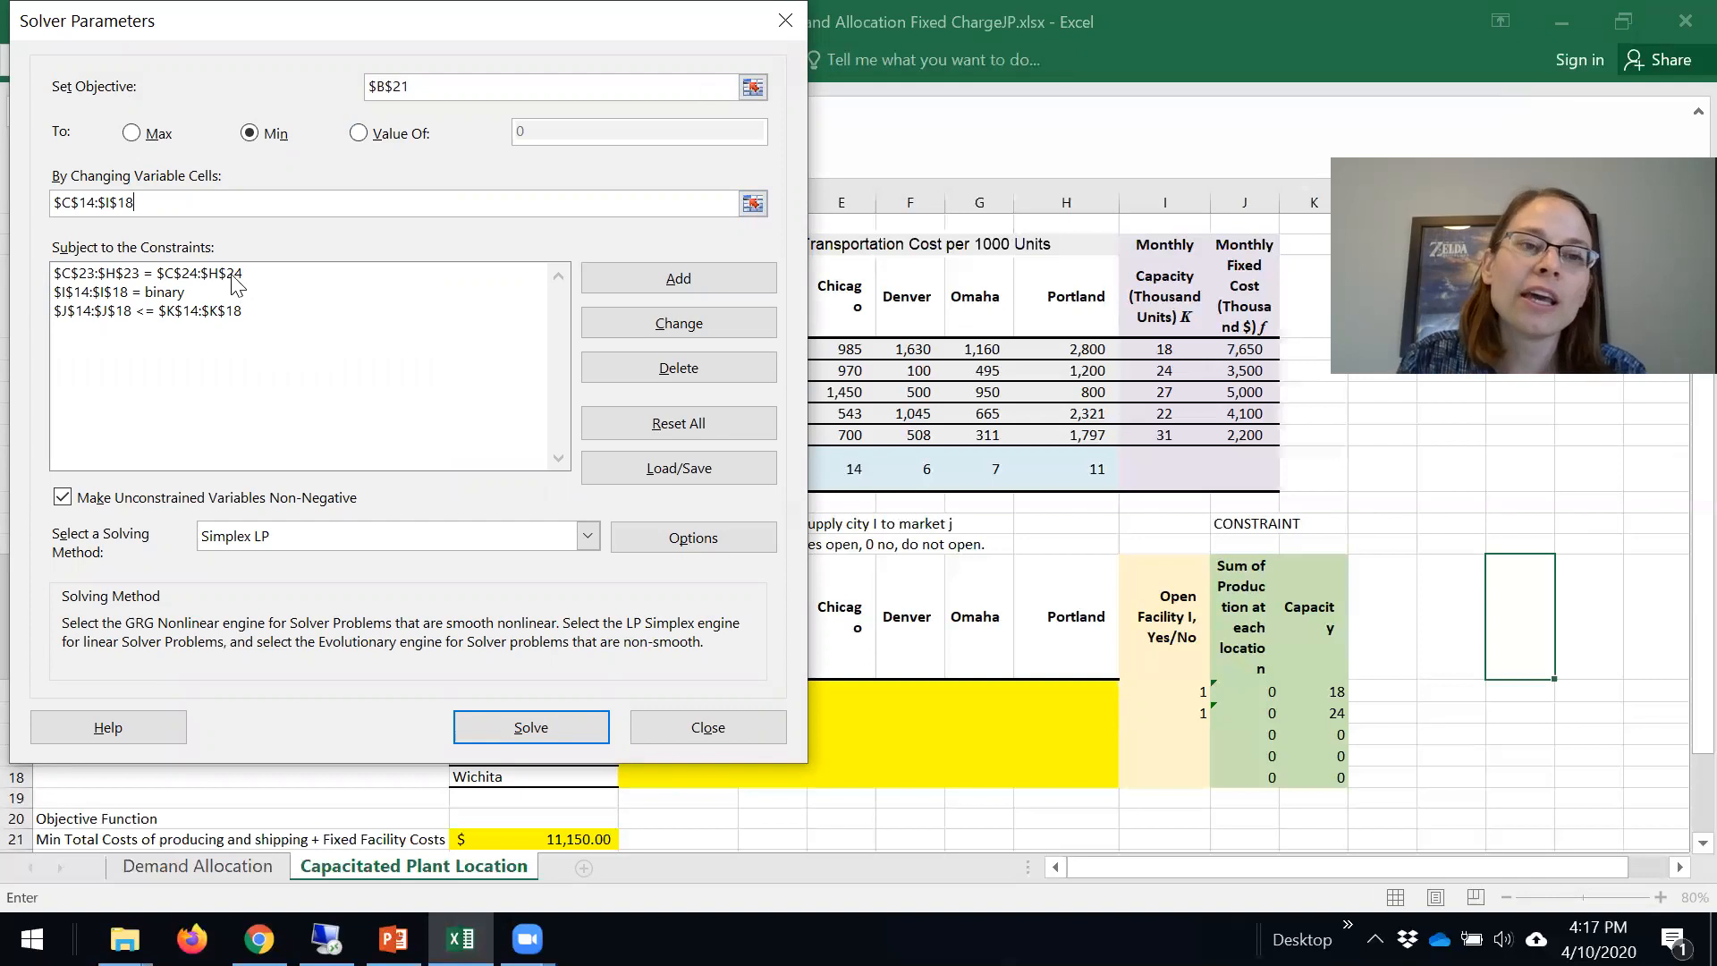
click(125, 272)
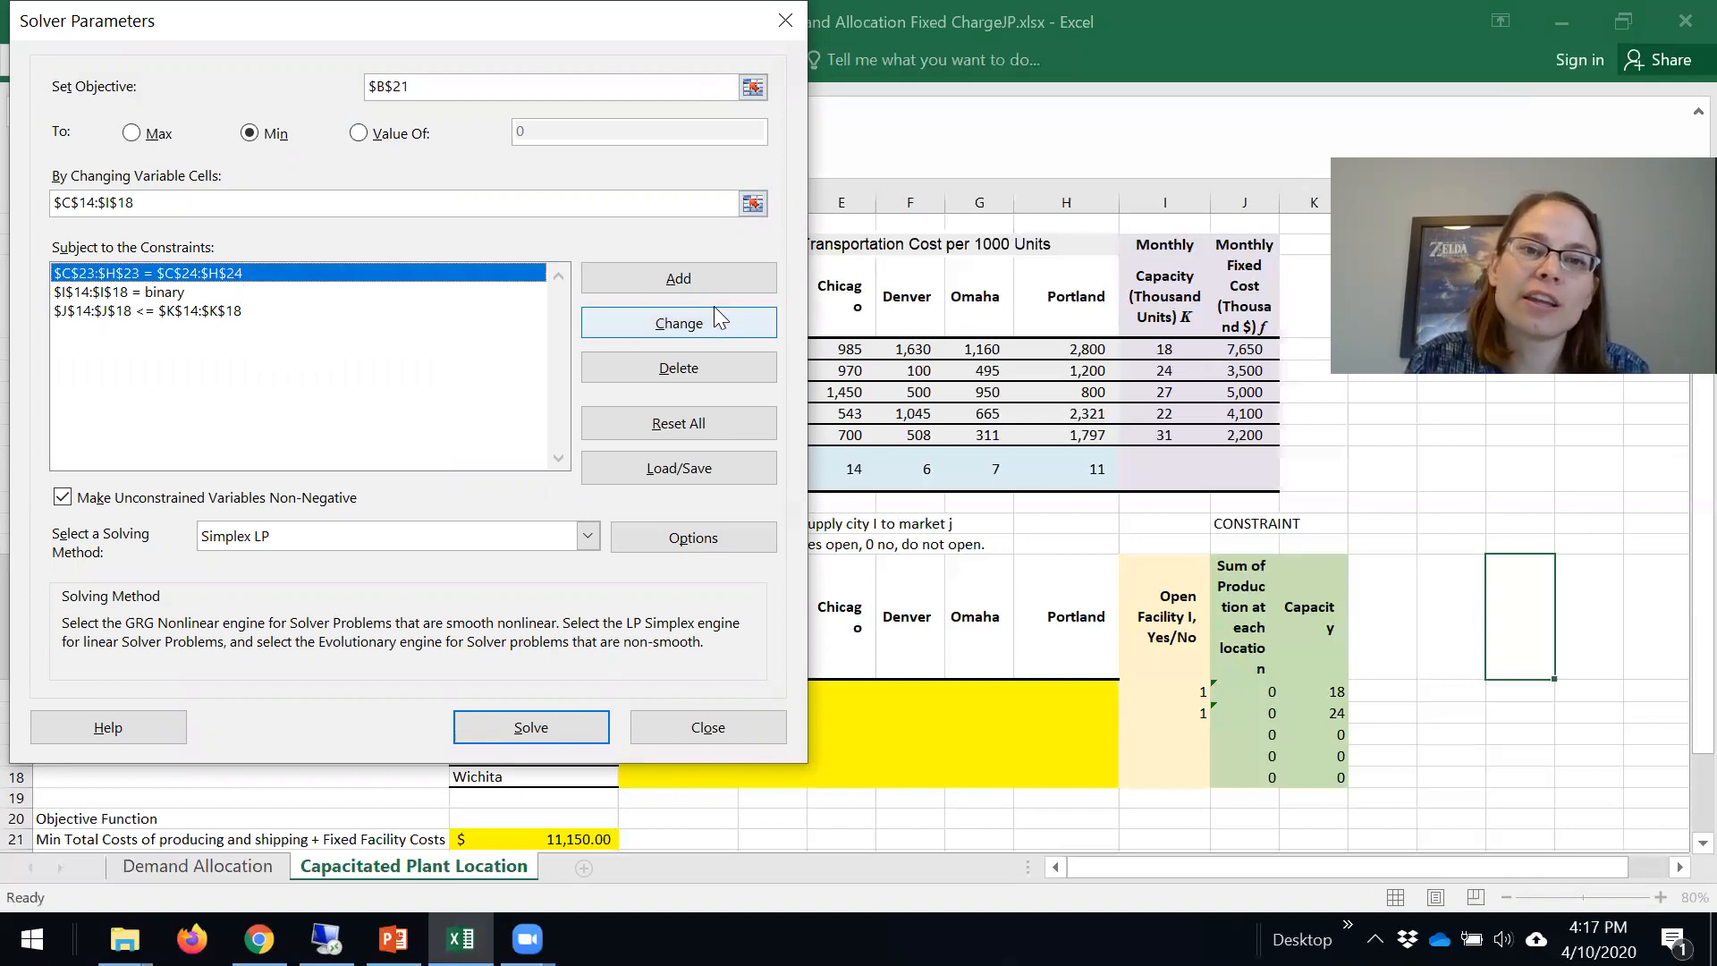
click(678, 322)
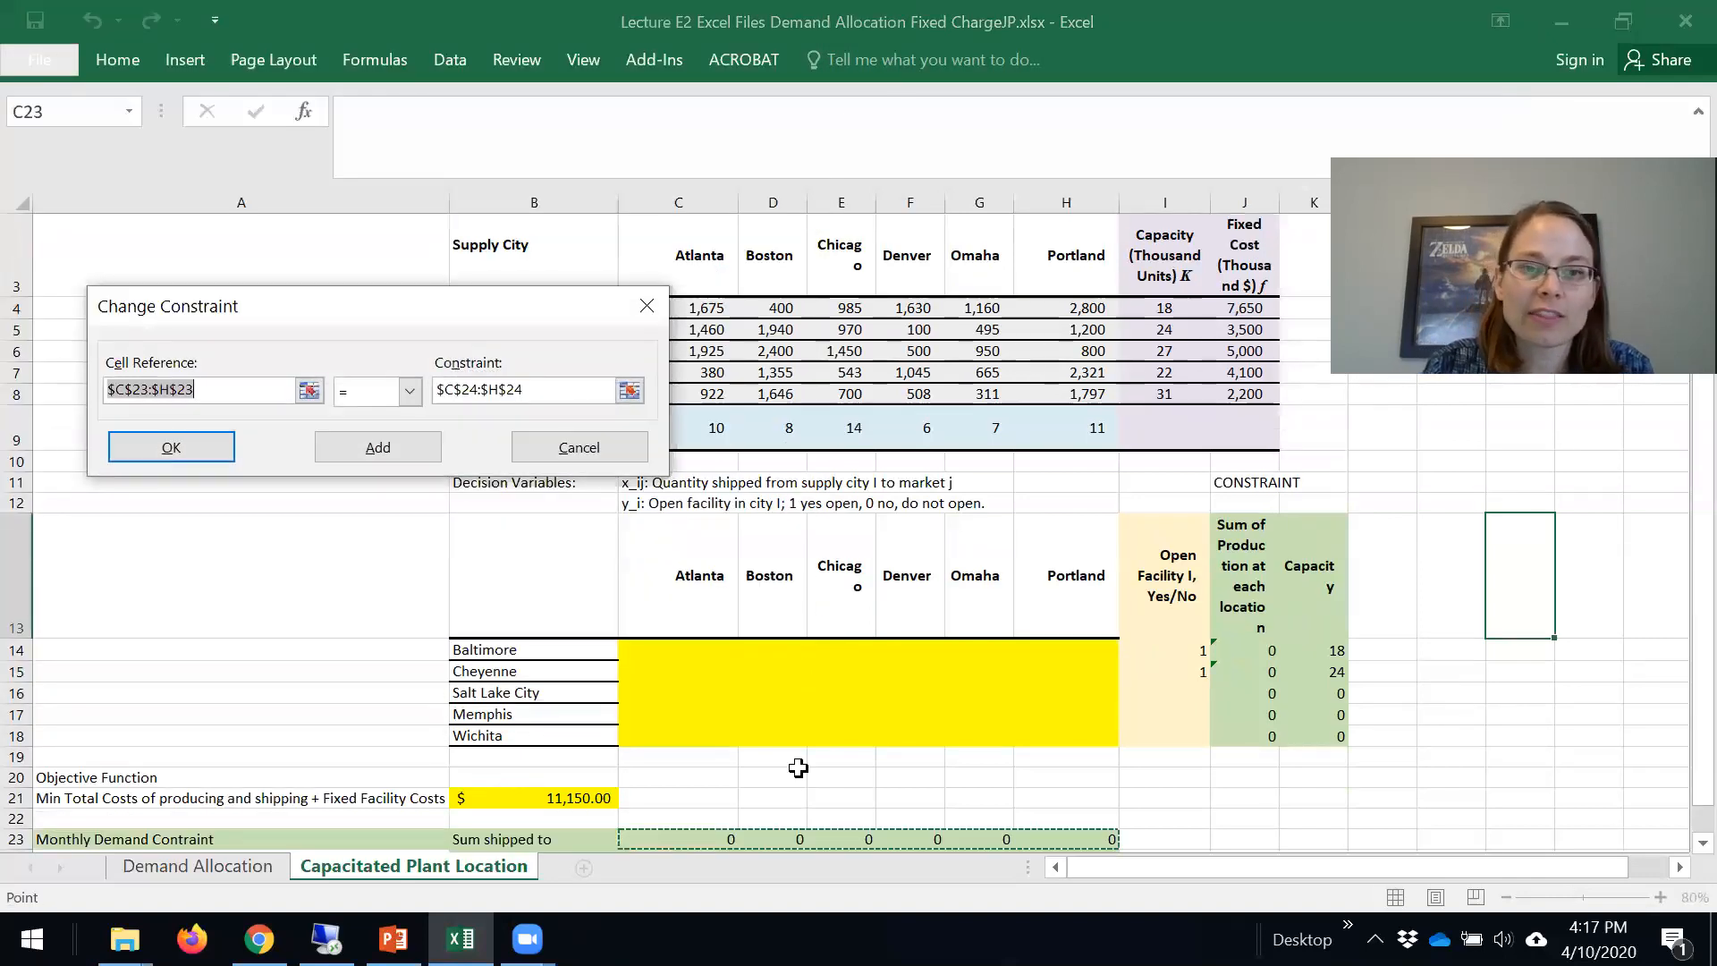
scroll(down, 3)
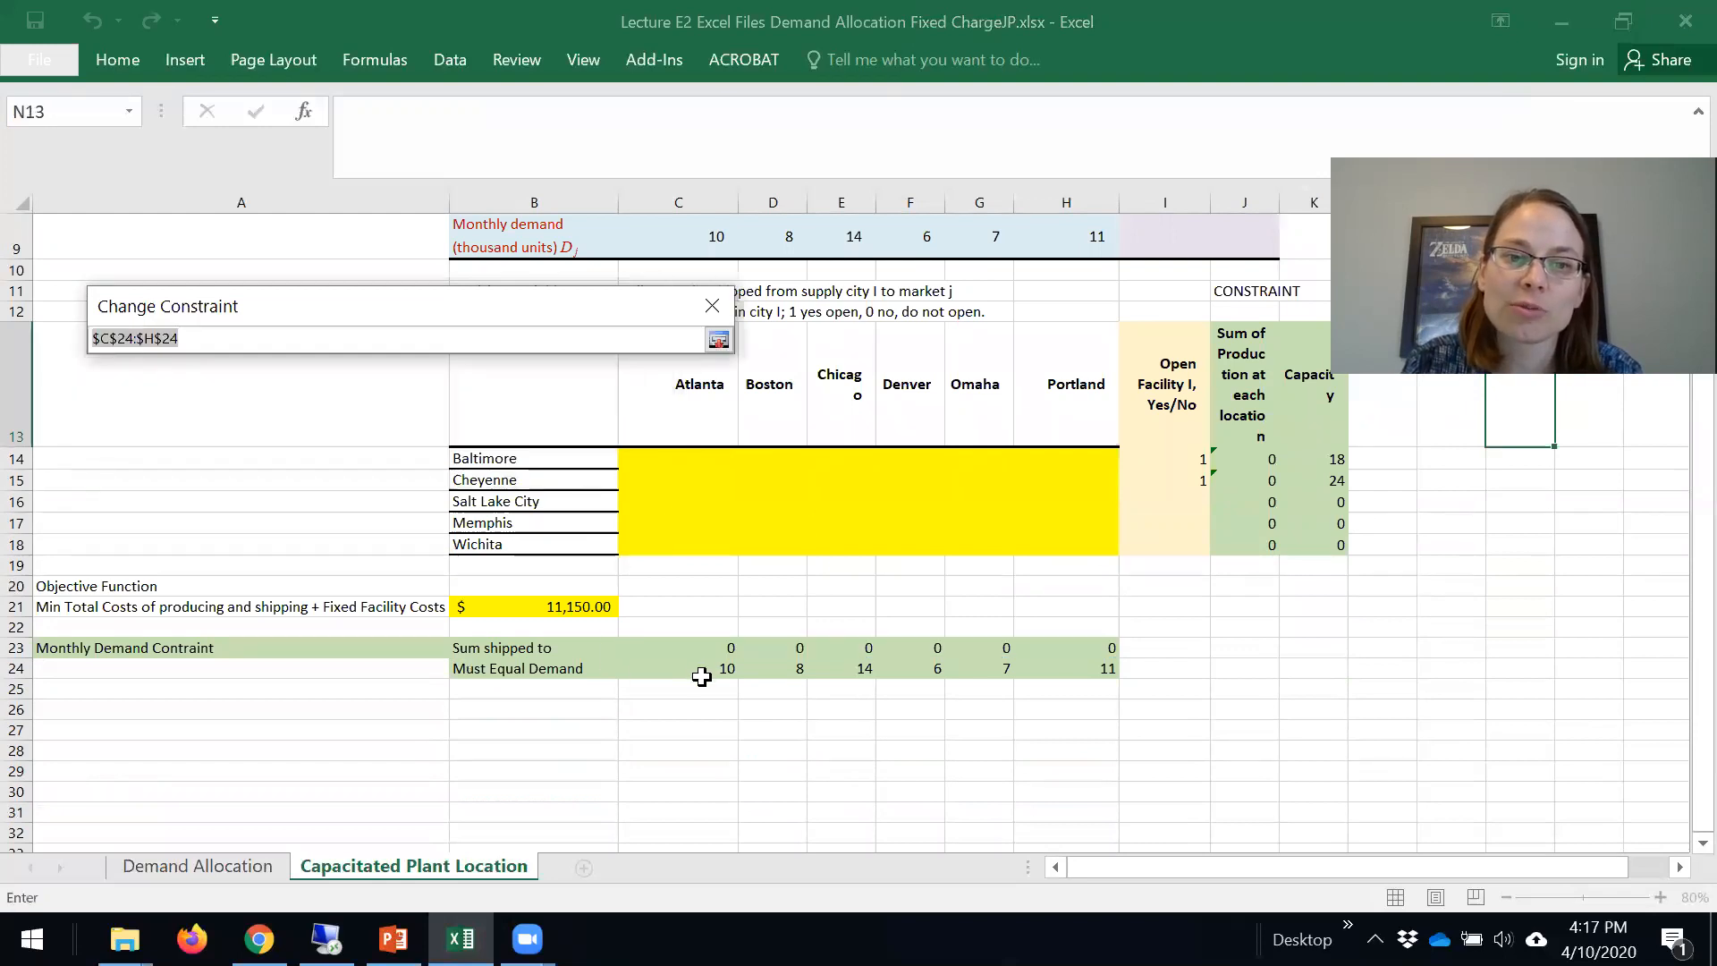
drag(678, 667, 1110, 667)
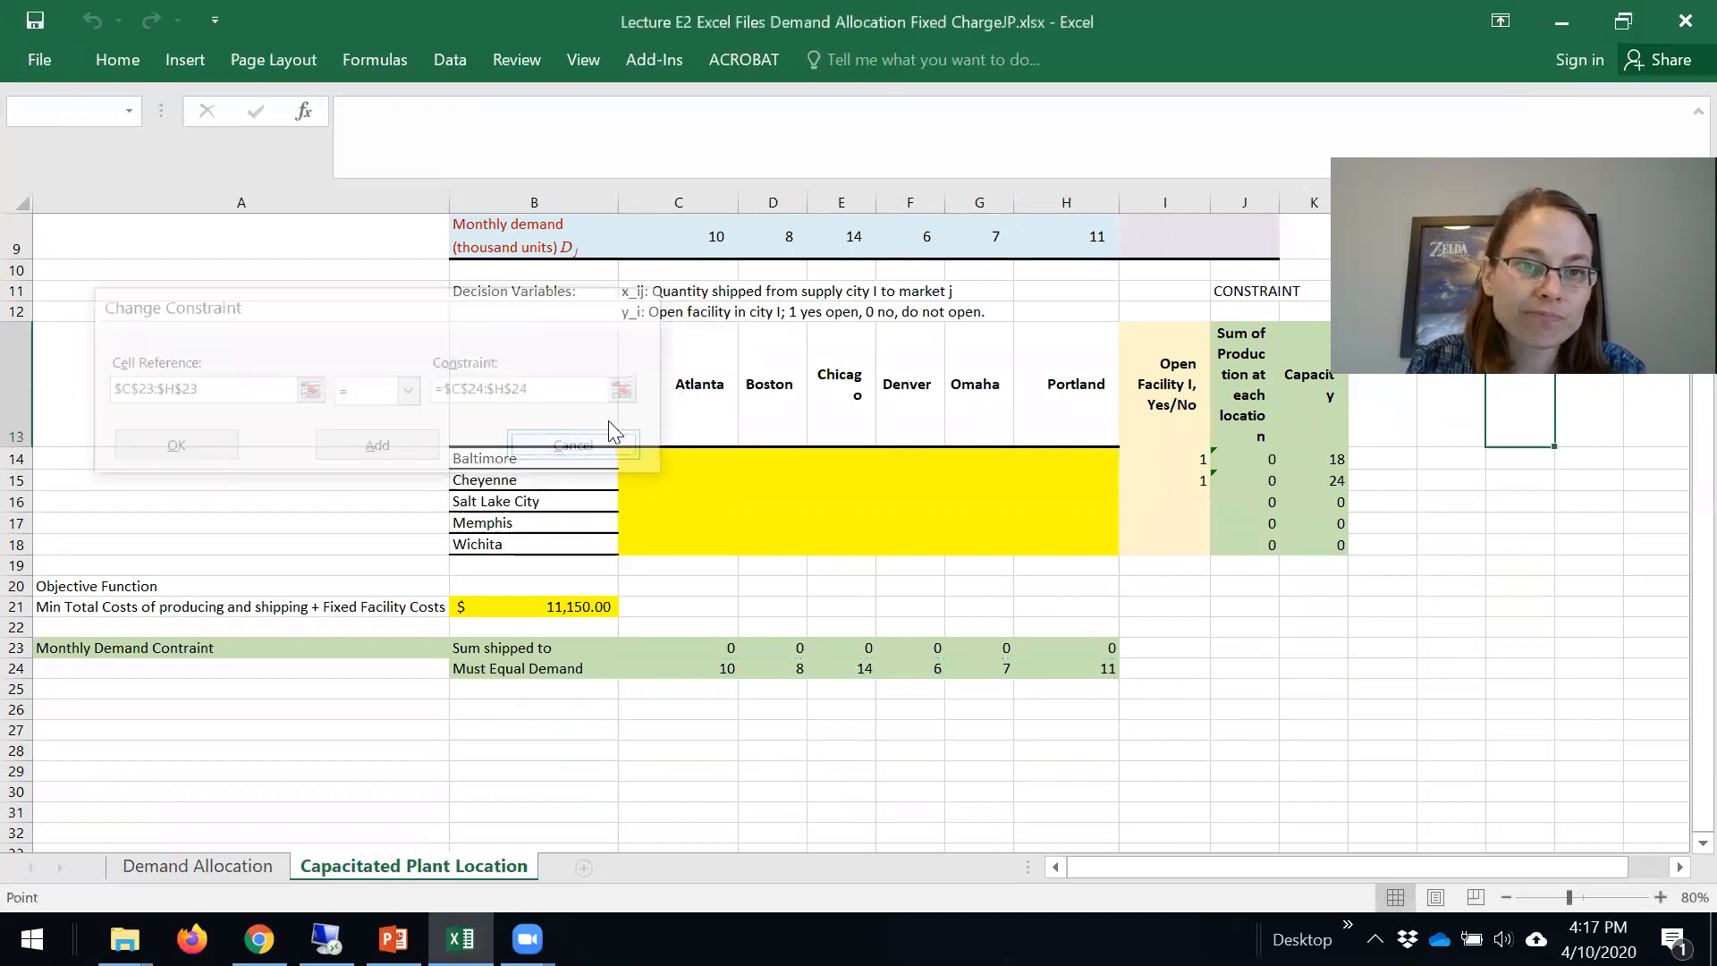
click(573, 443)
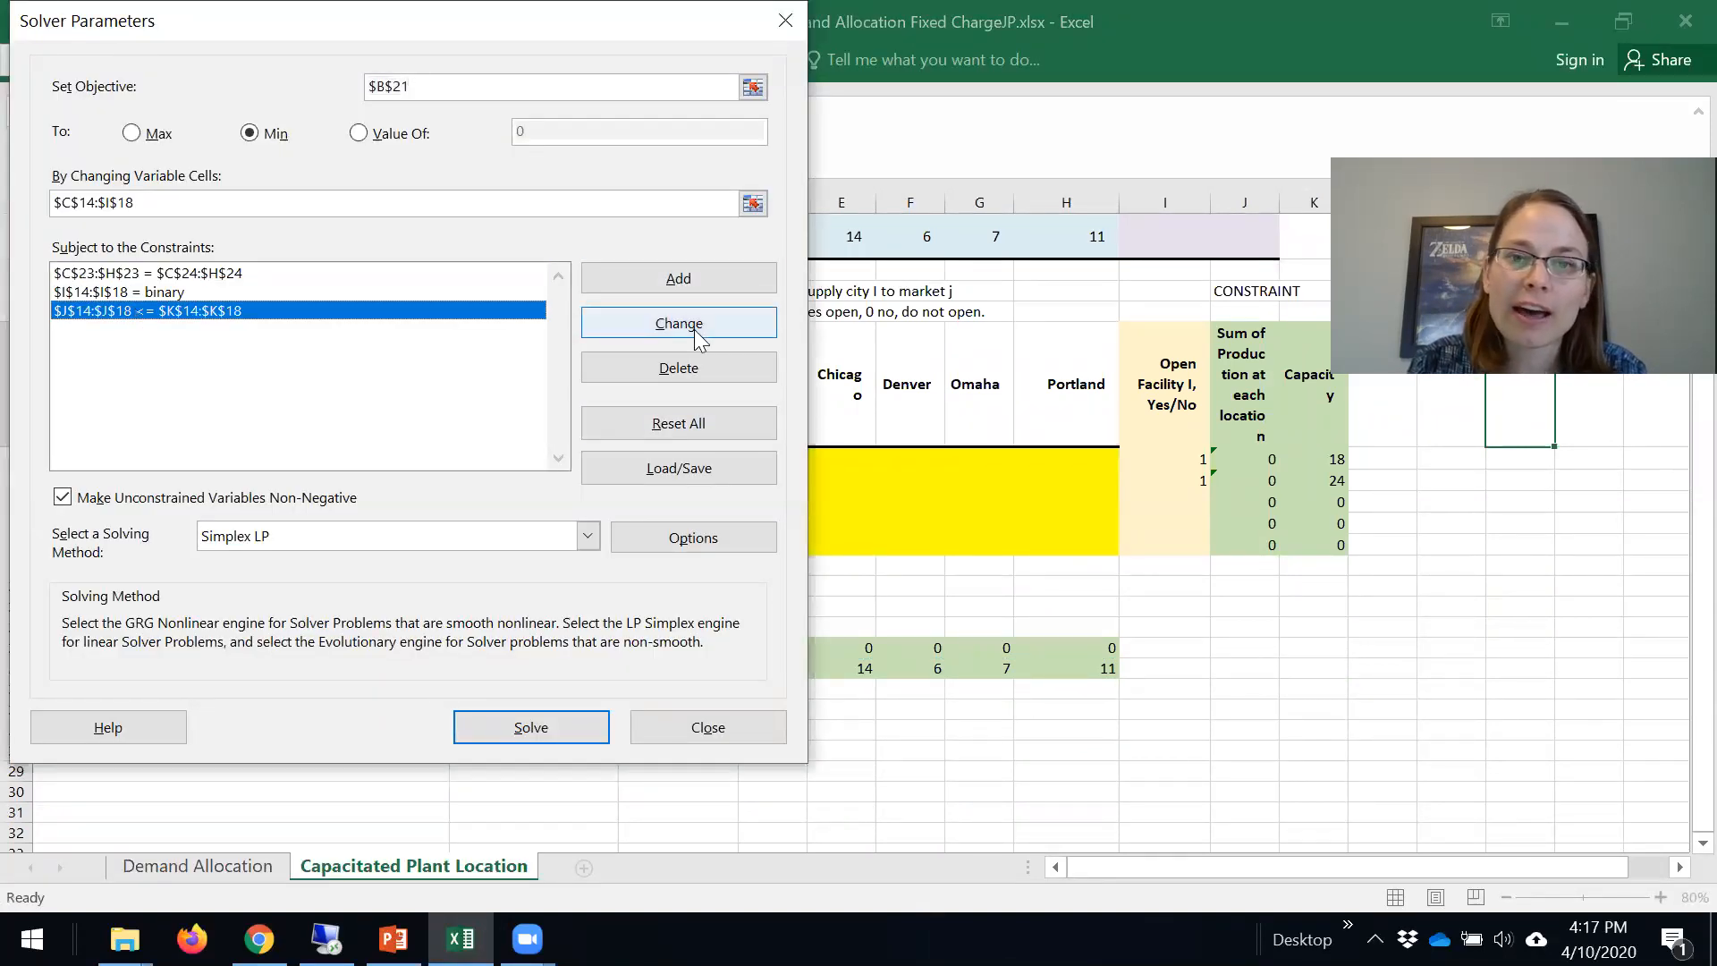
Review the capacity and binary open-facility constraints and their relation types, leaving all unchanged.
click(678, 322)
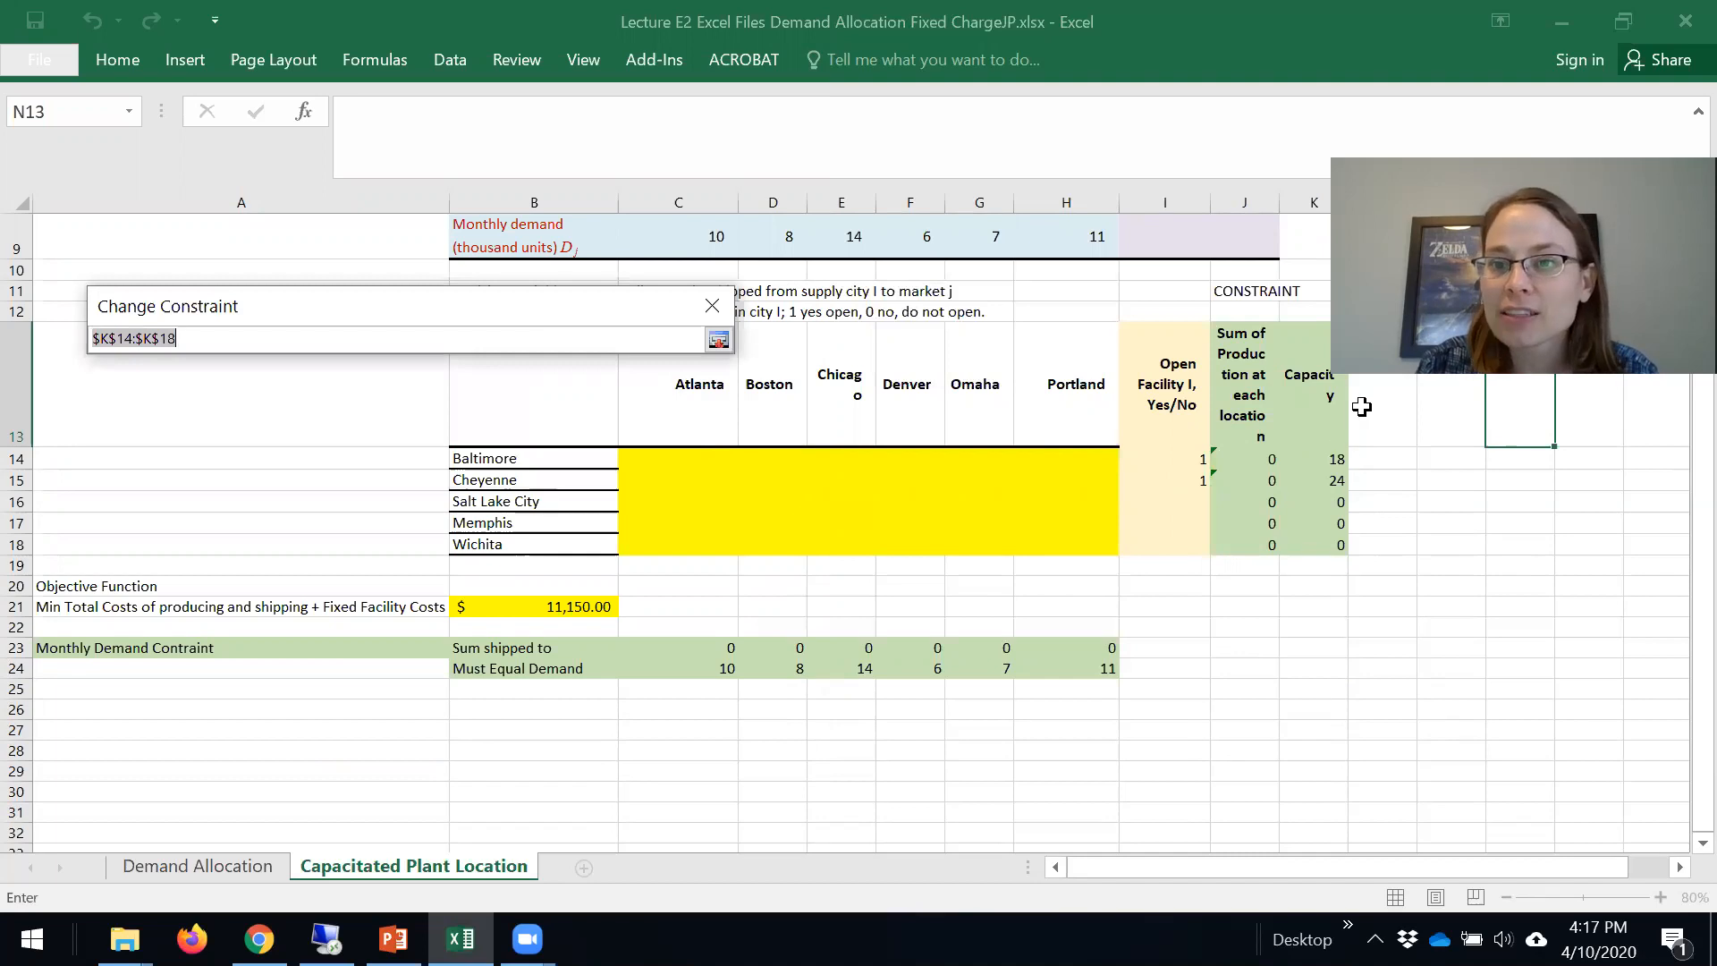
click(1314, 458)
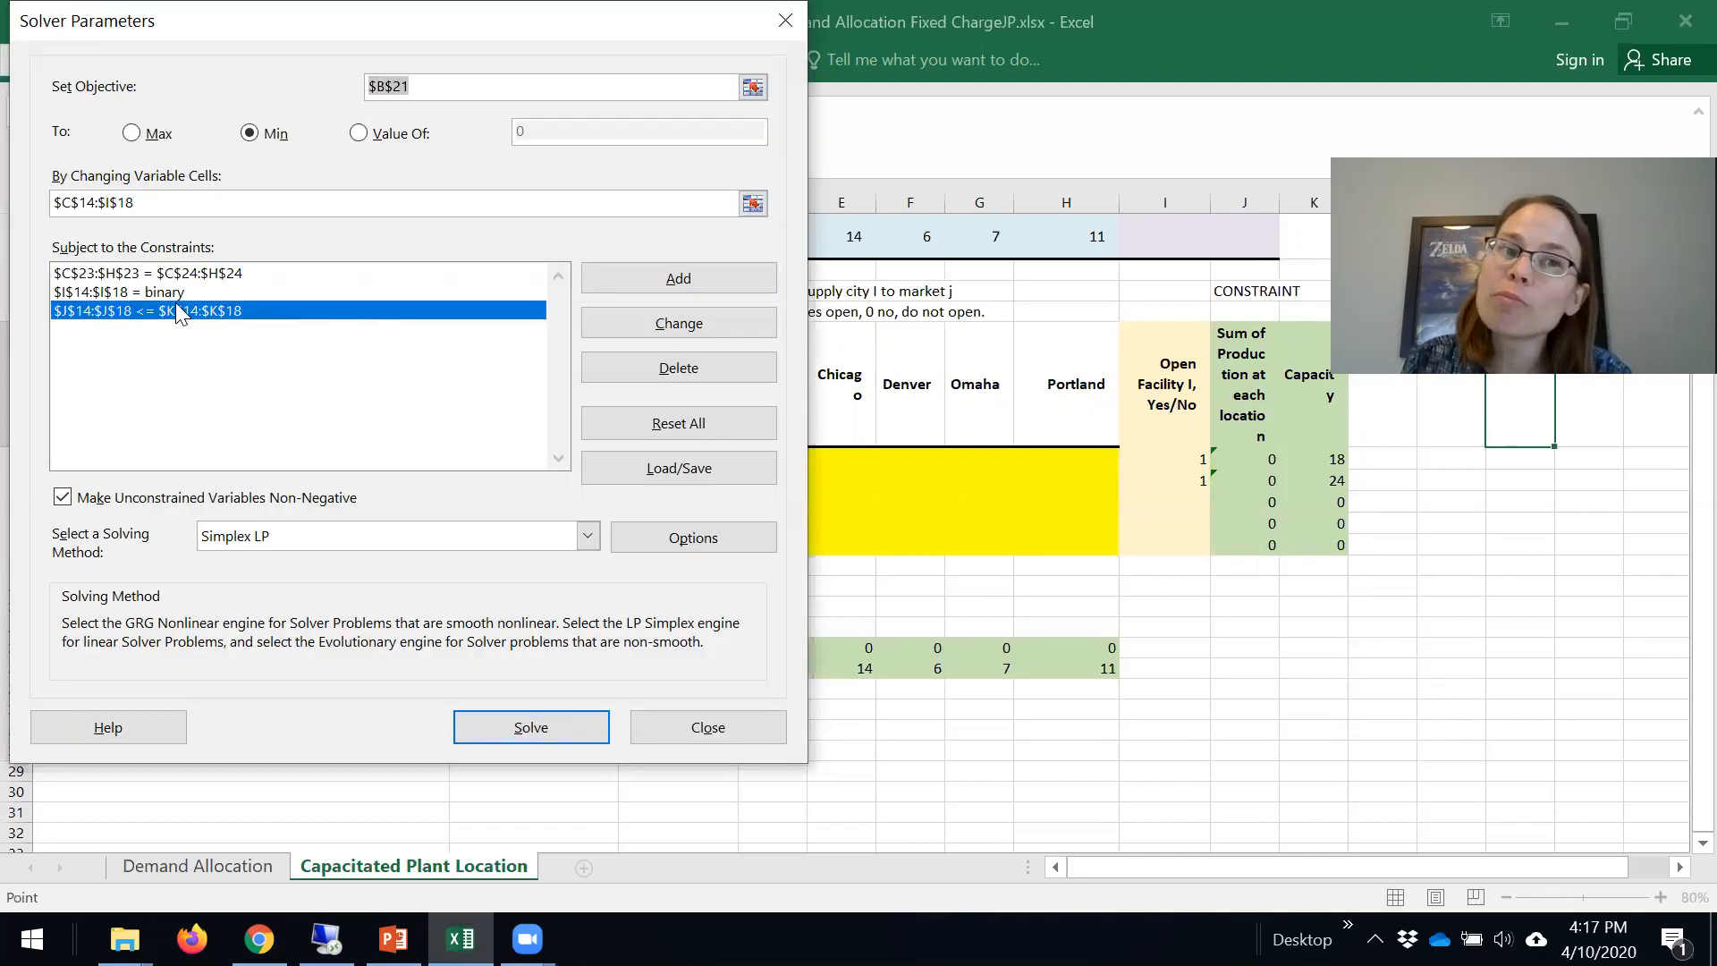
click(100, 291)
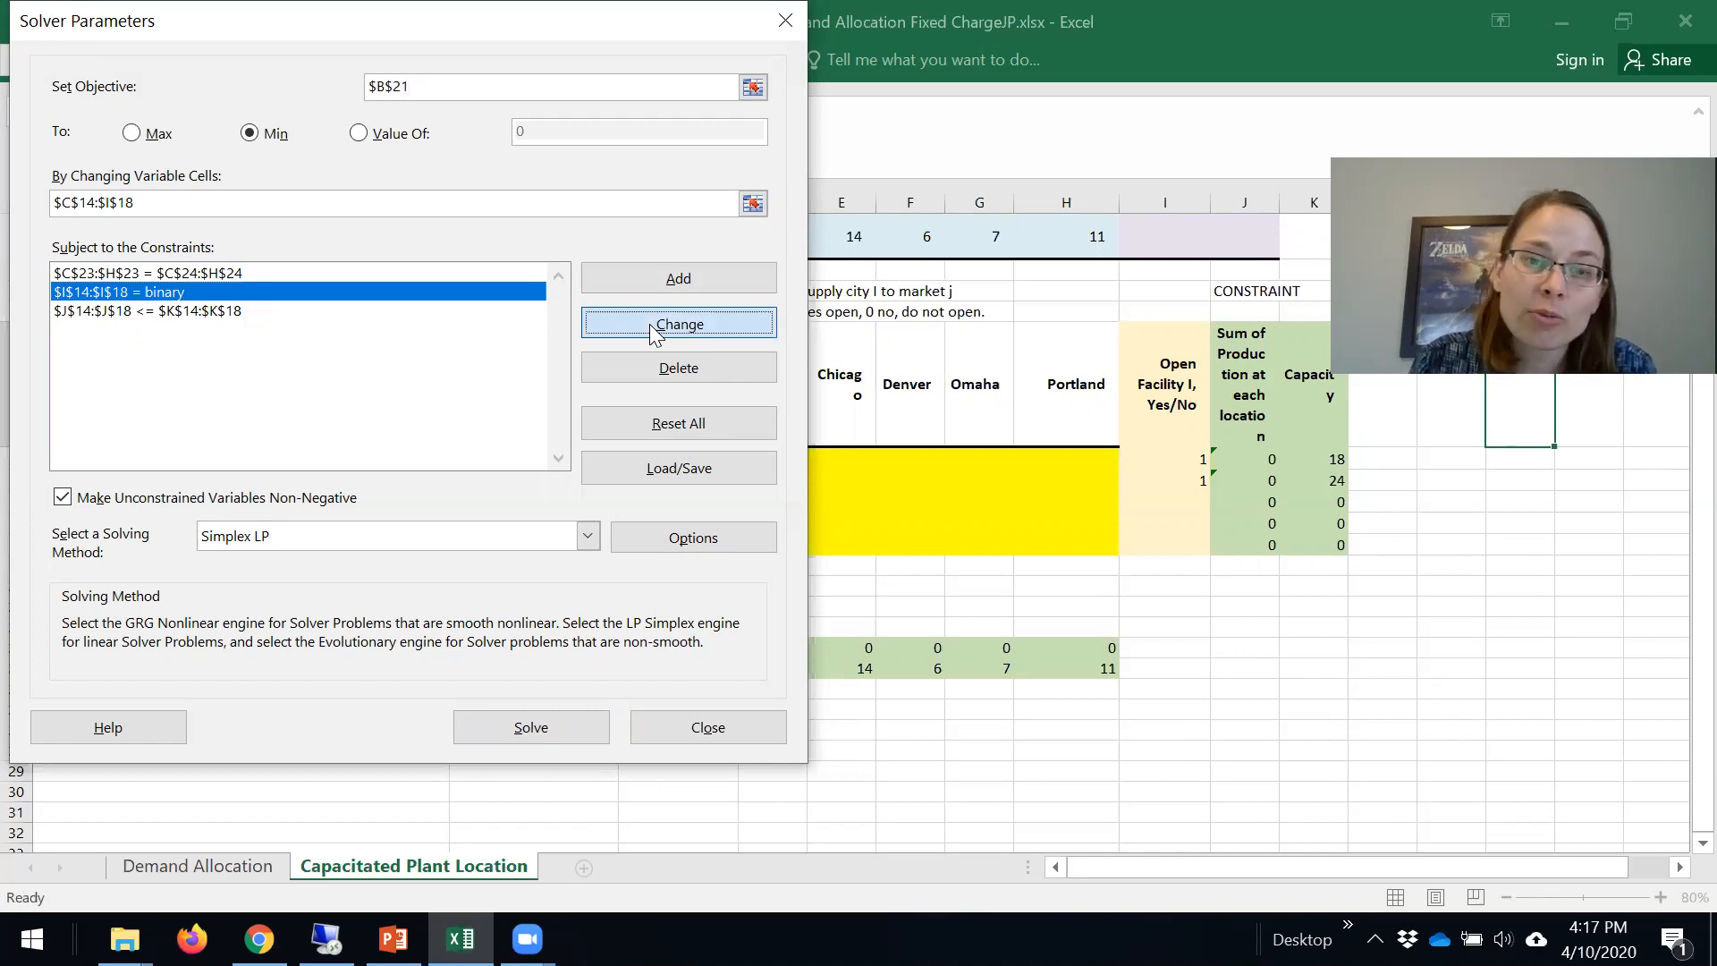
click(678, 323)
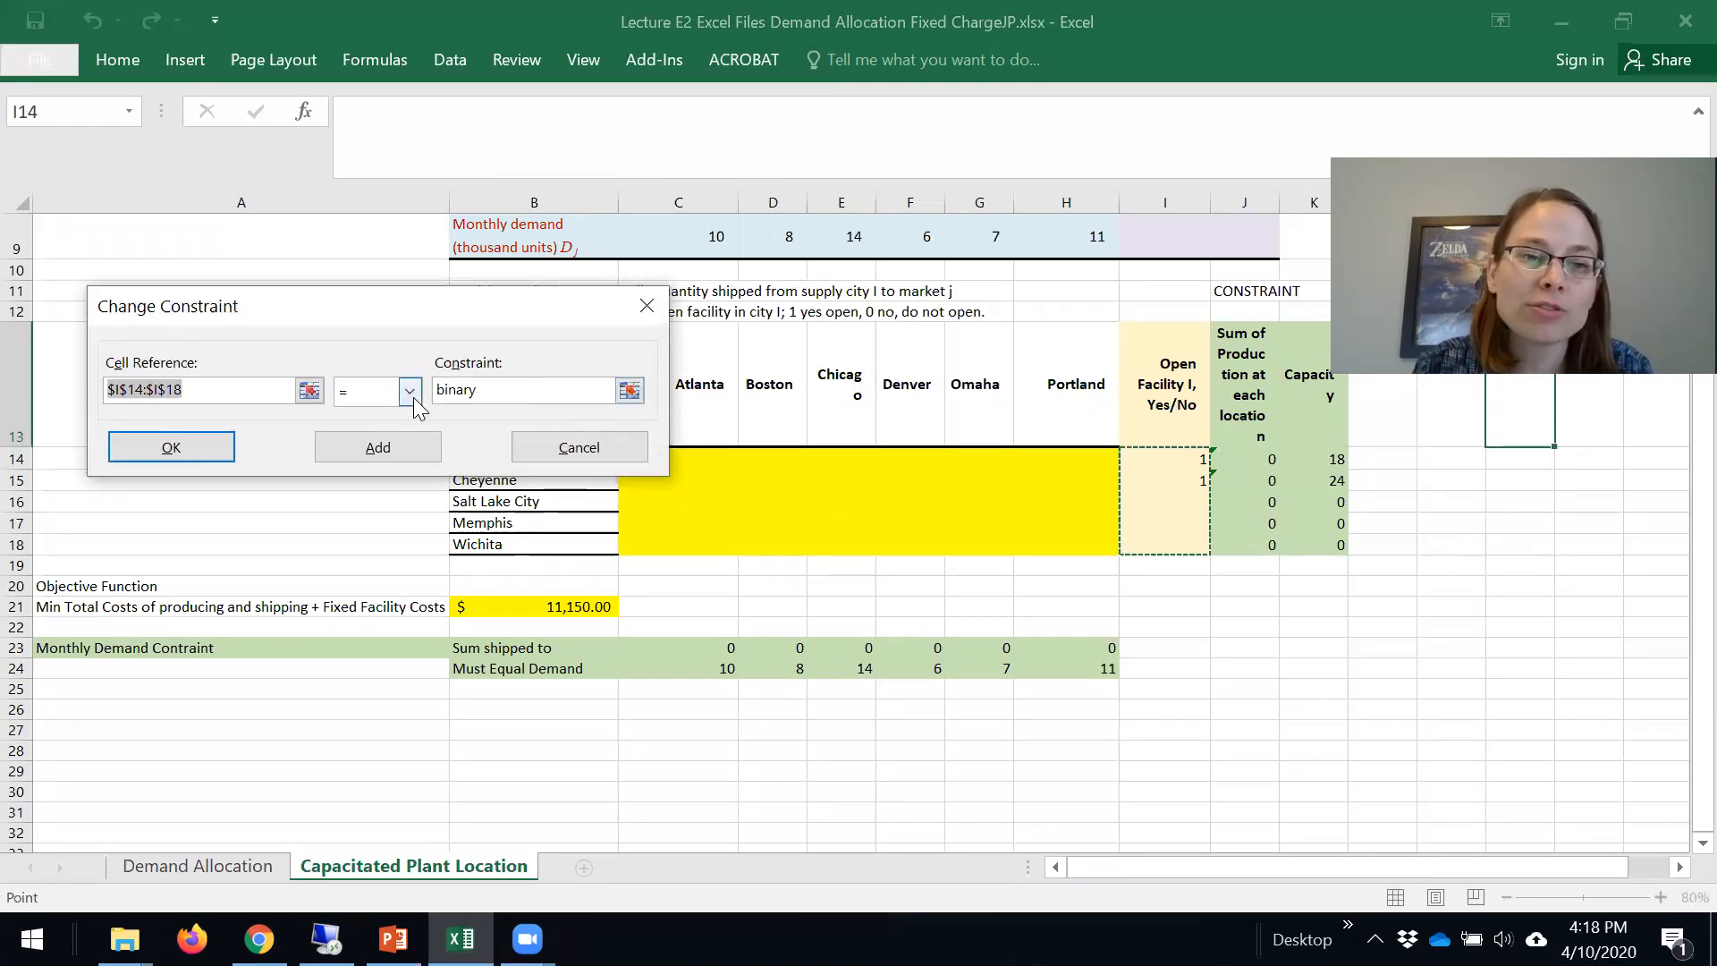
click(409, 390)
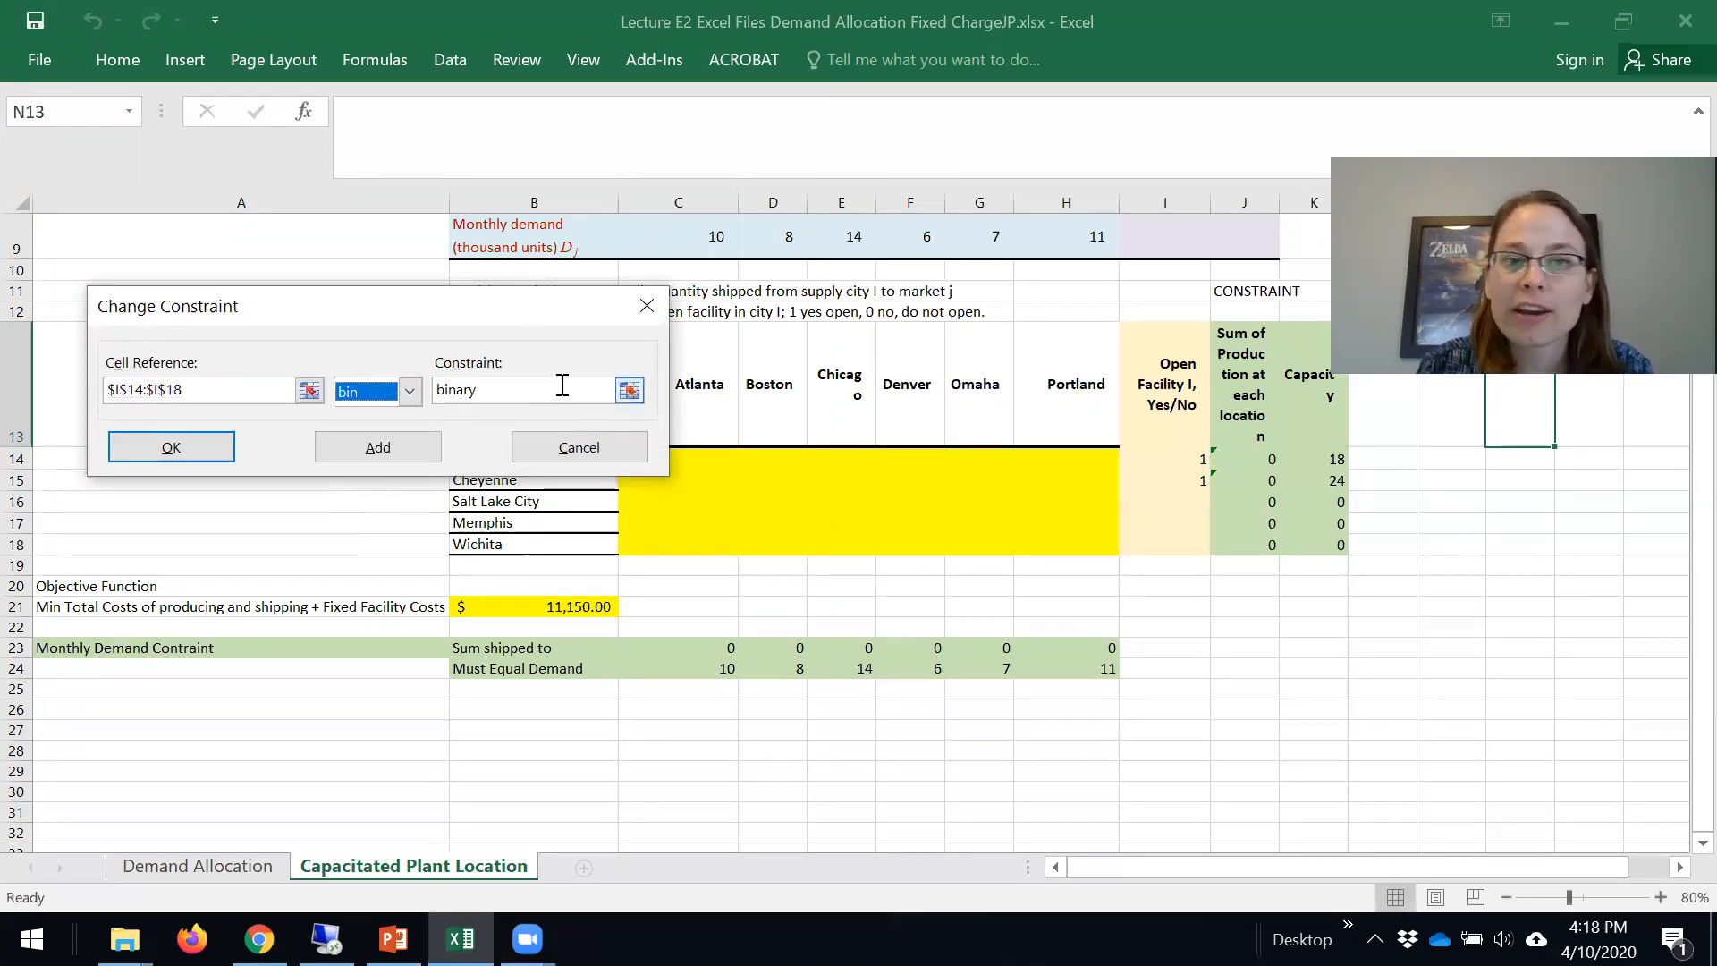
click(172, 448)
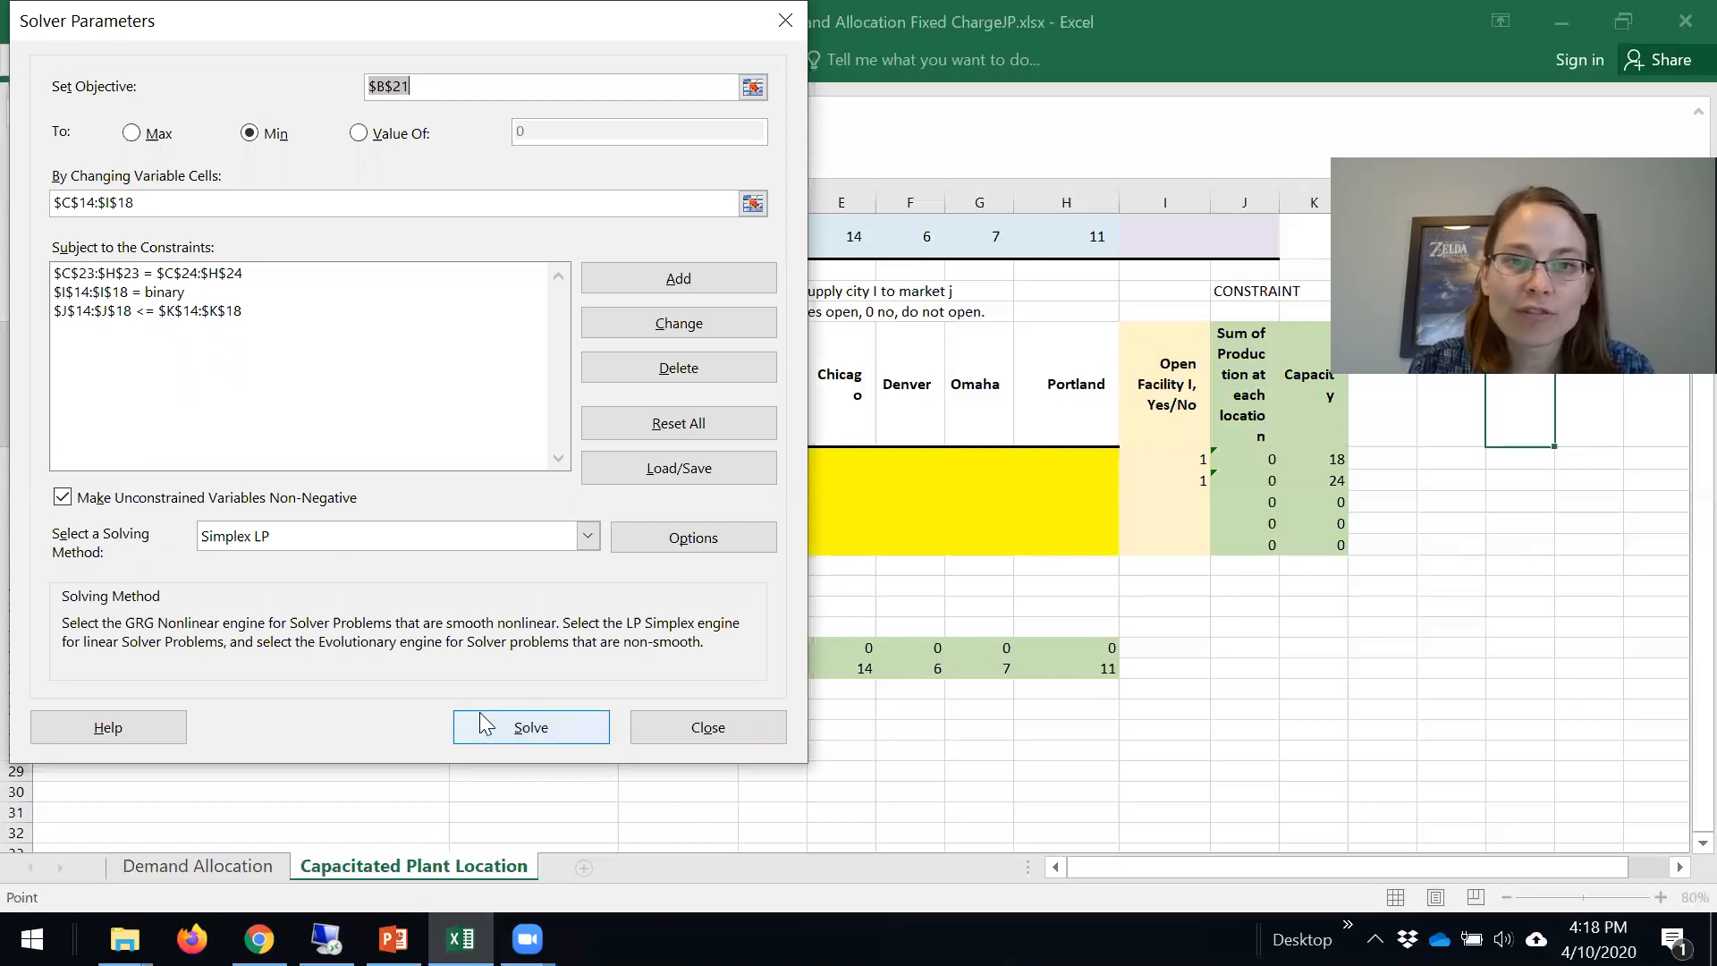
Run Solver and keep its optimal solution: Cheyenne closed, total cost $47,843.
click(529, 726)
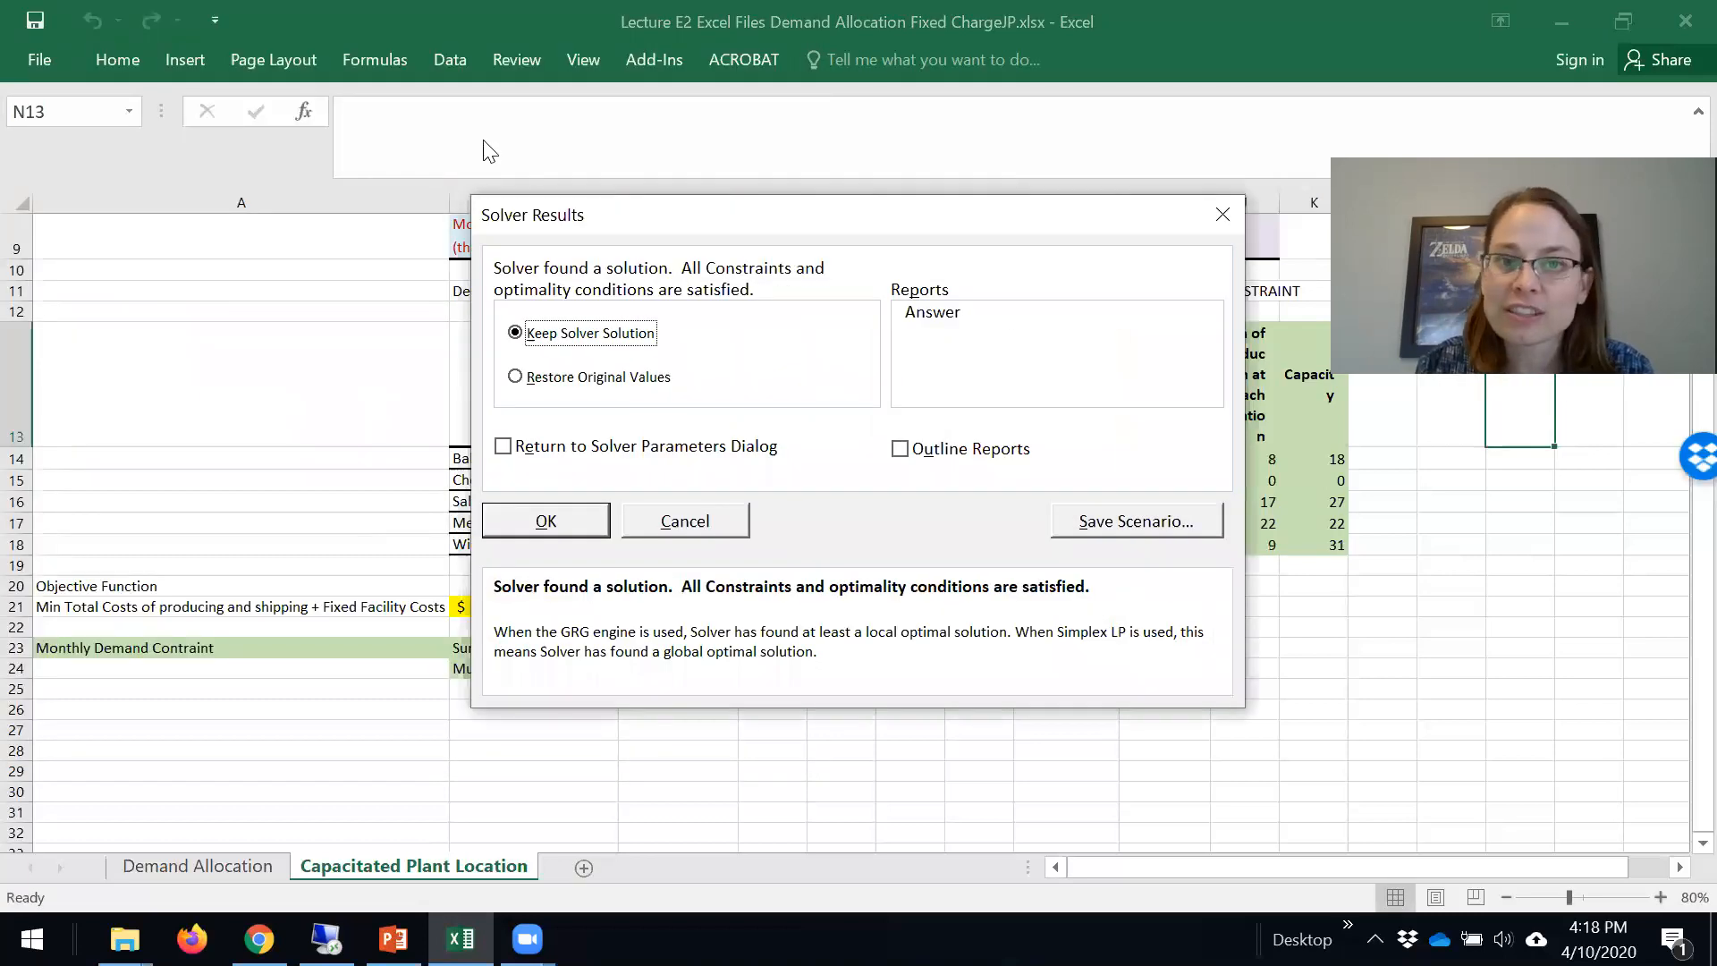
mouse_move(775, 465)
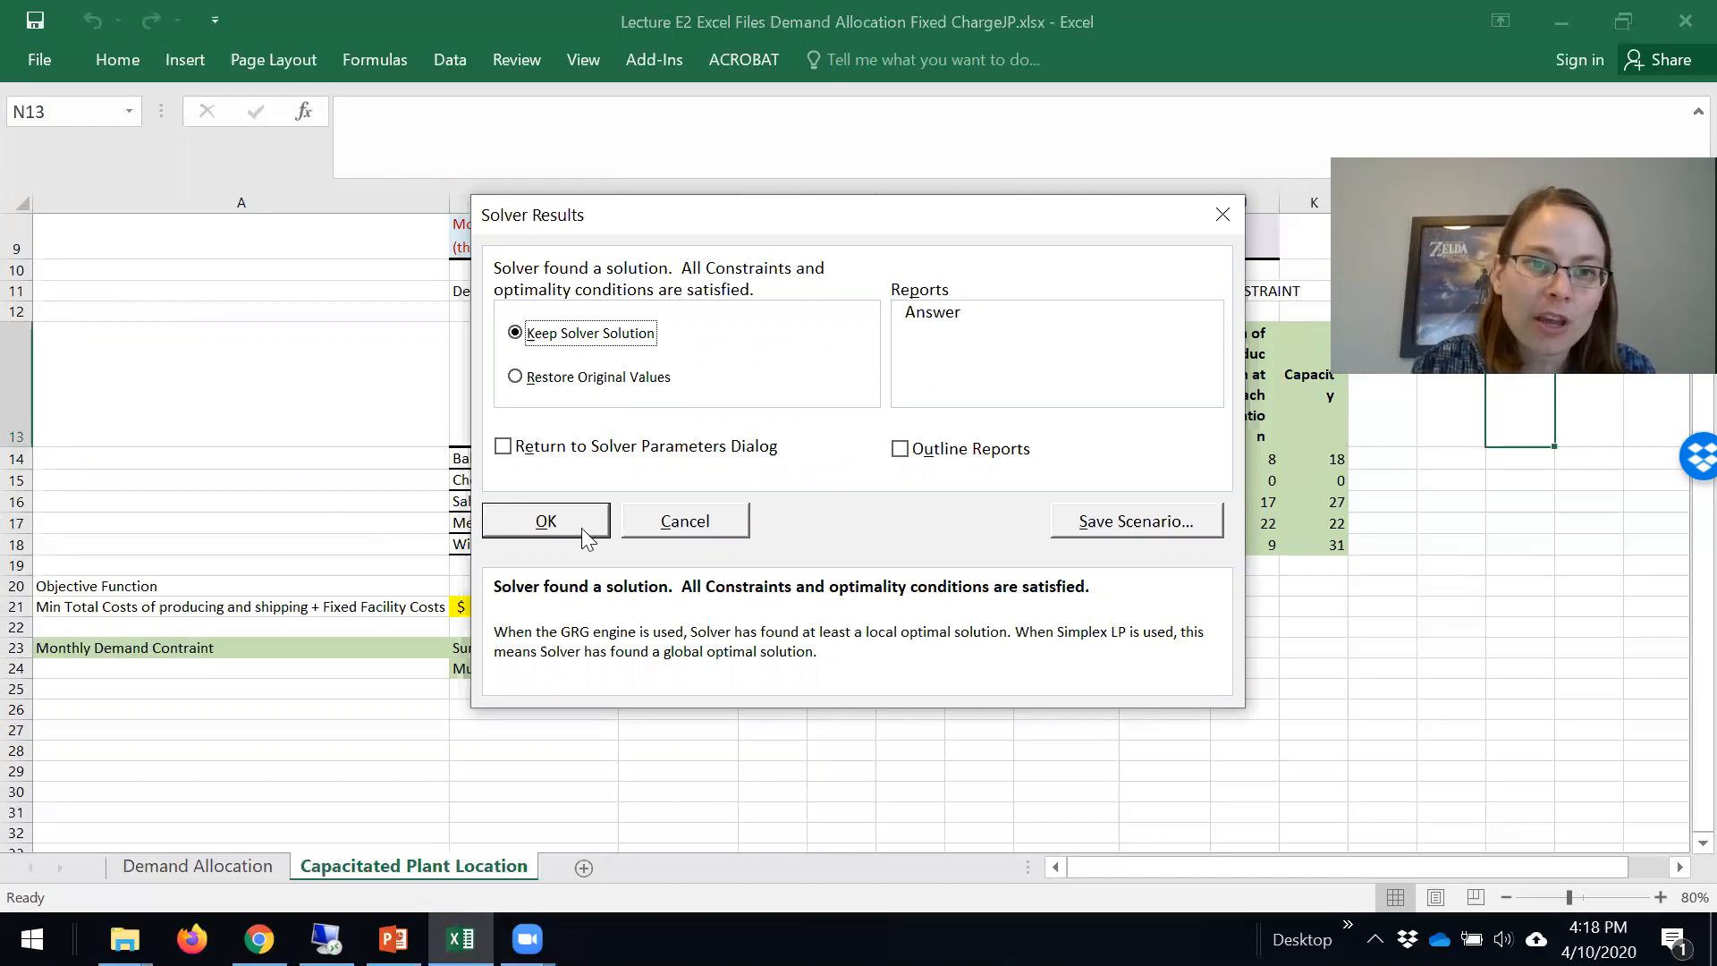
click(545, 521)
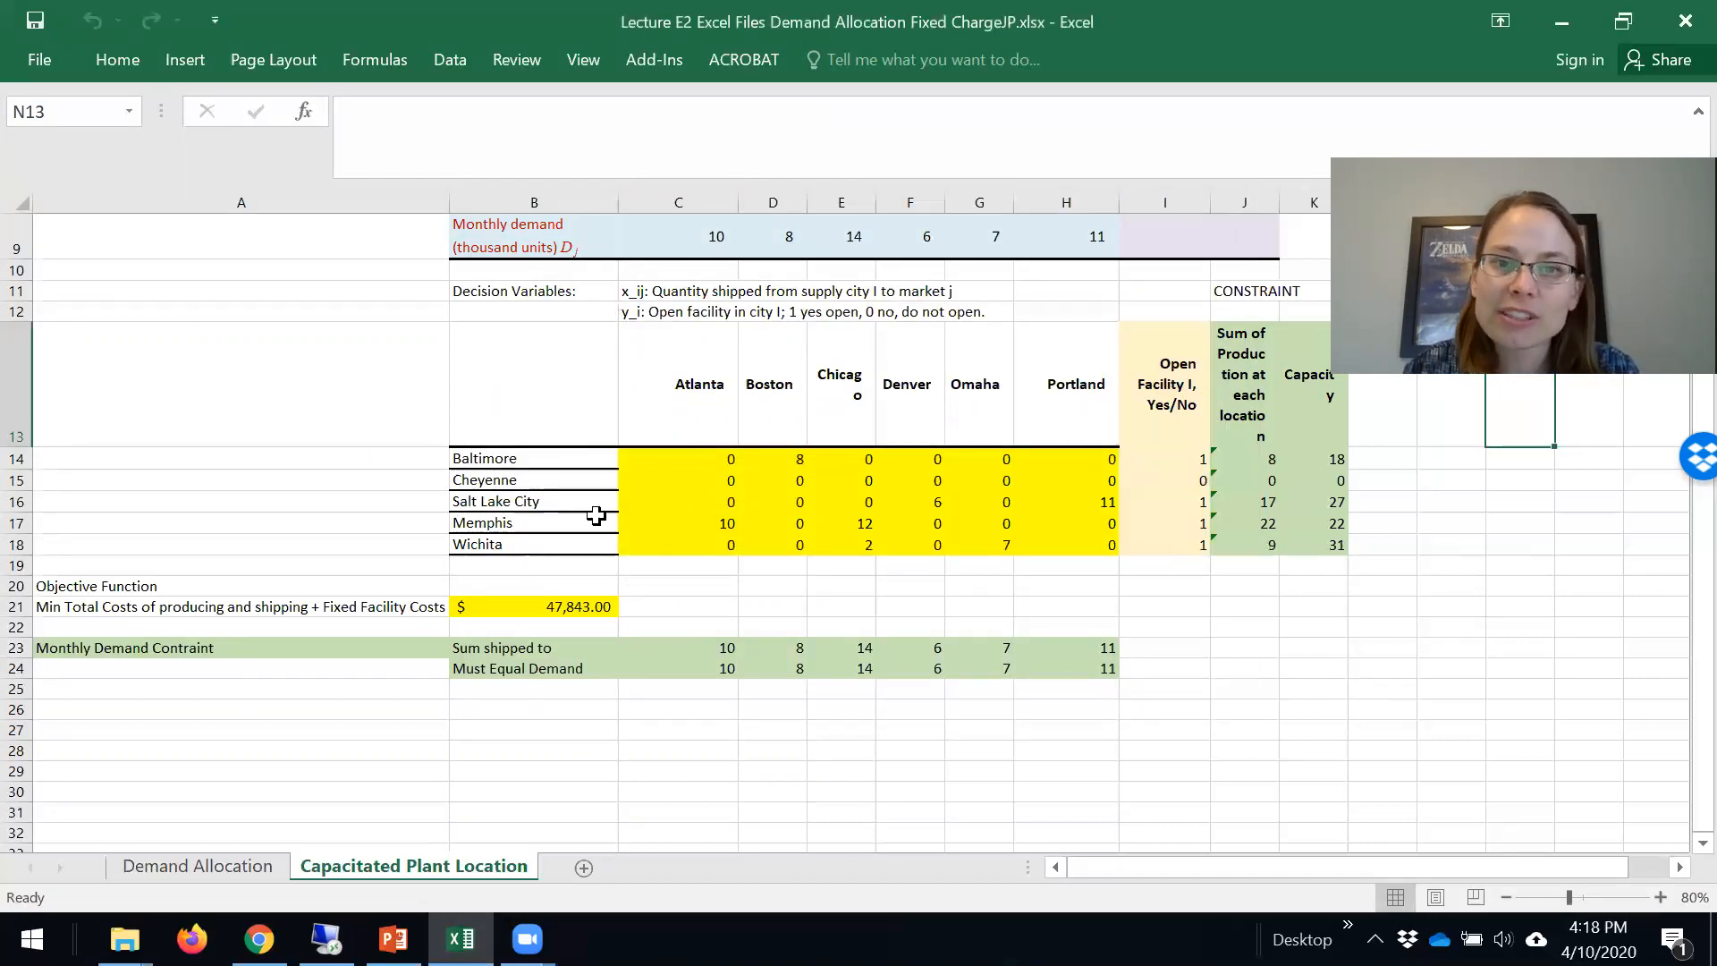
drag(699, 458, 1164, 544)
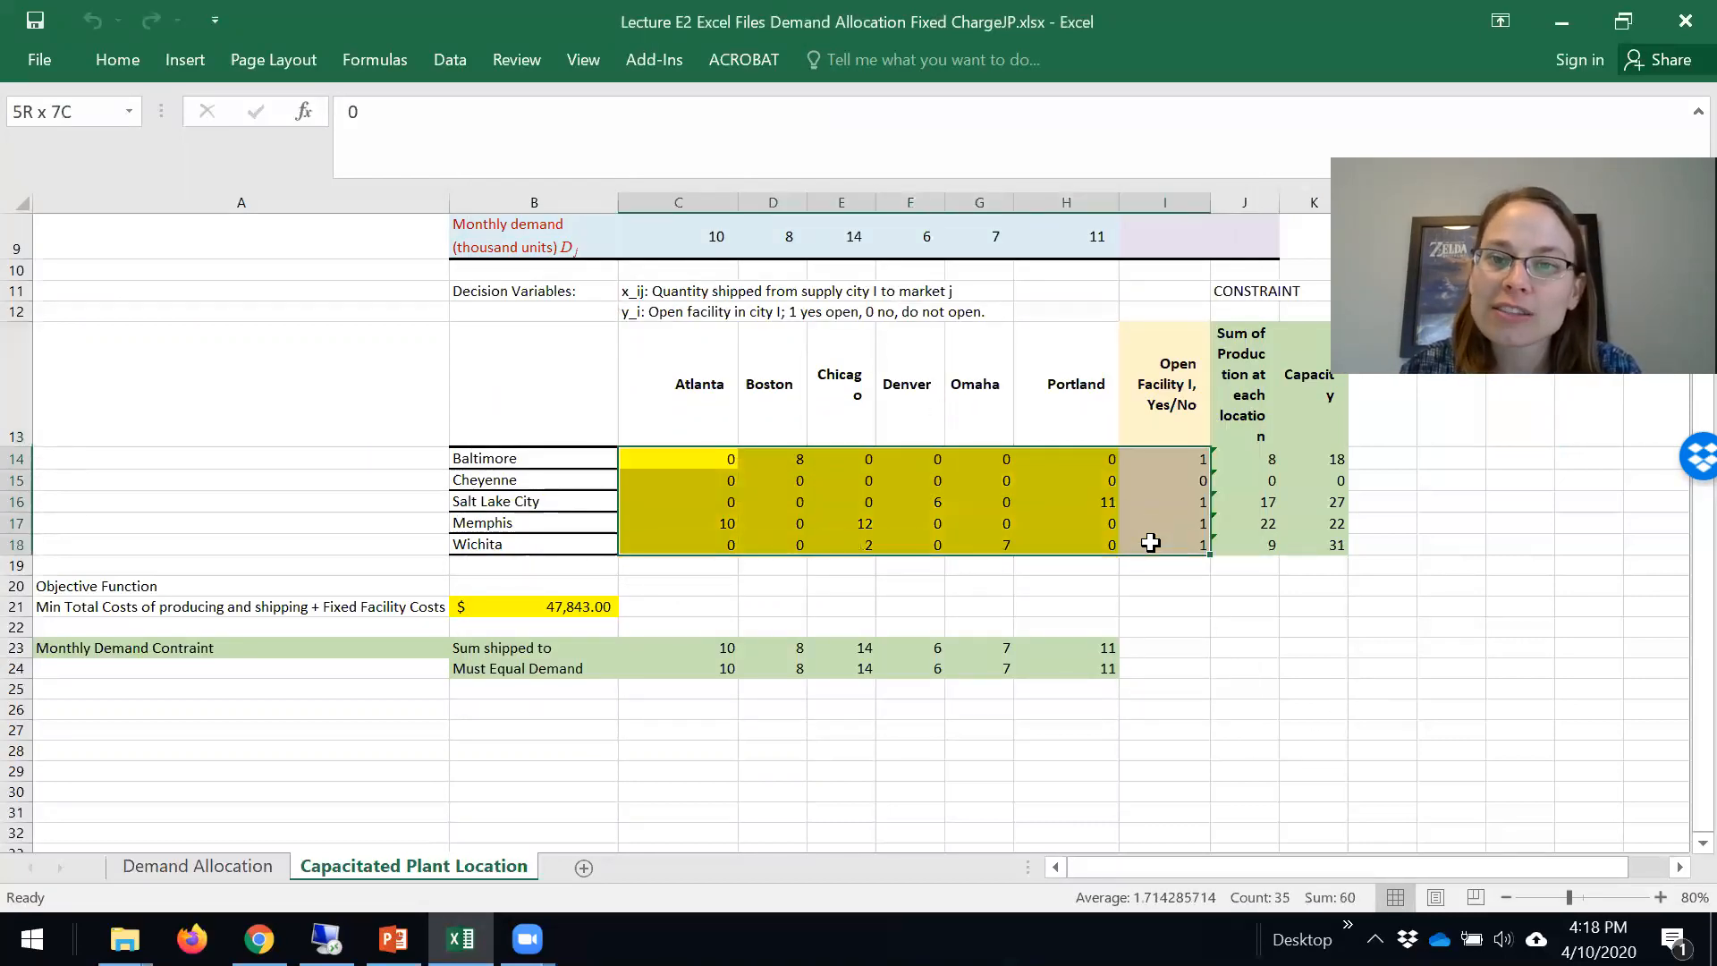
click(680, 458)
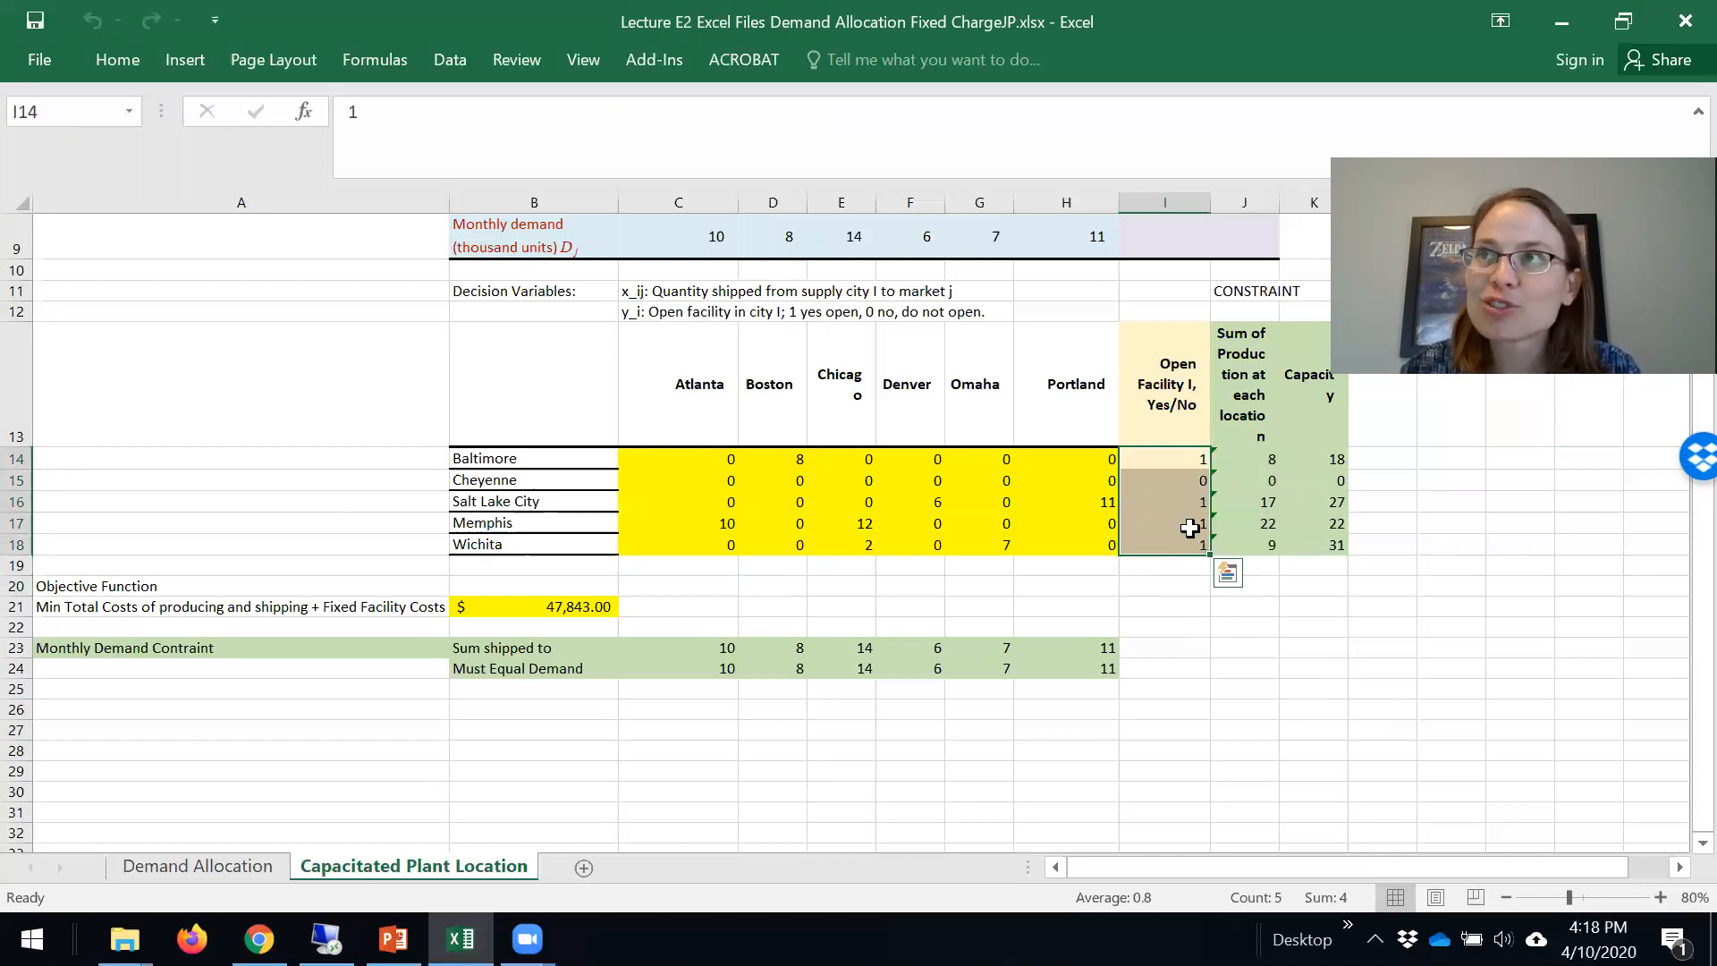
click(1166, 479)
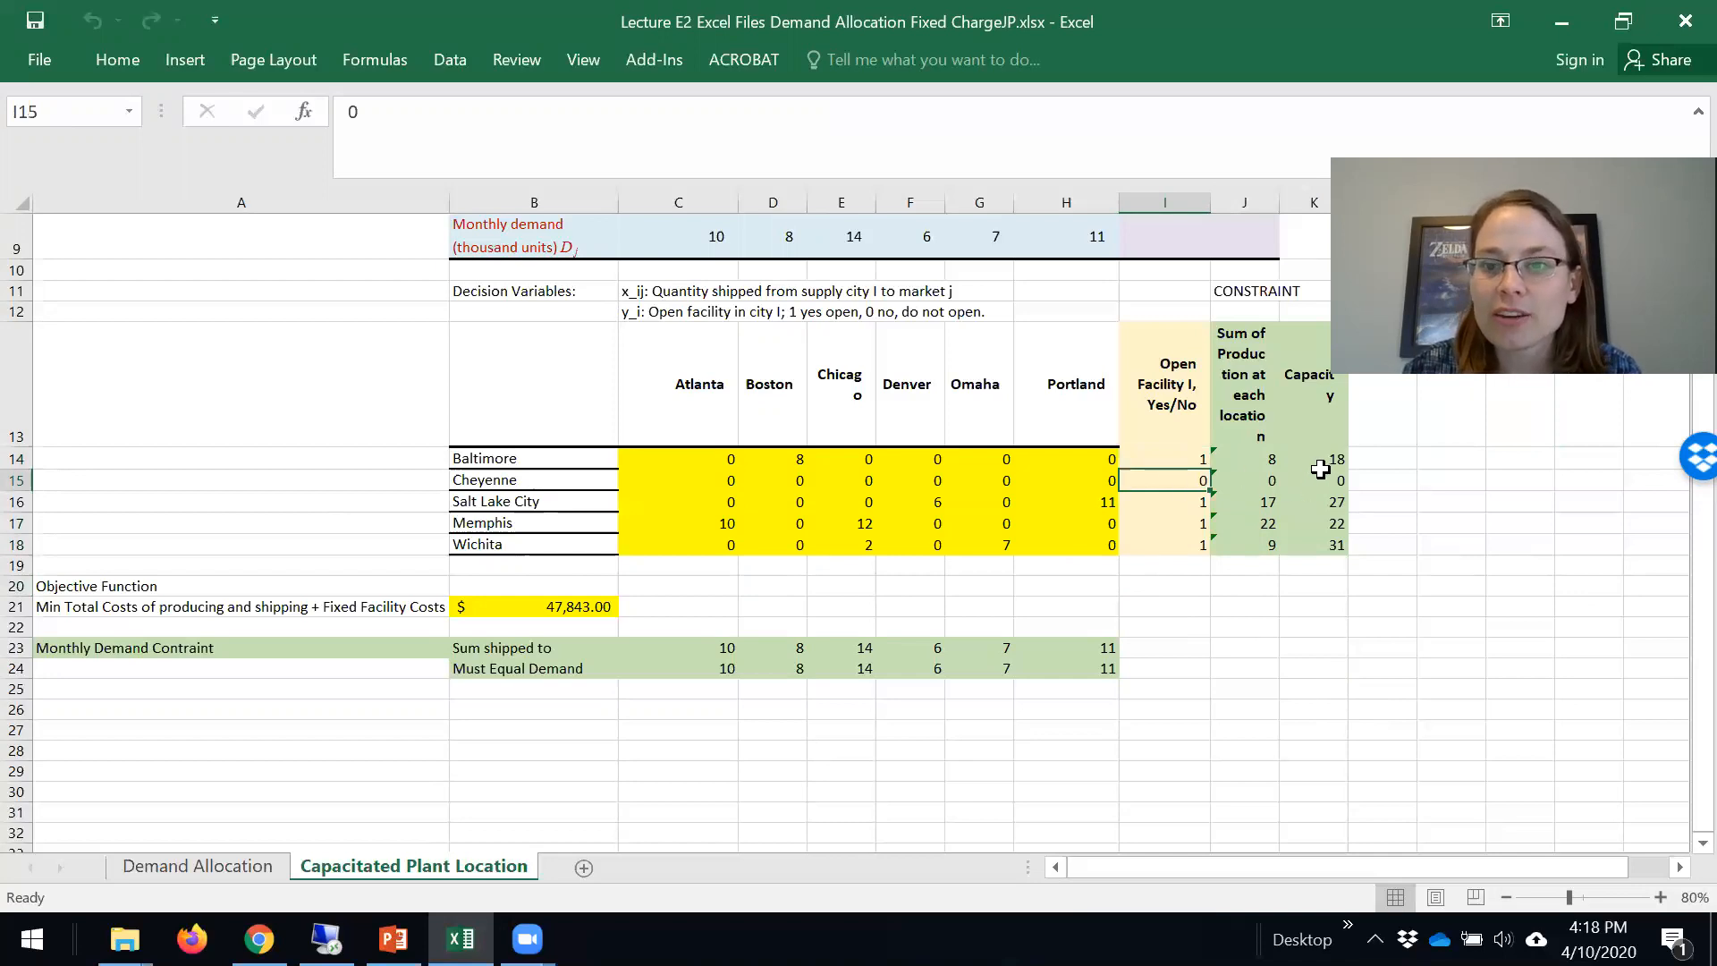
click(1313, 479)
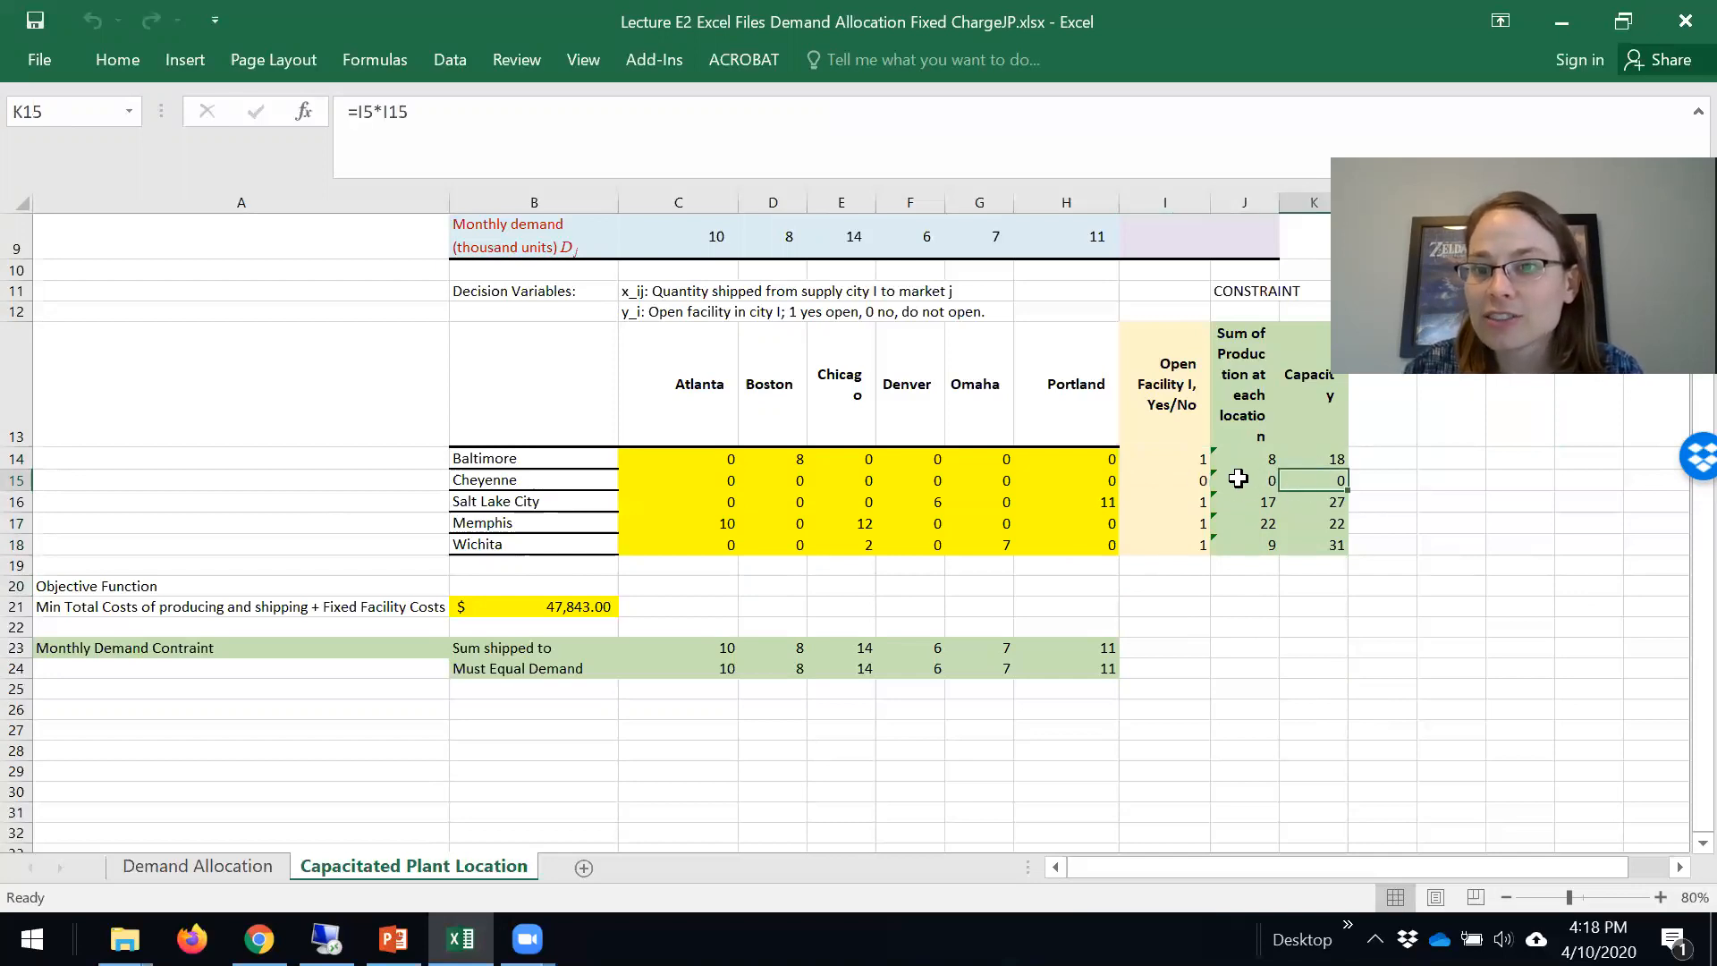
click(1244, 479)
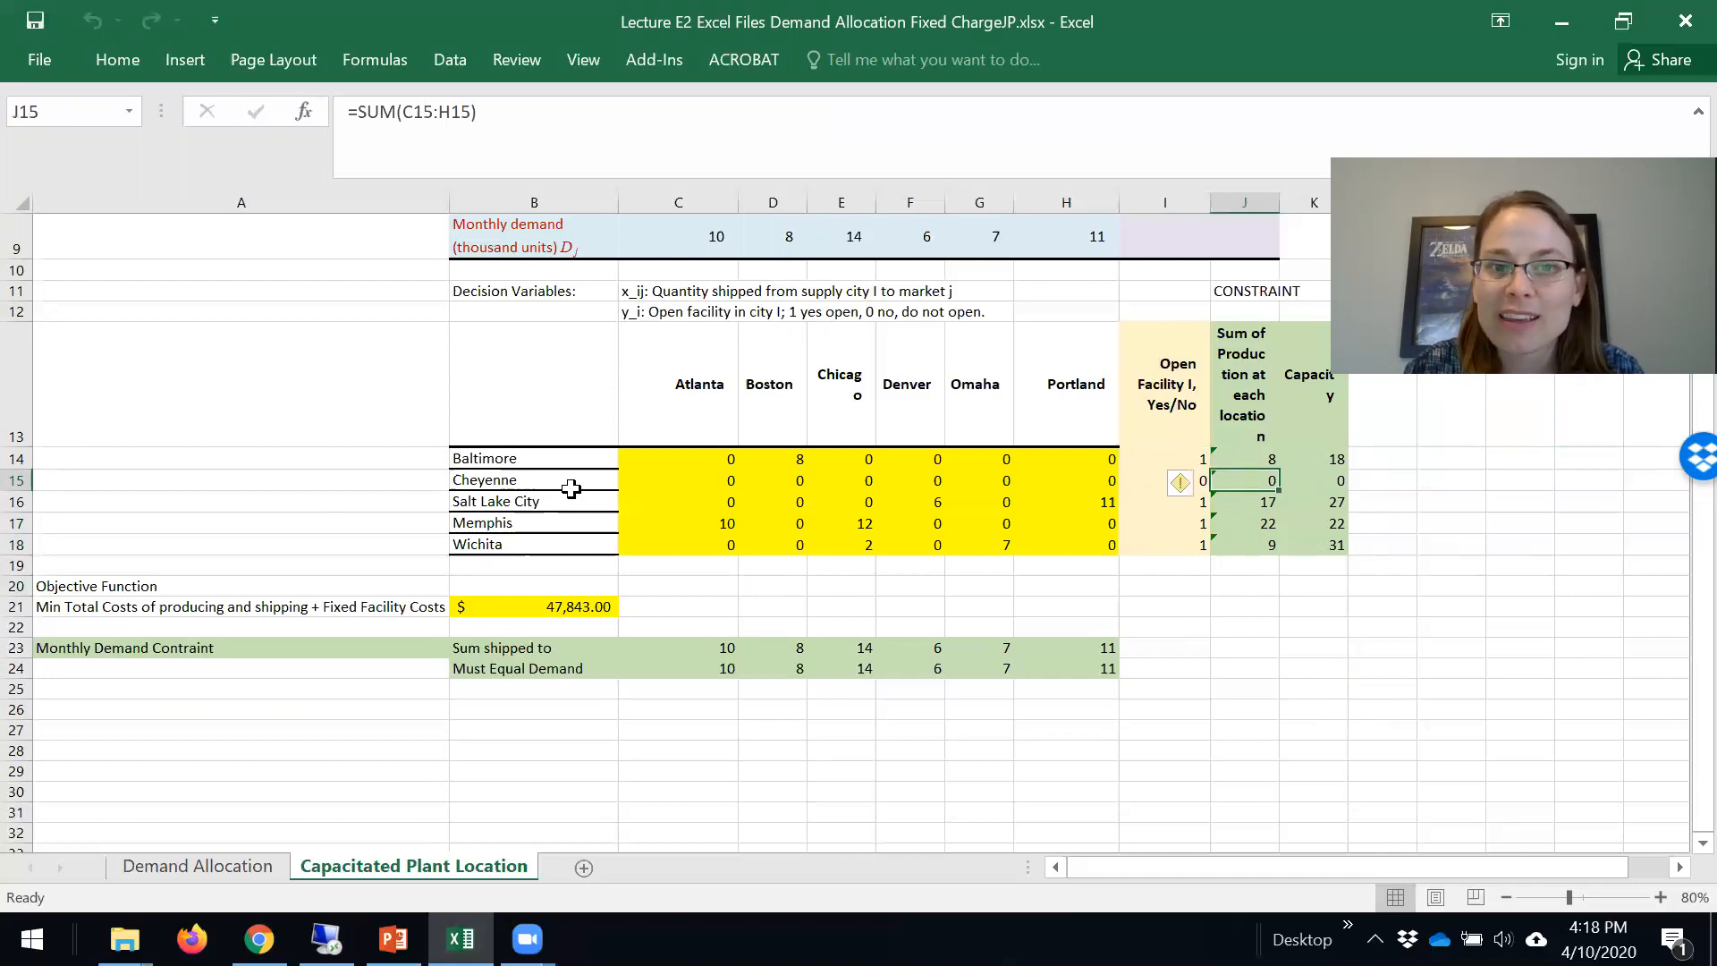